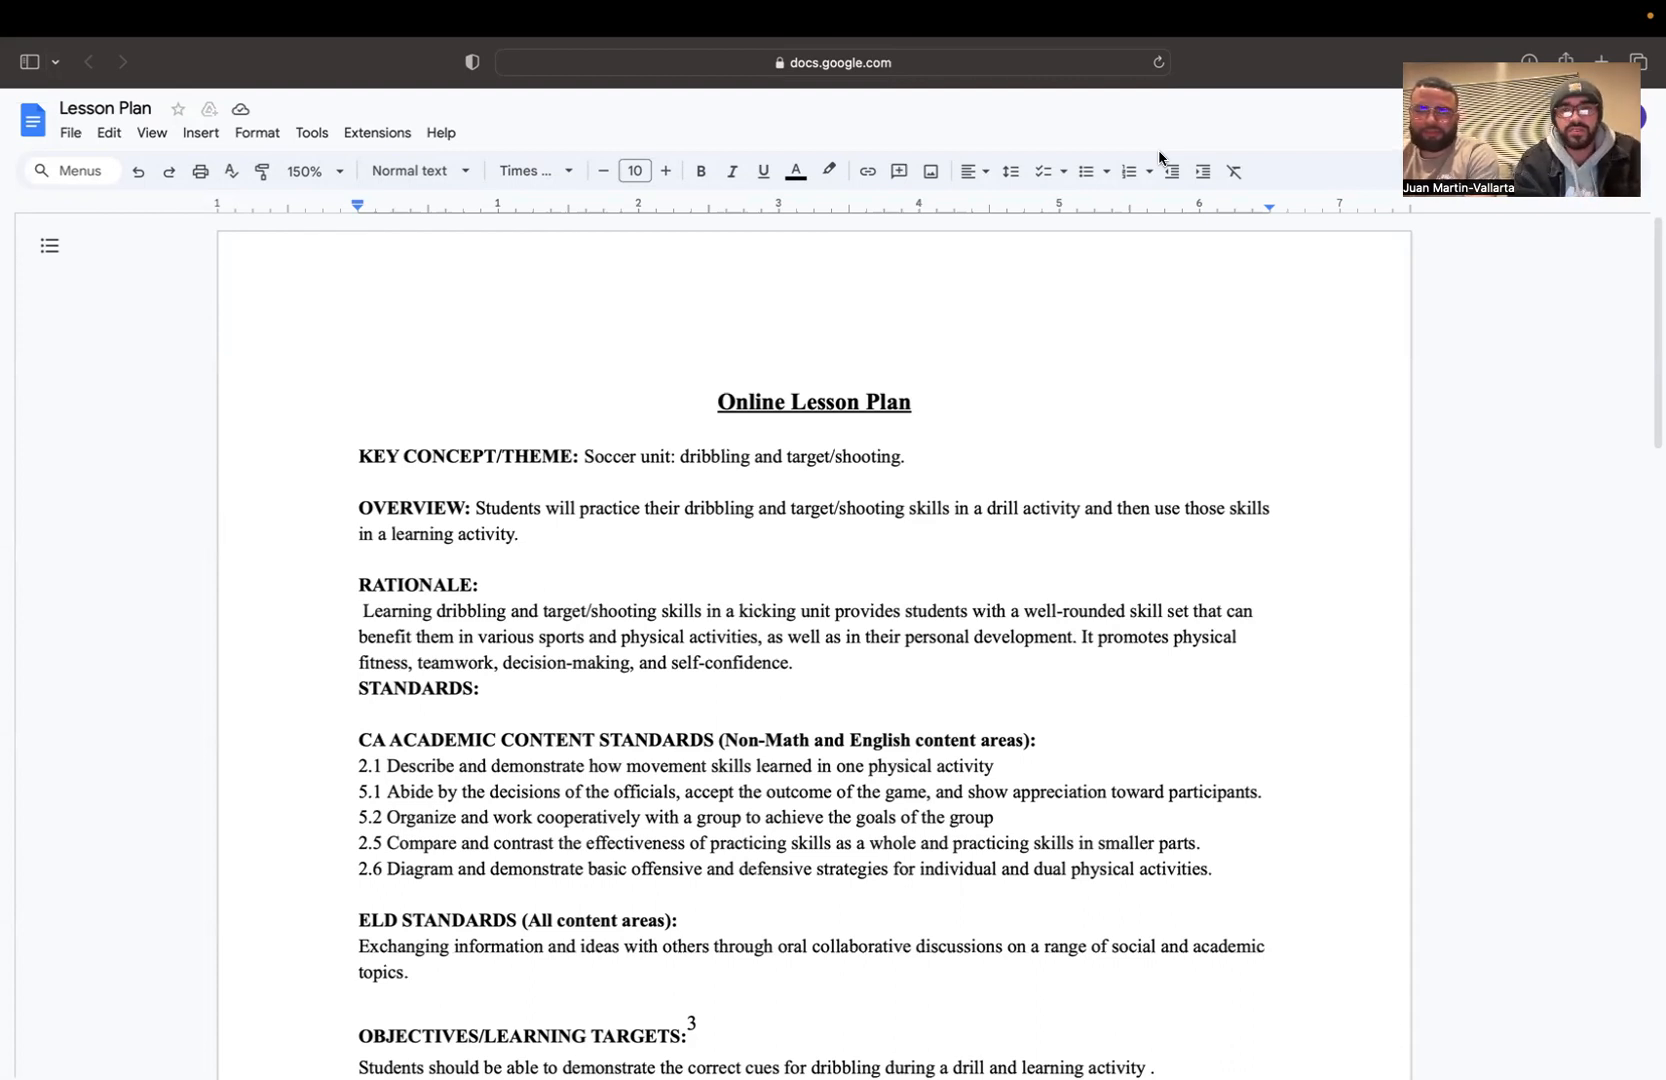
mouse_move(692, 405)
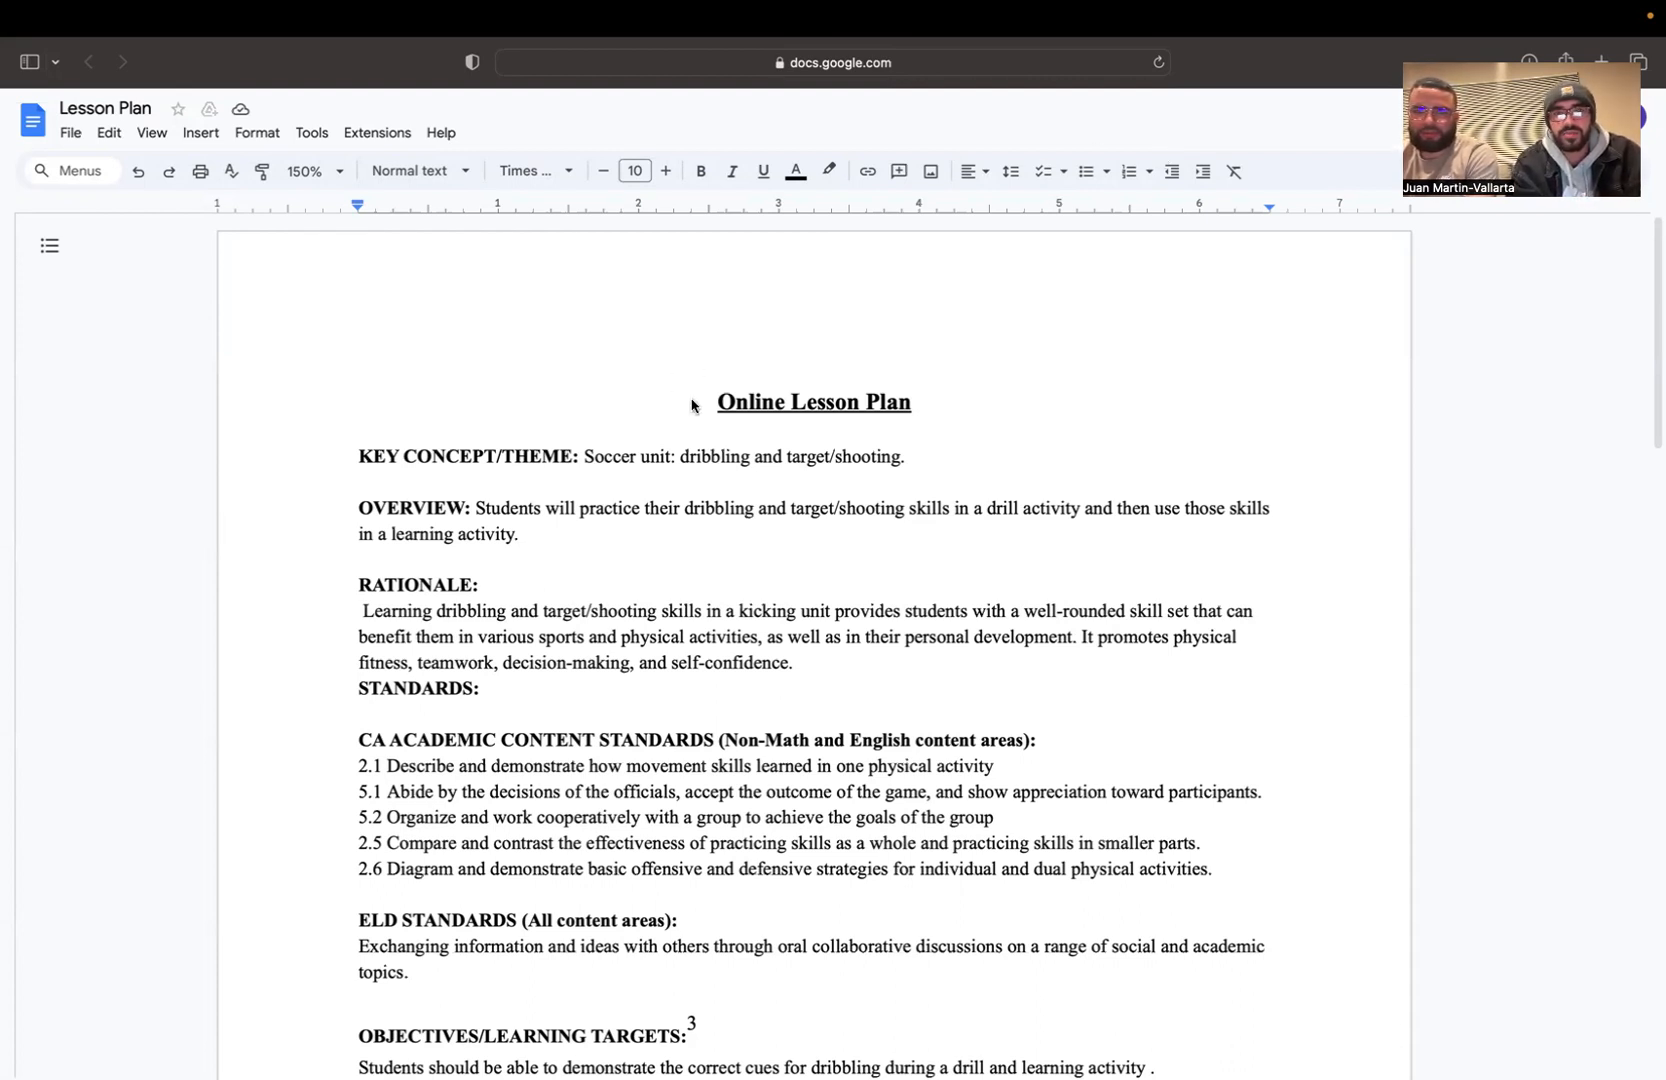
mouse_move(616, 431)
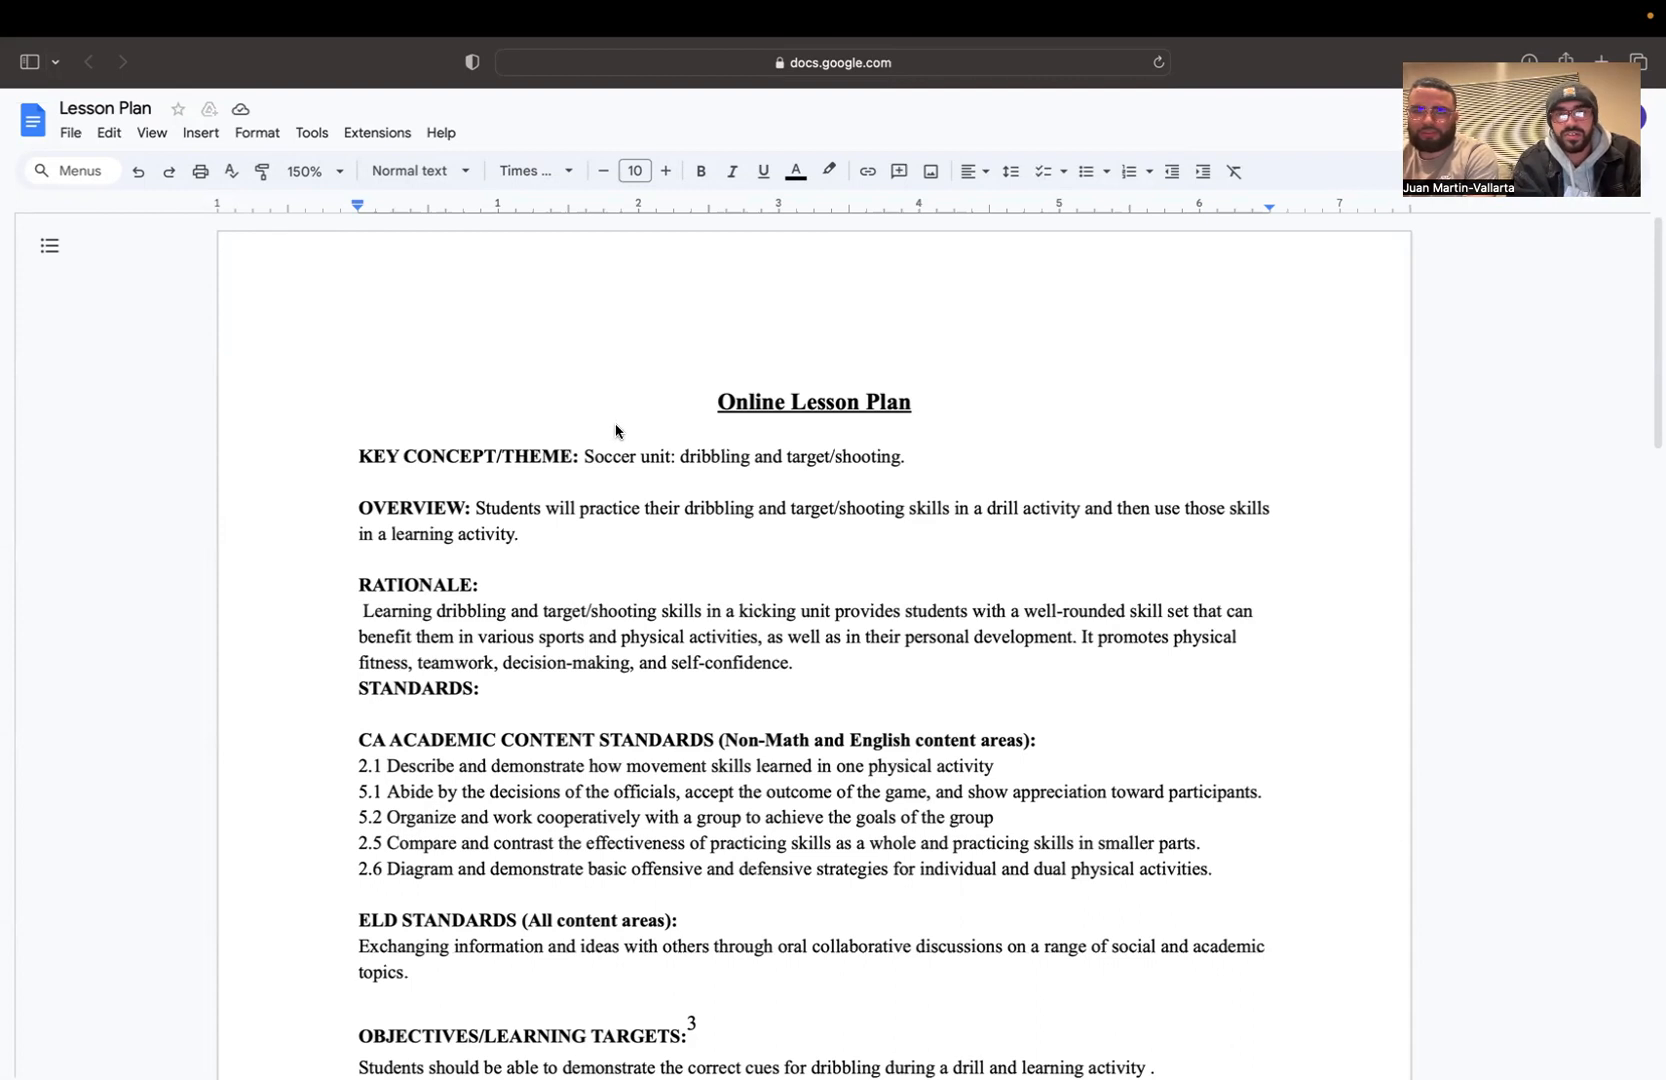
mouse_move(657, 465)
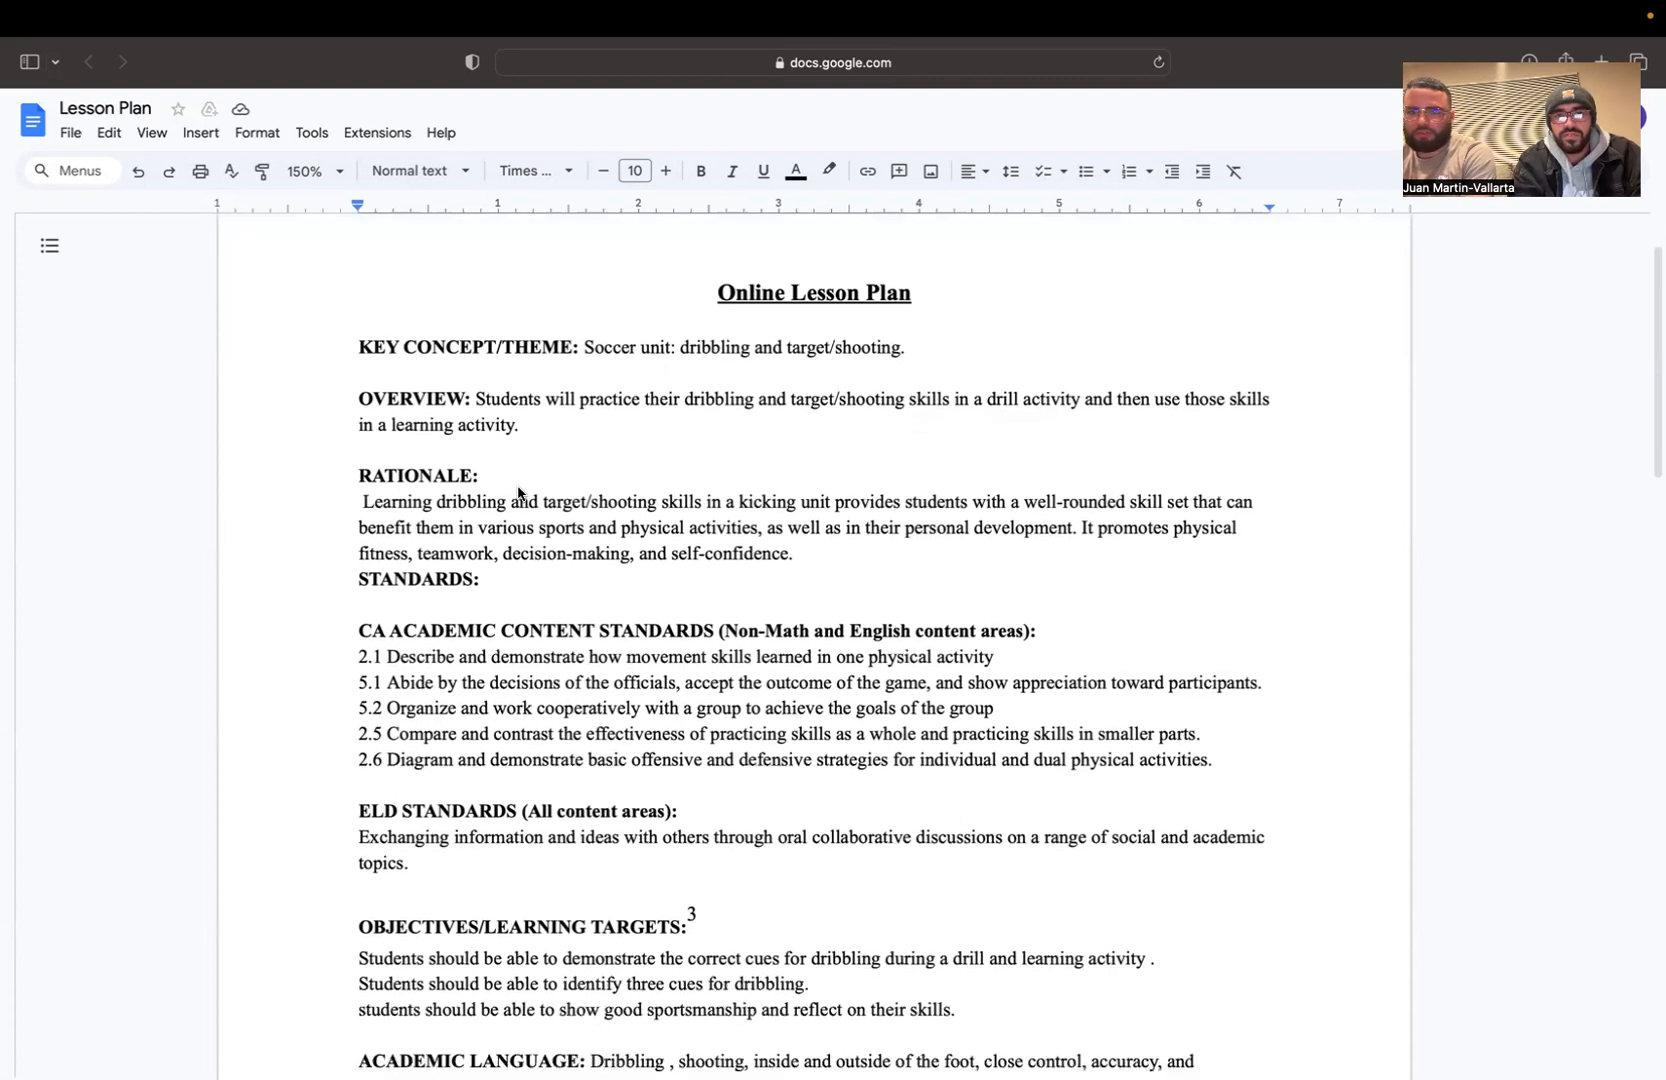
- Scroll through the soccer dribbling and shooting lesson plan content
scroll("down", 3)
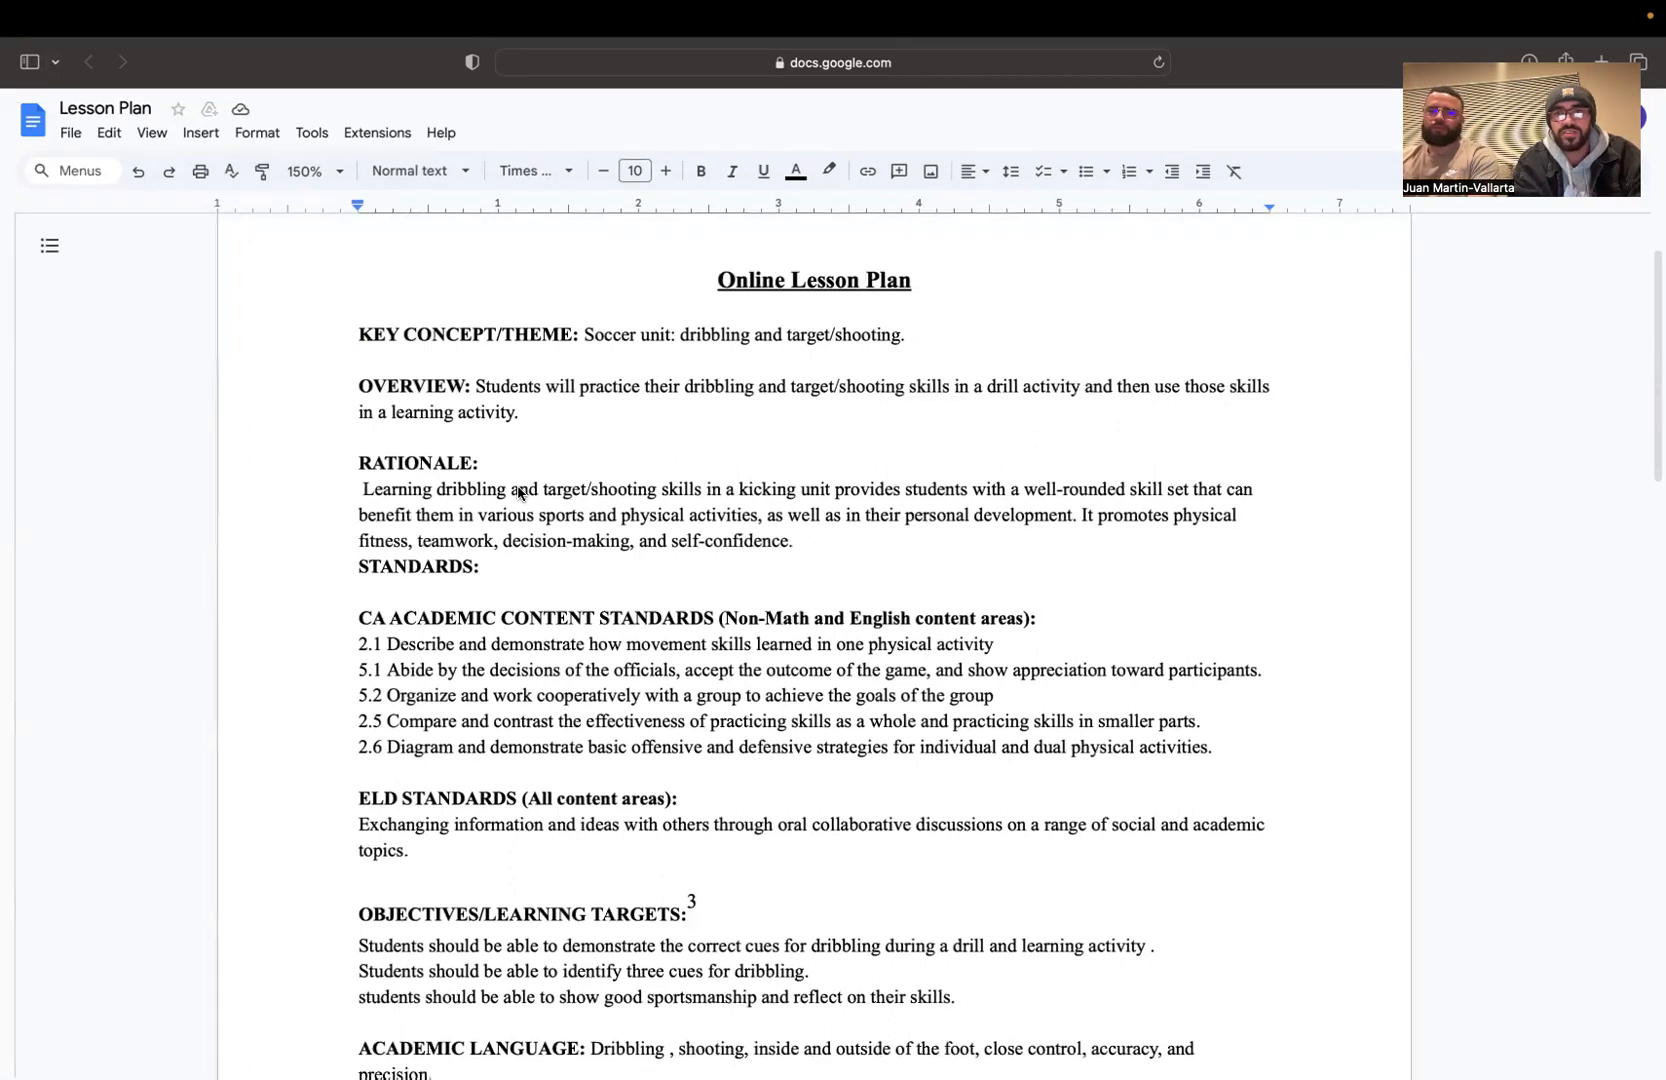
mouse_move(427, 466)
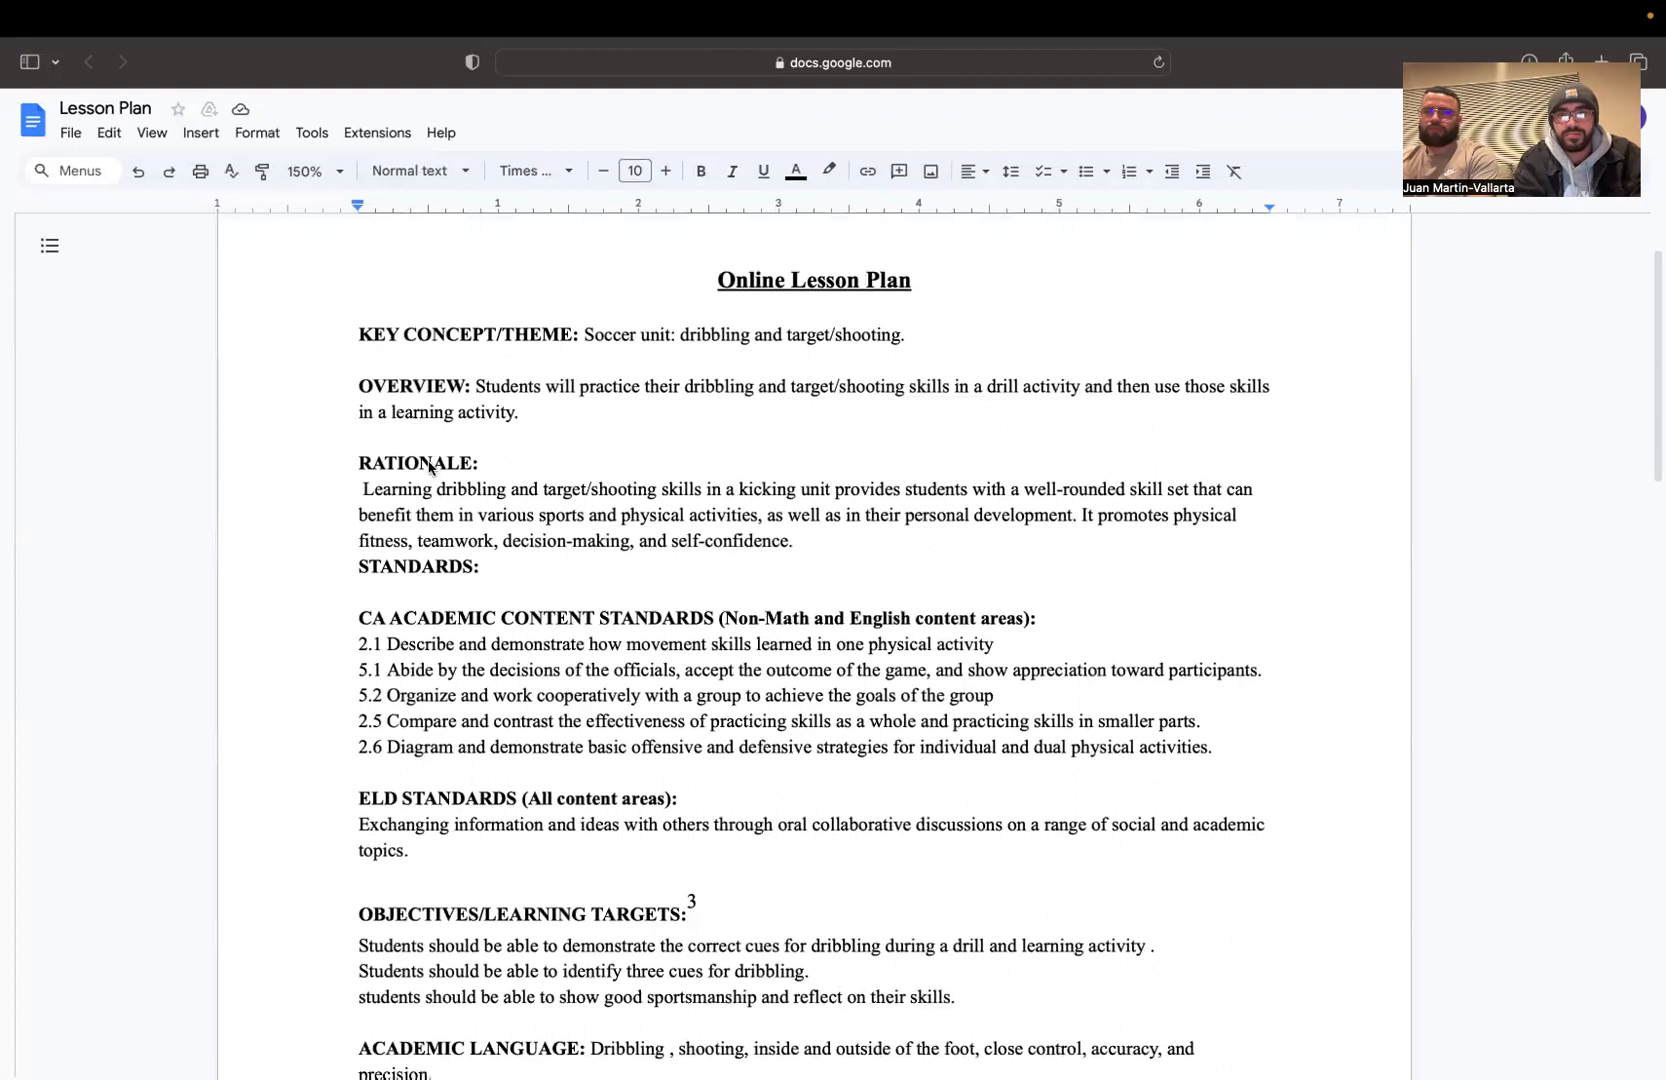
scroll("down", 3)
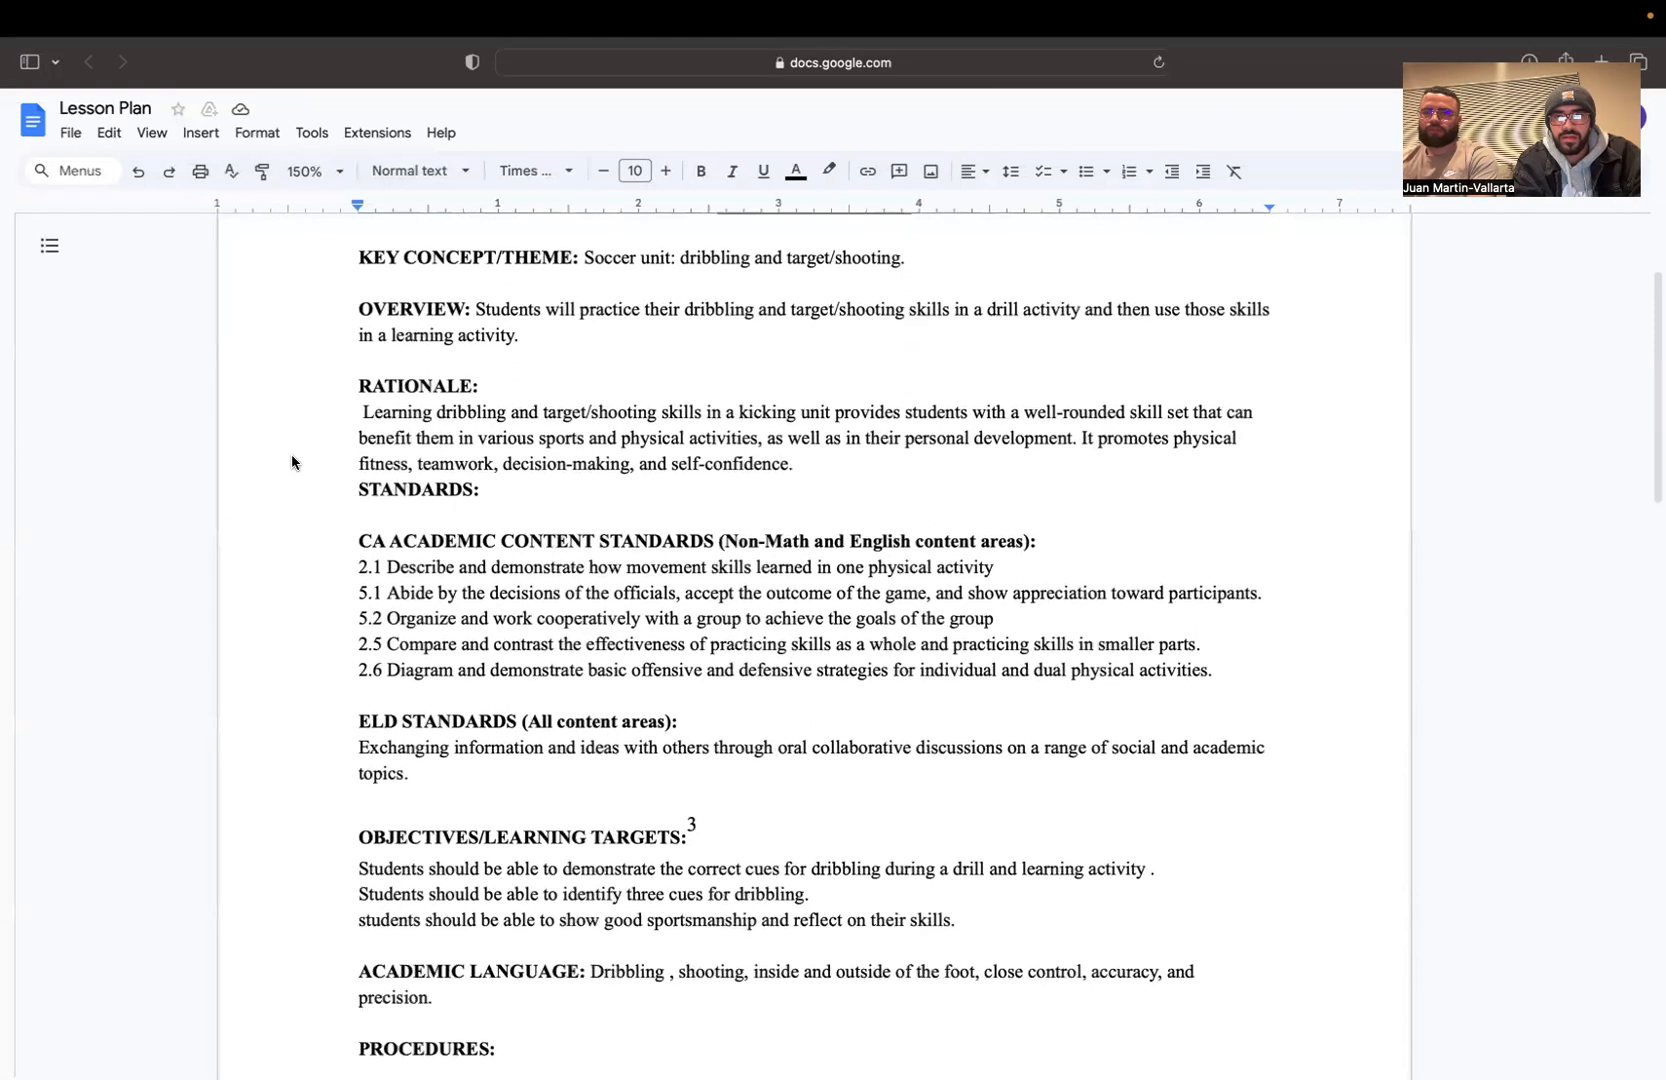
scroll("down", 3)
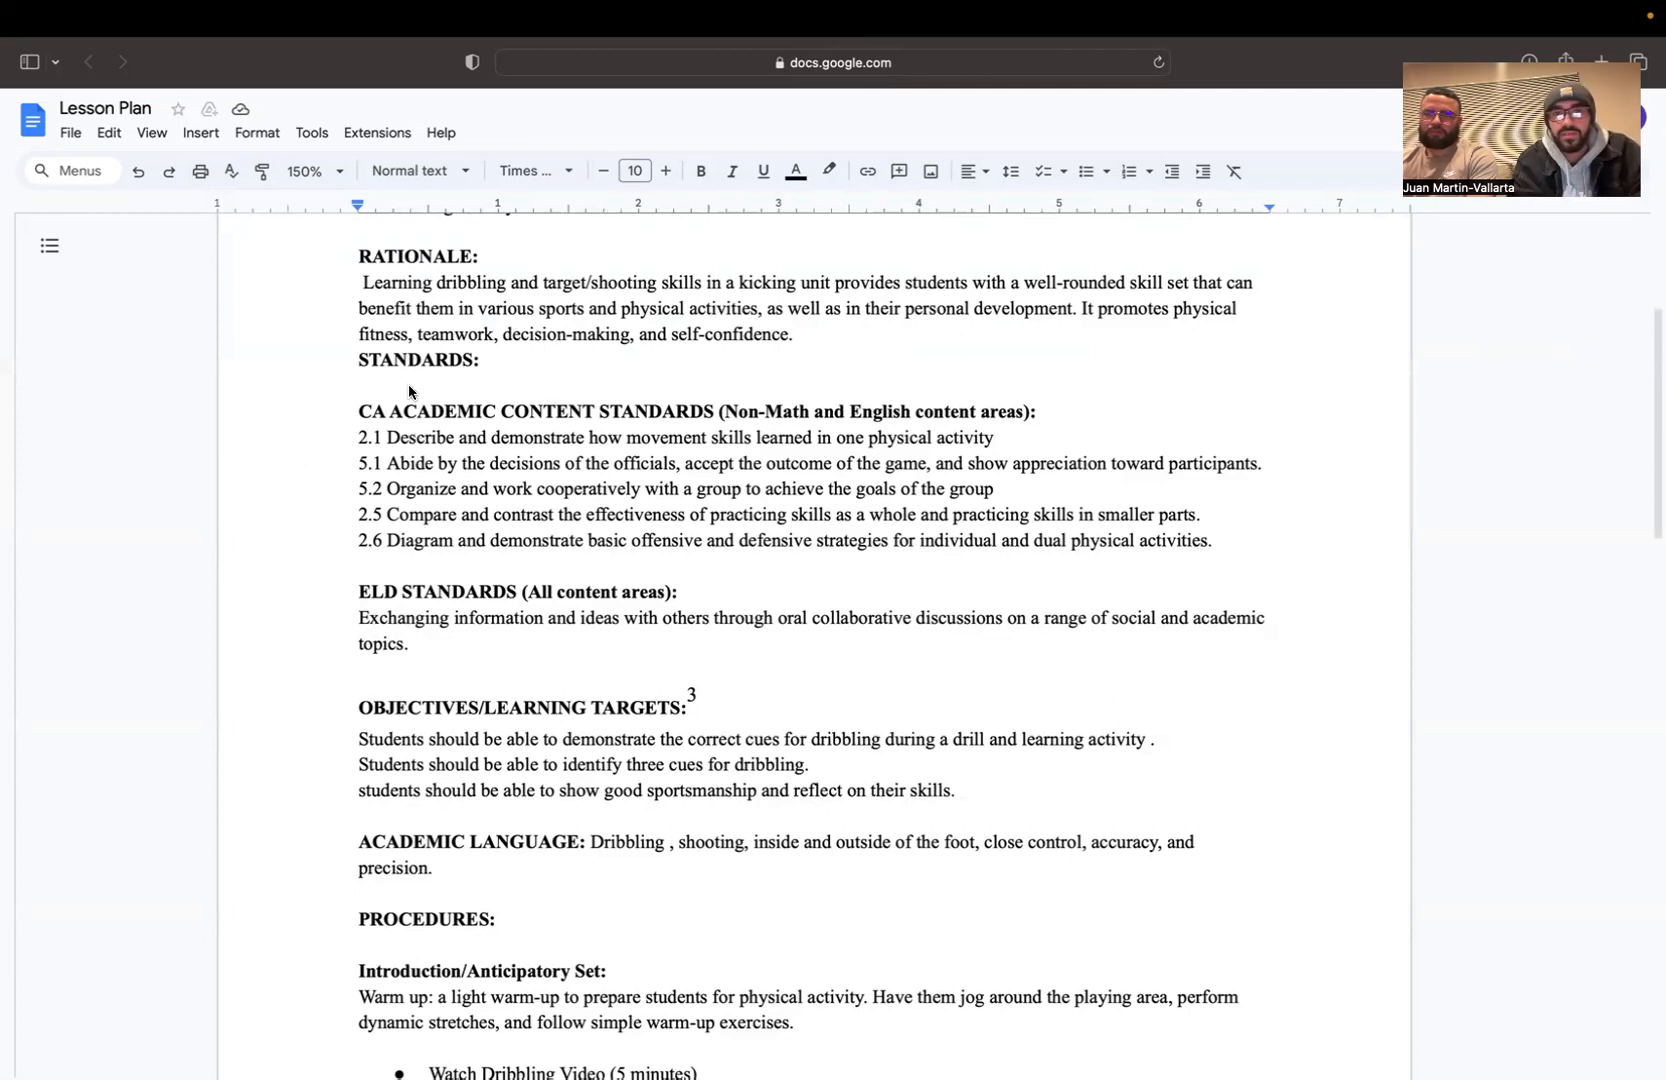
scroll("down", 3)
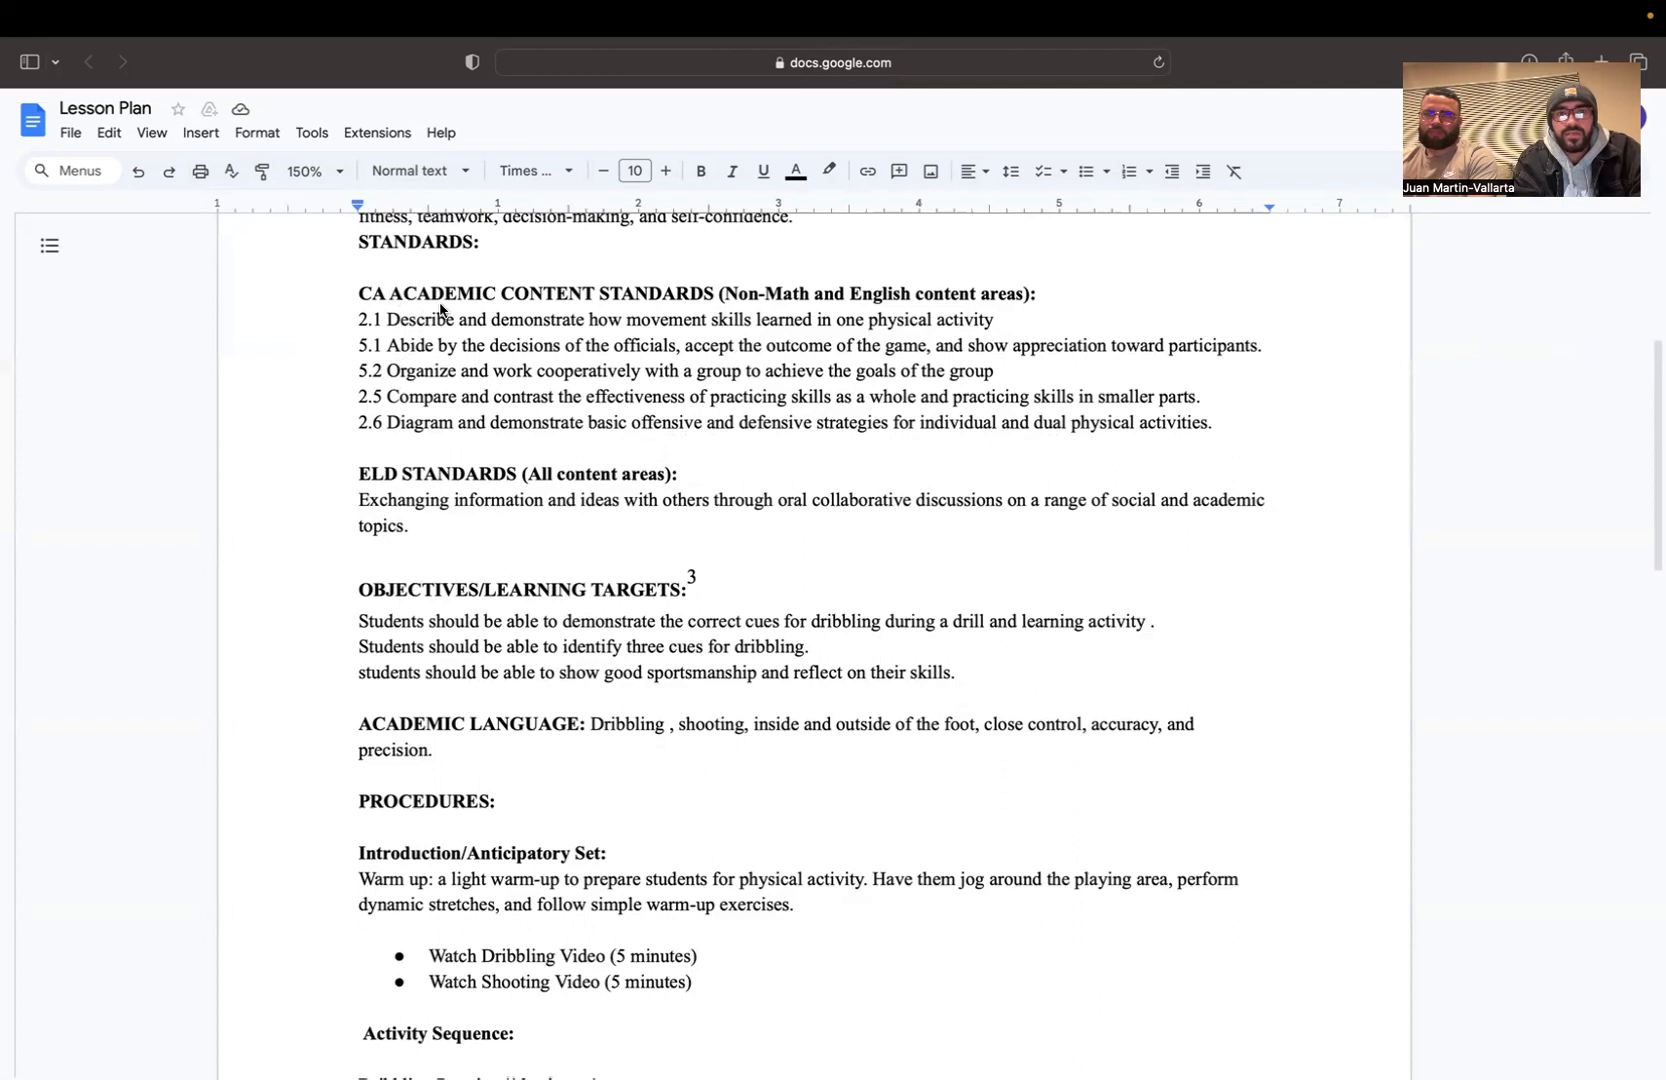
mouse_move(327, 321)
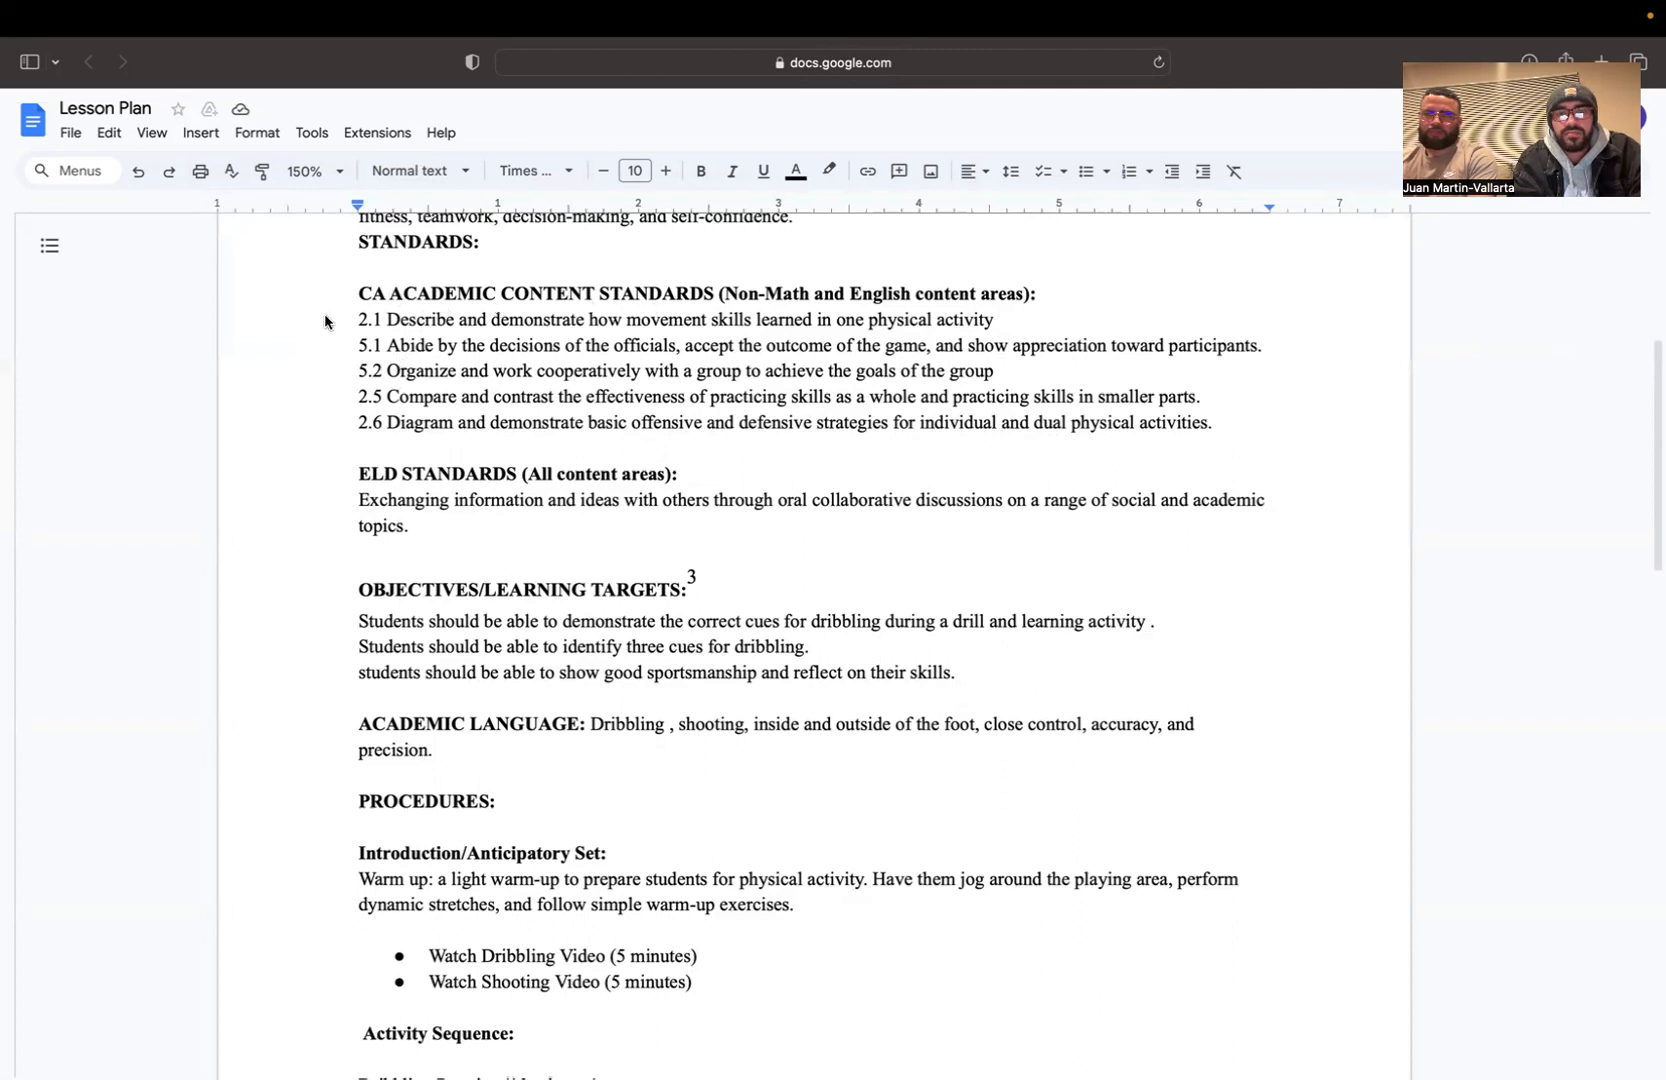
scroll("down", 3)
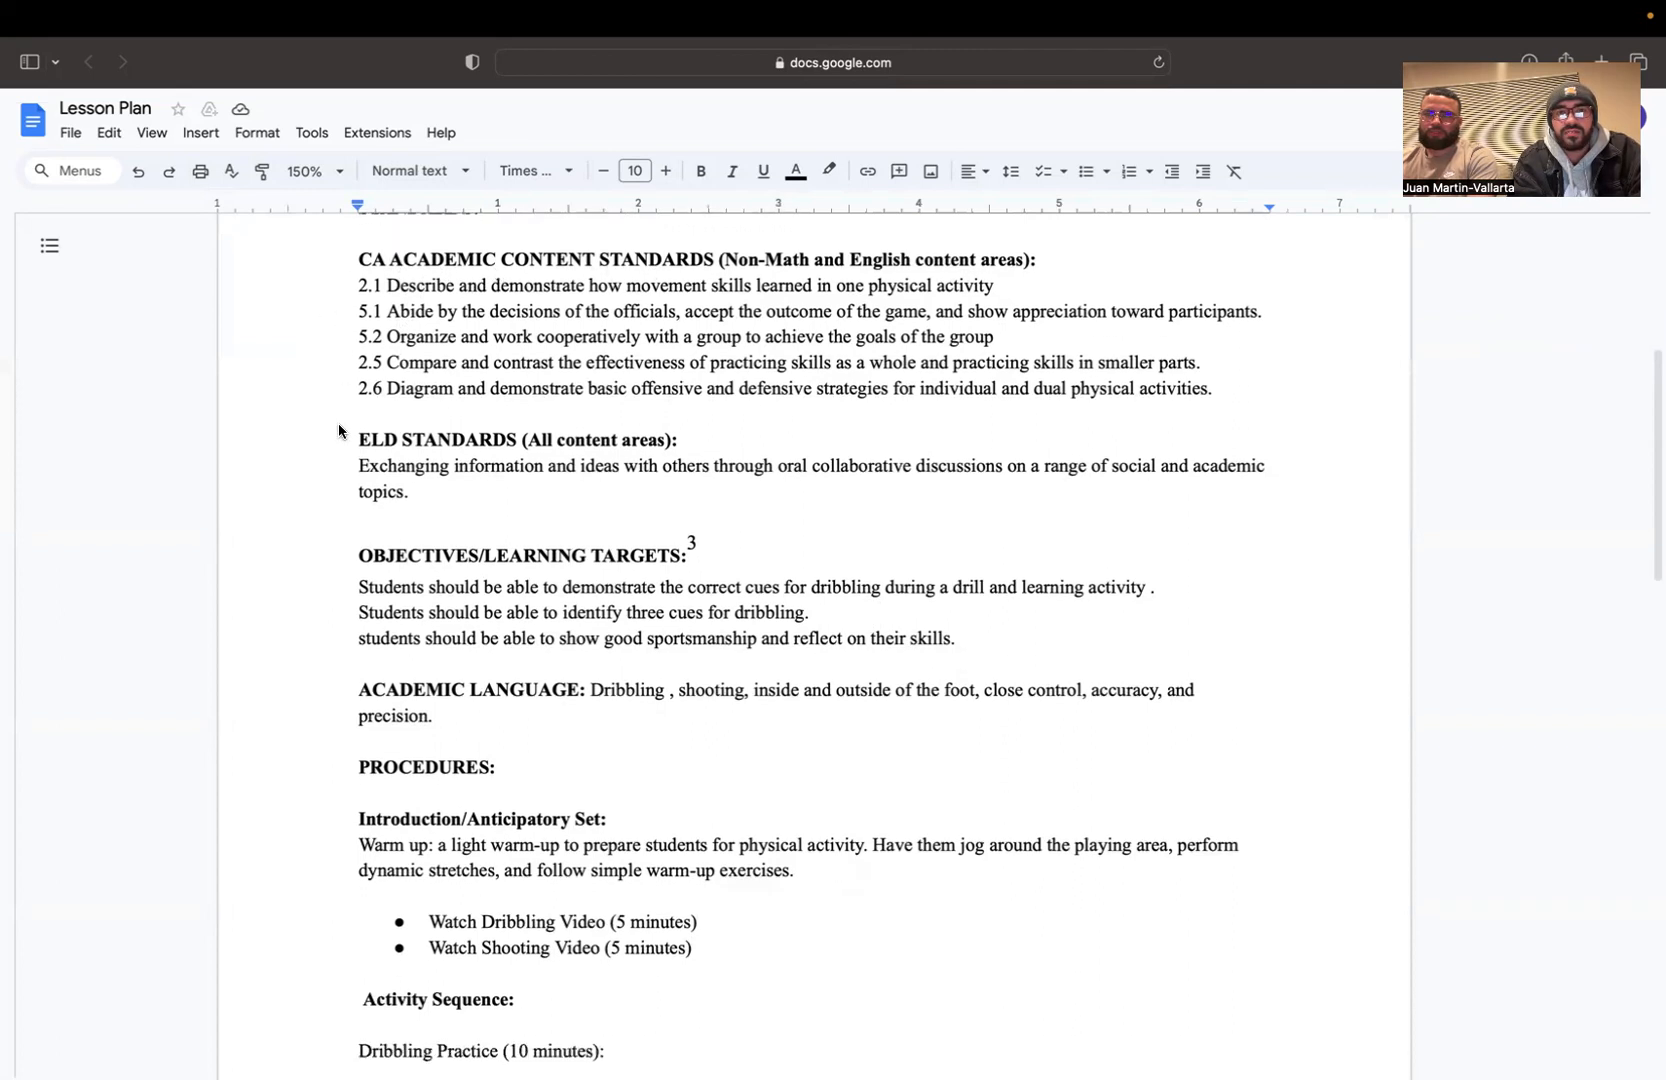
scroll("down", 3)
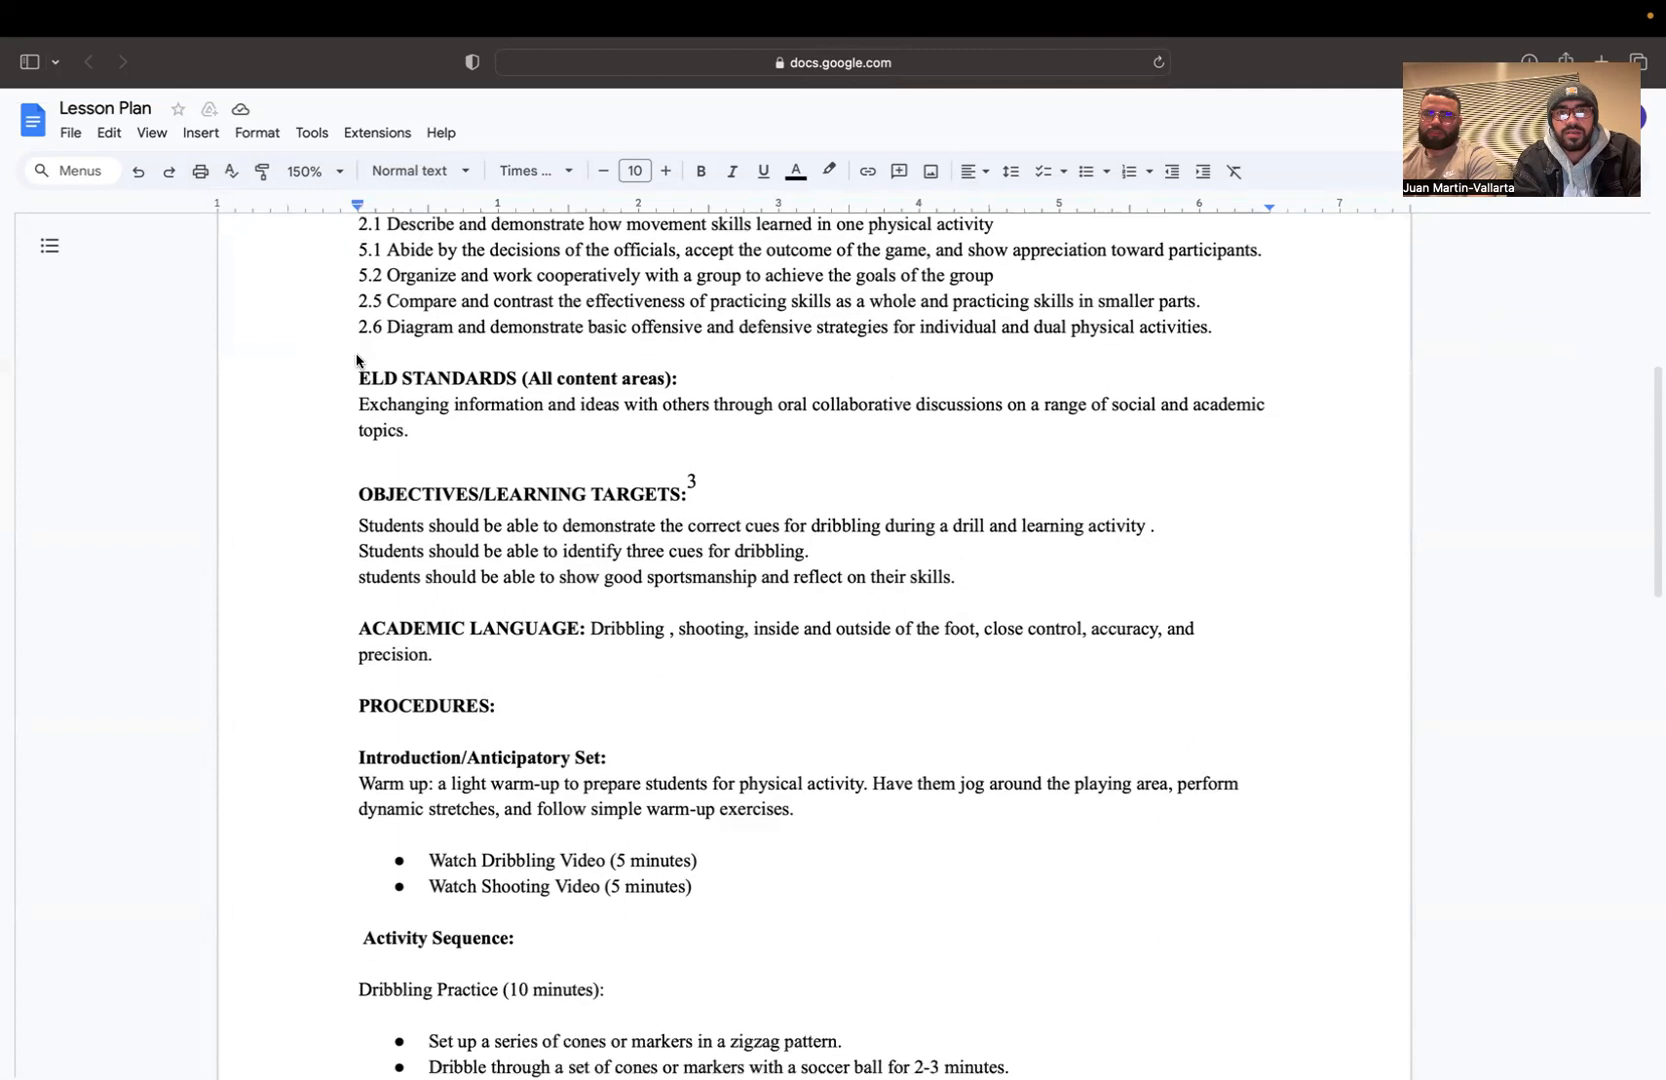
scroll("down", 3)
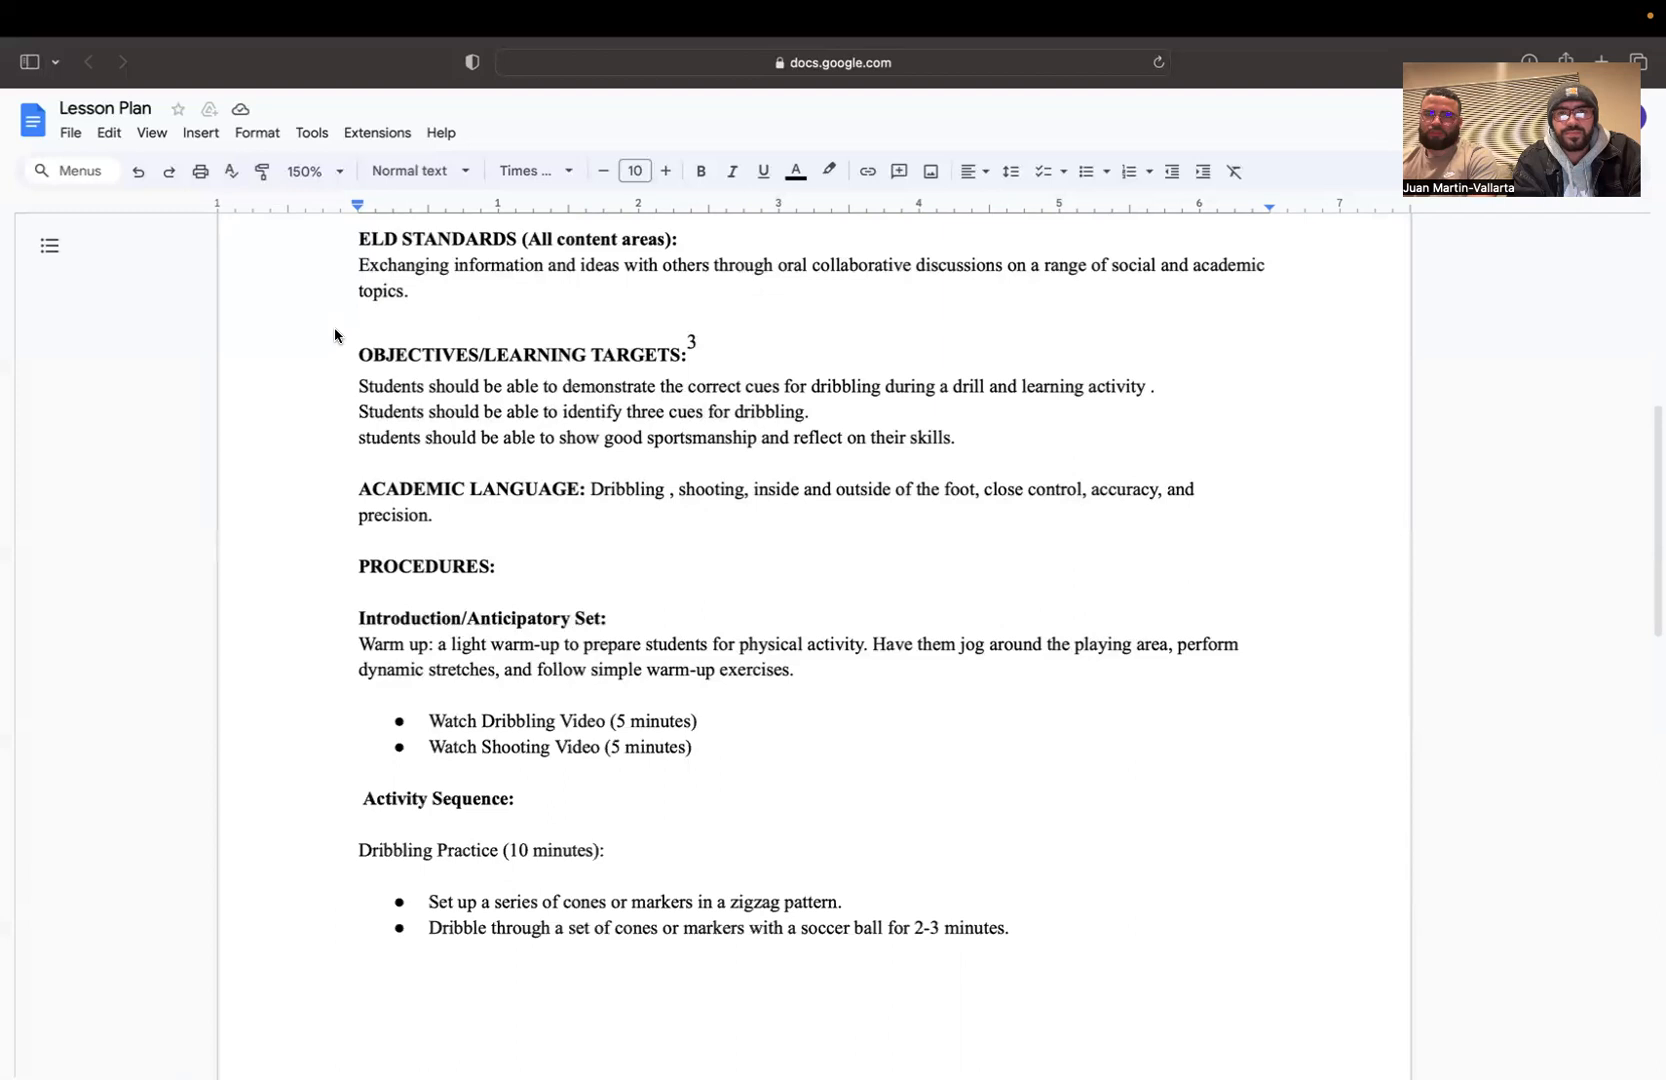
scroll("down", 3)
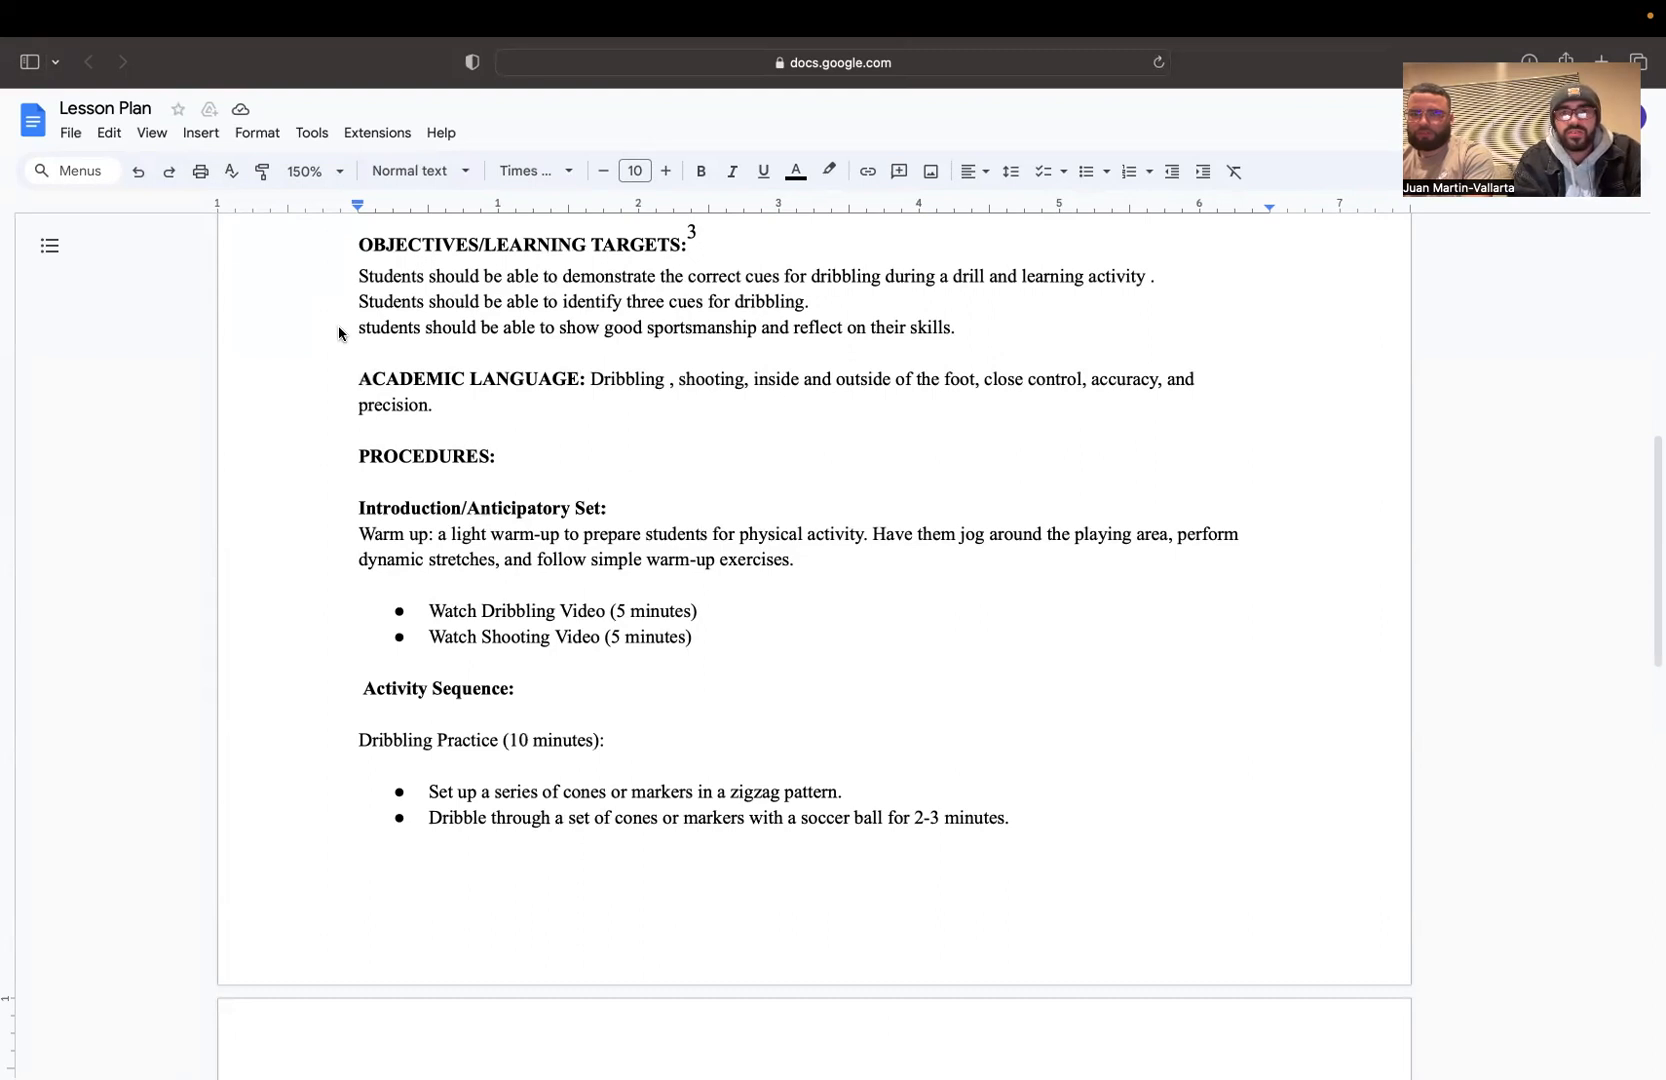
mouse_move(324, 364)
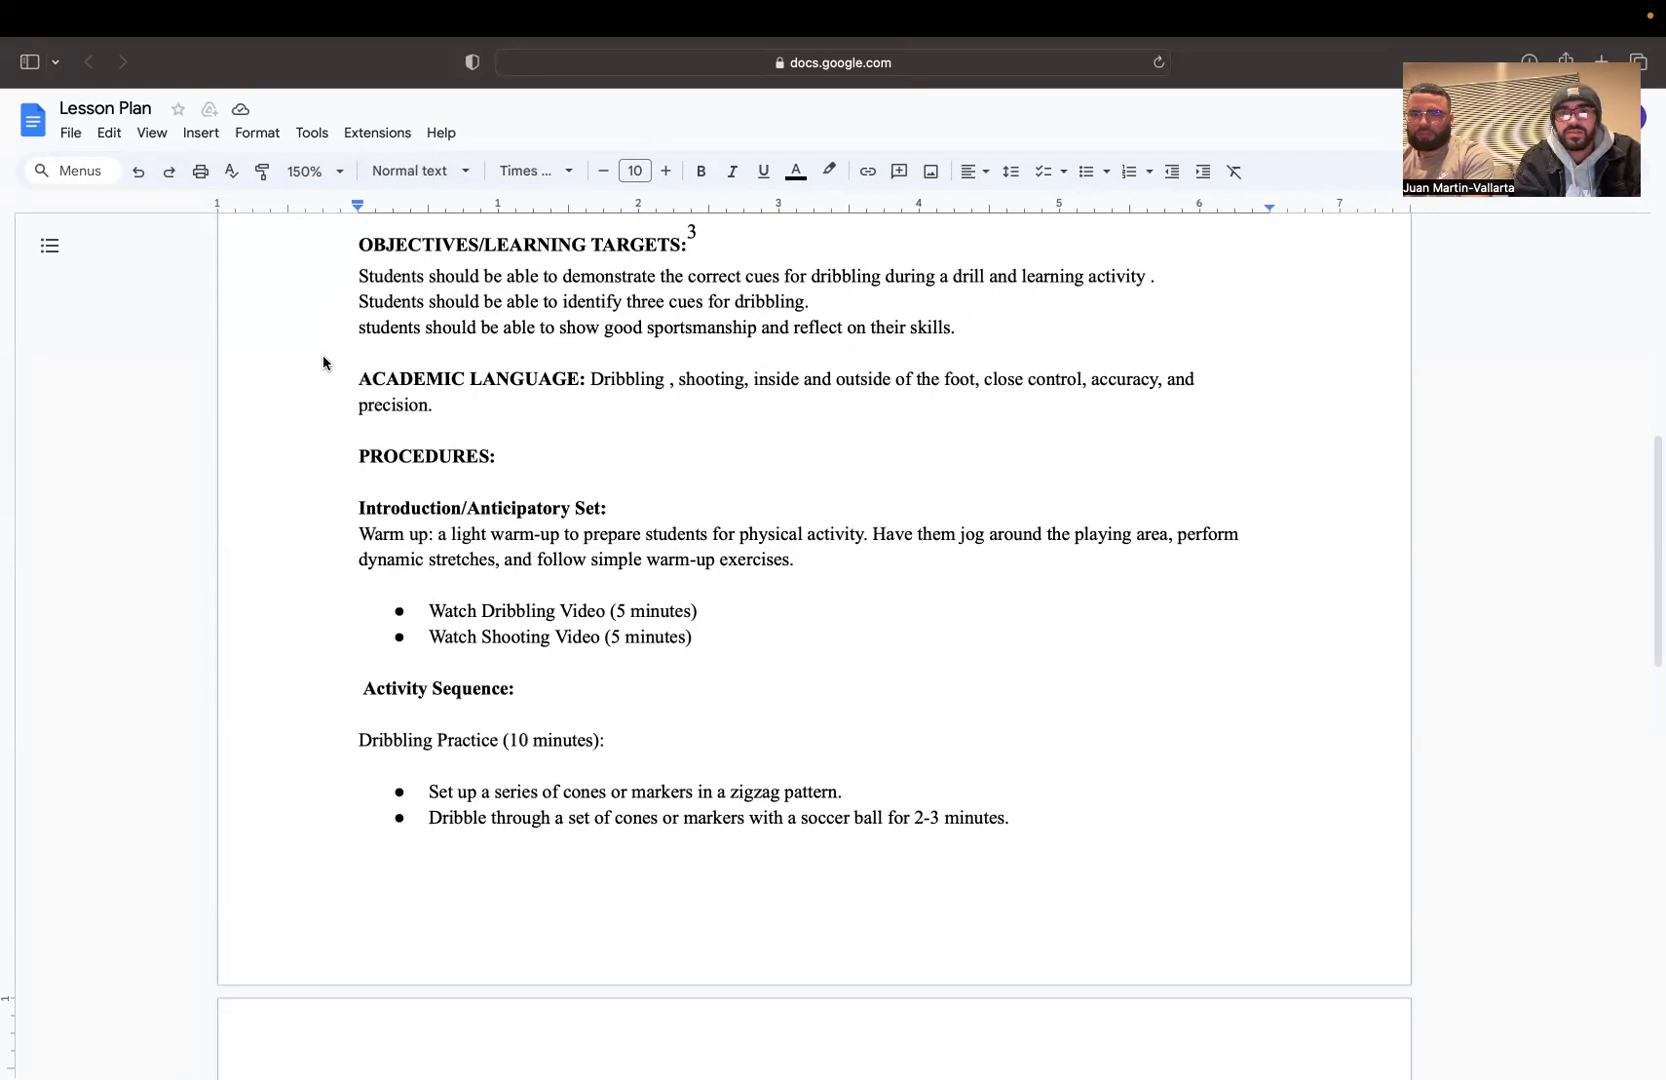
scroll("down", 3)
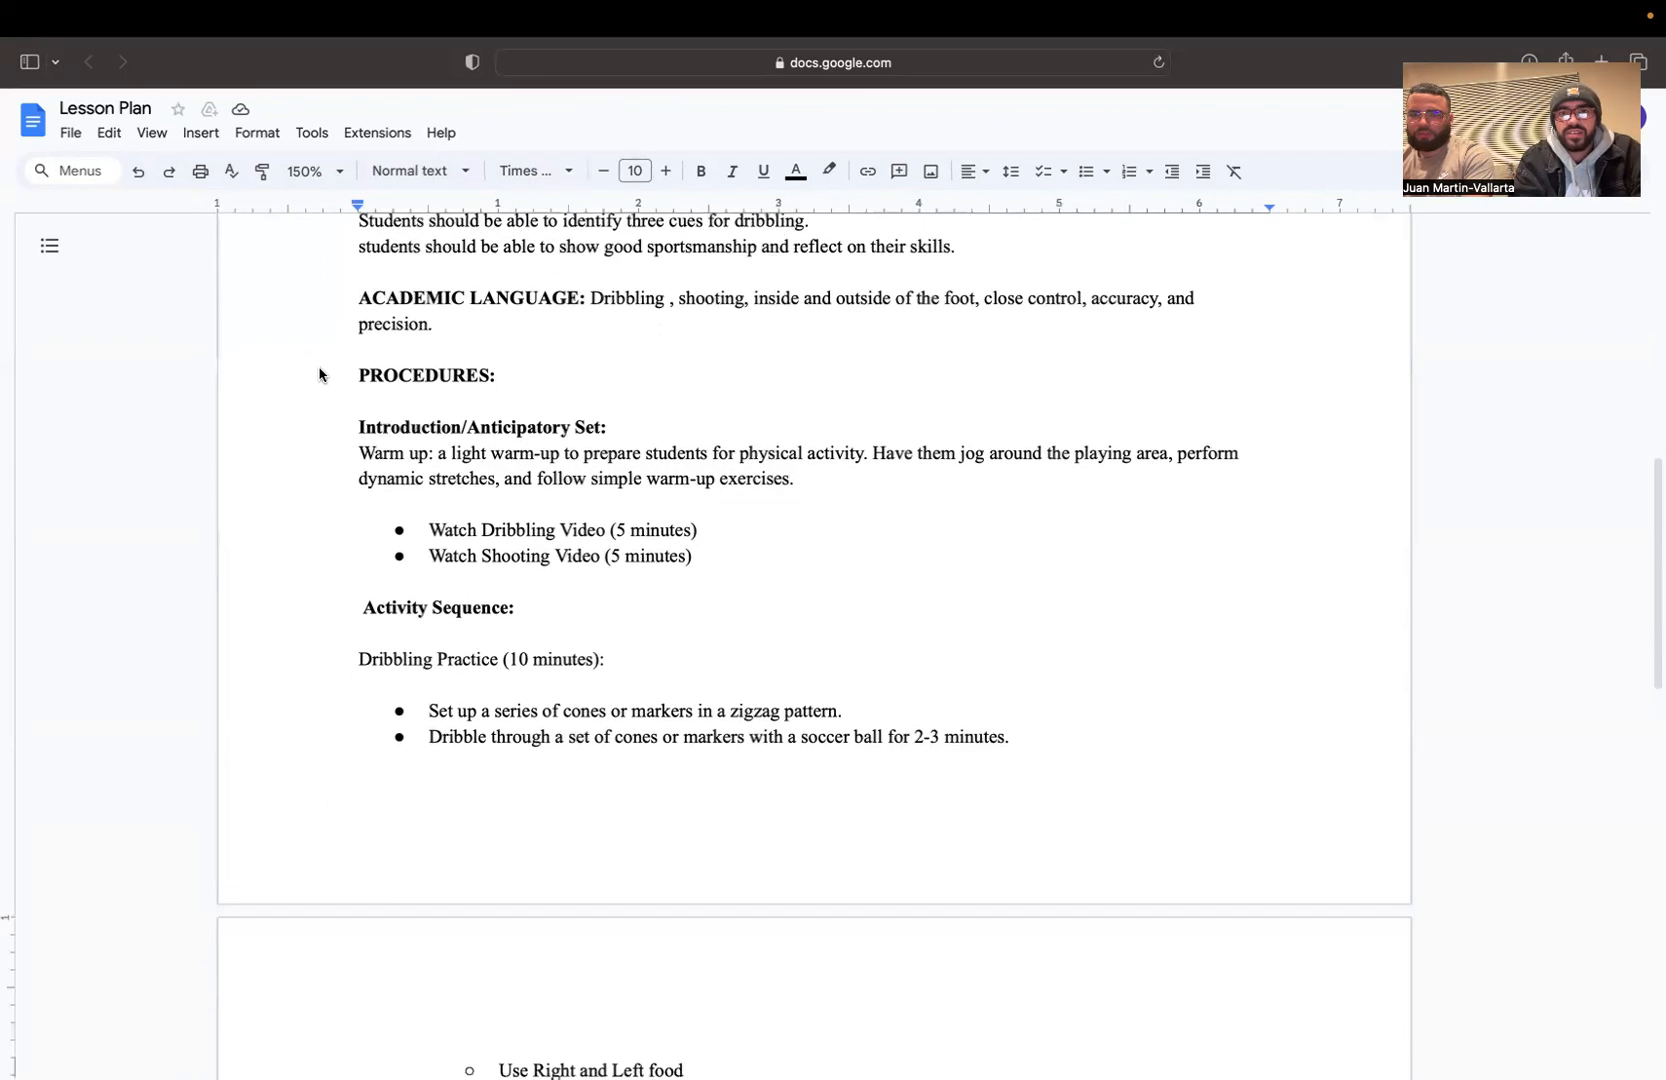
scroll("down", 3)
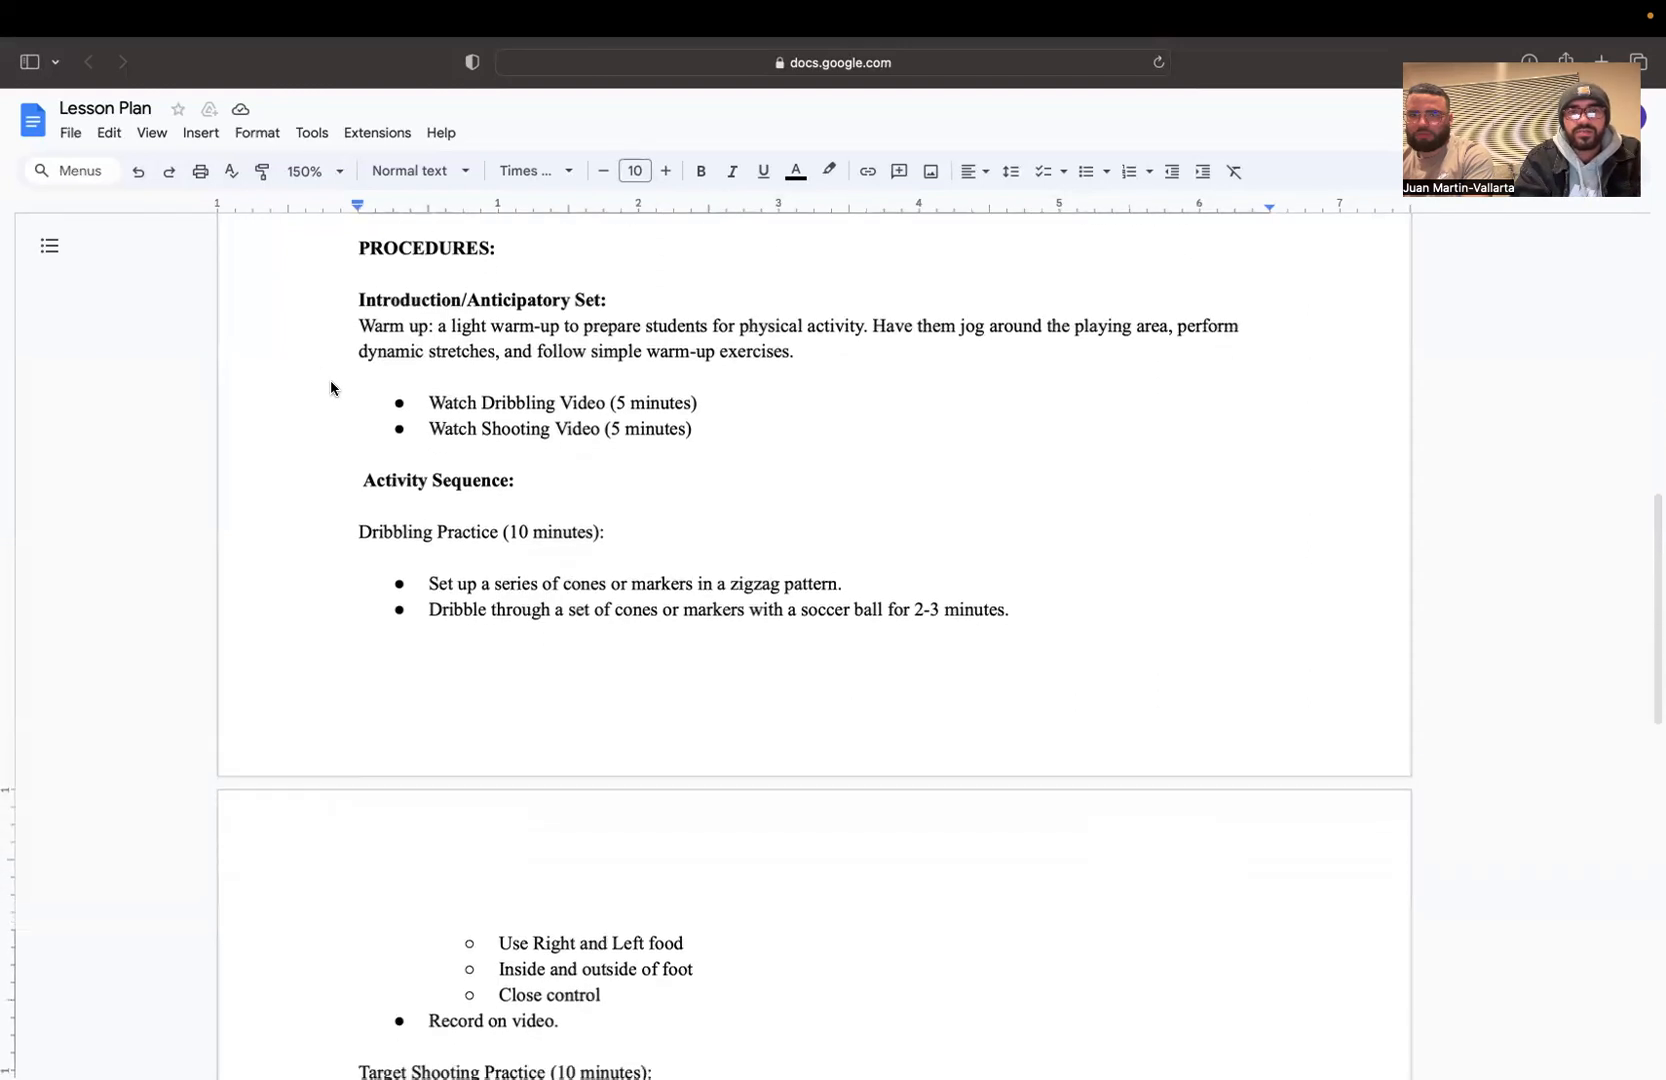
scroll("down", 3)
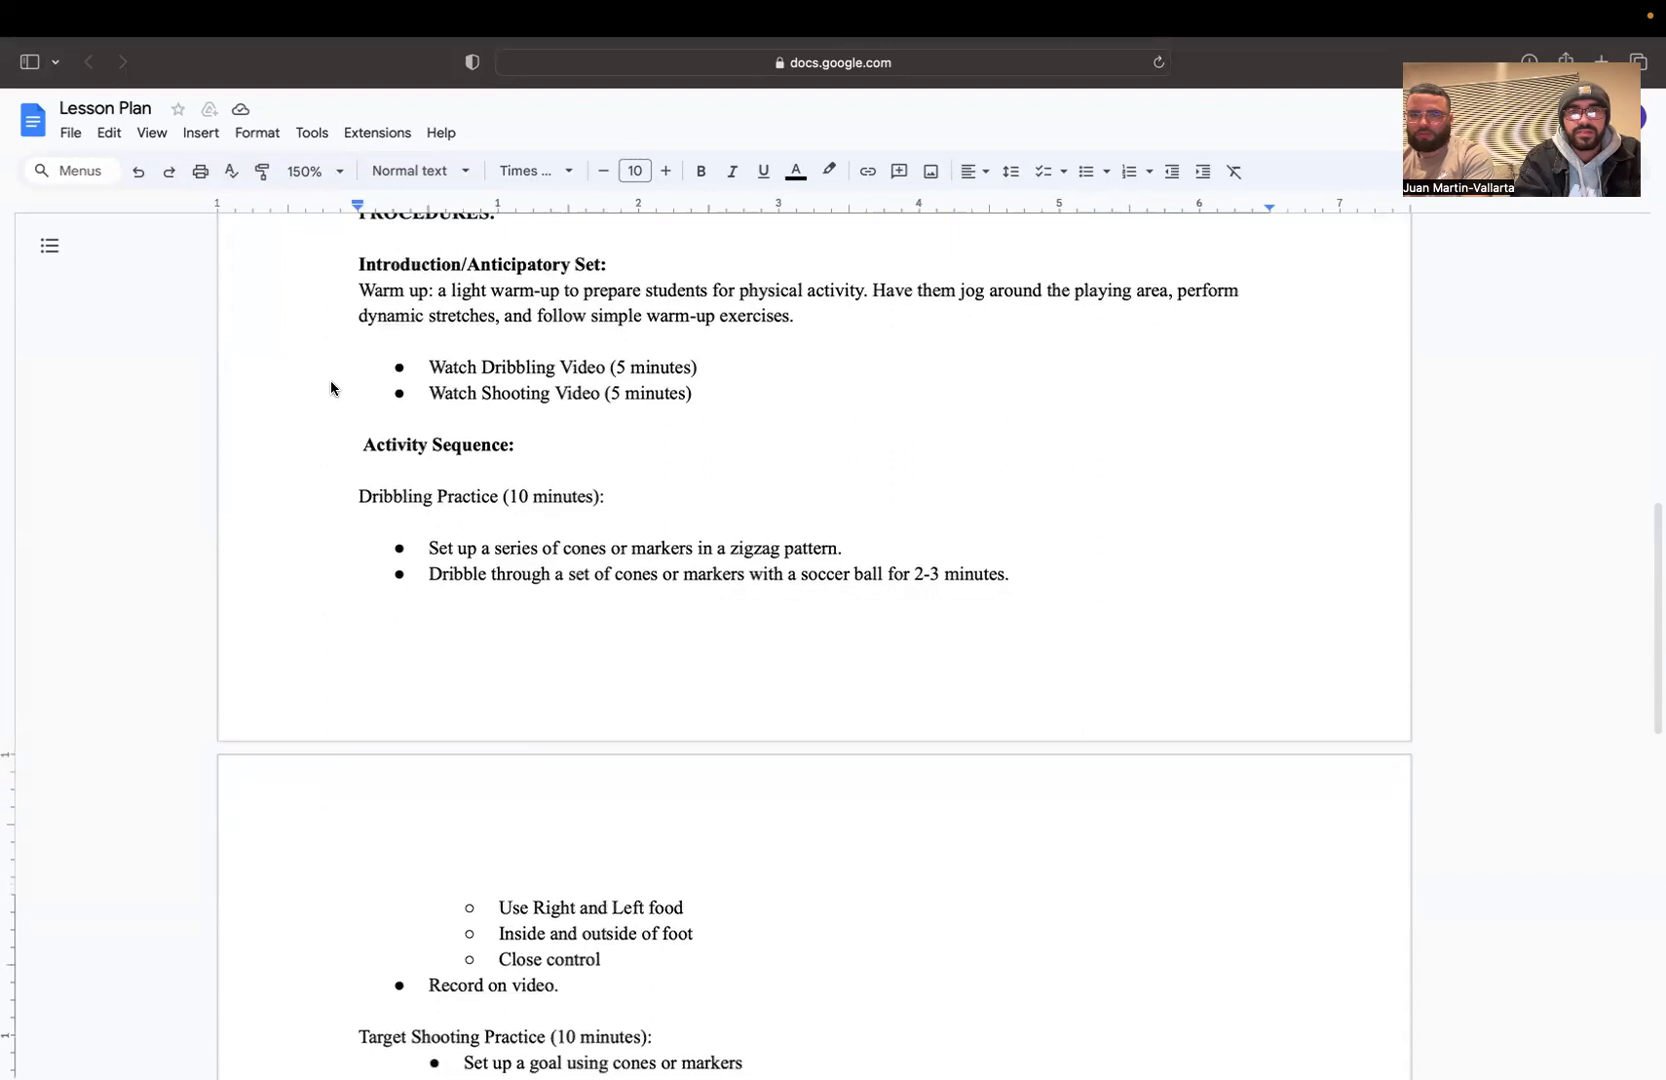
scroll("down", 3)
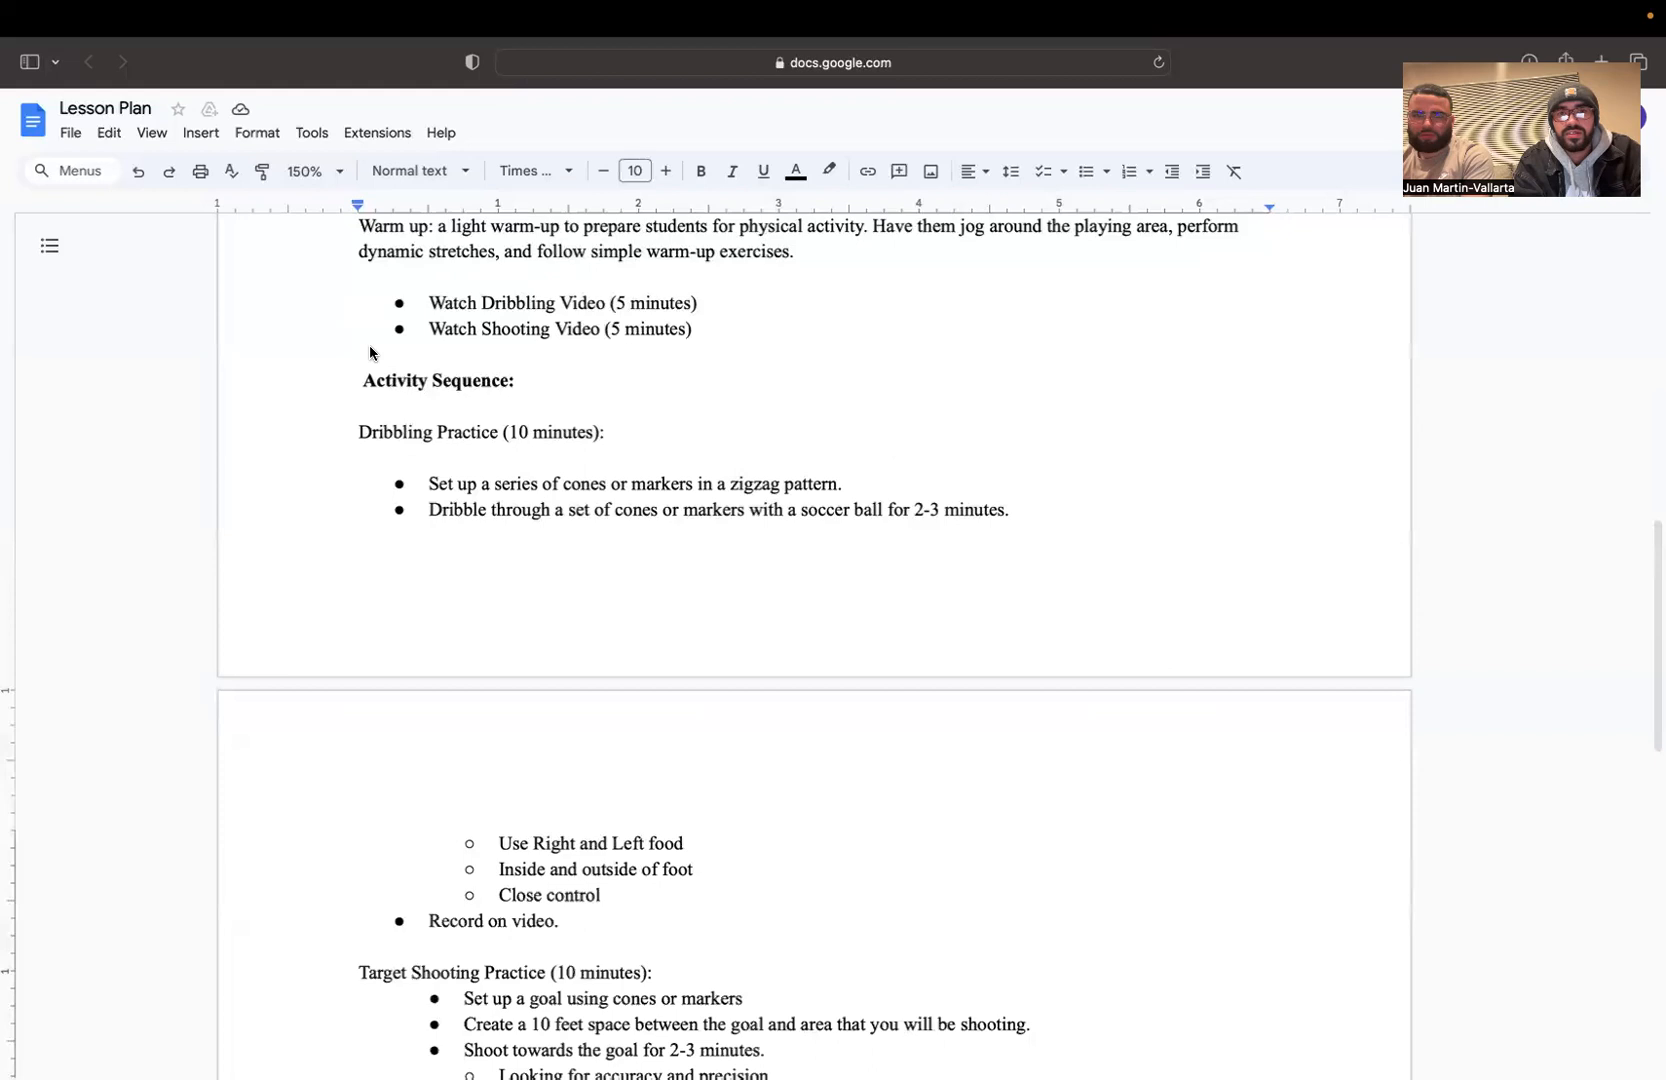
scroll("down", 3)
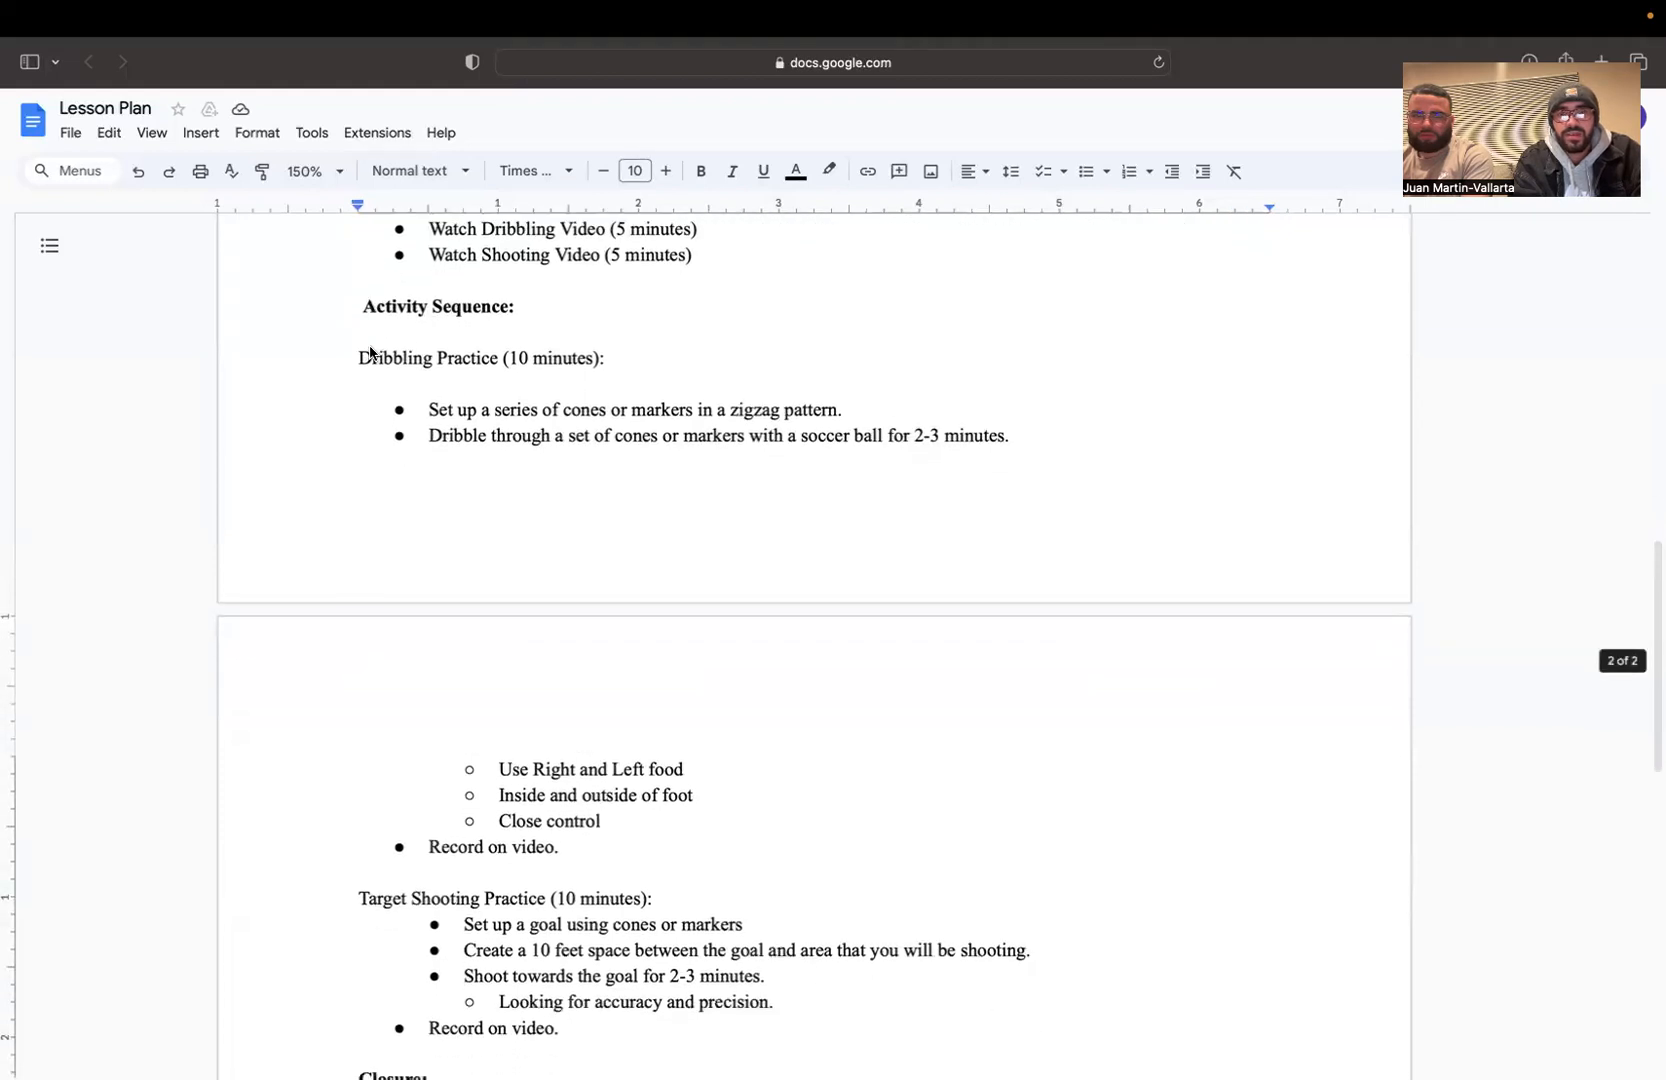
scroll("down", 3)
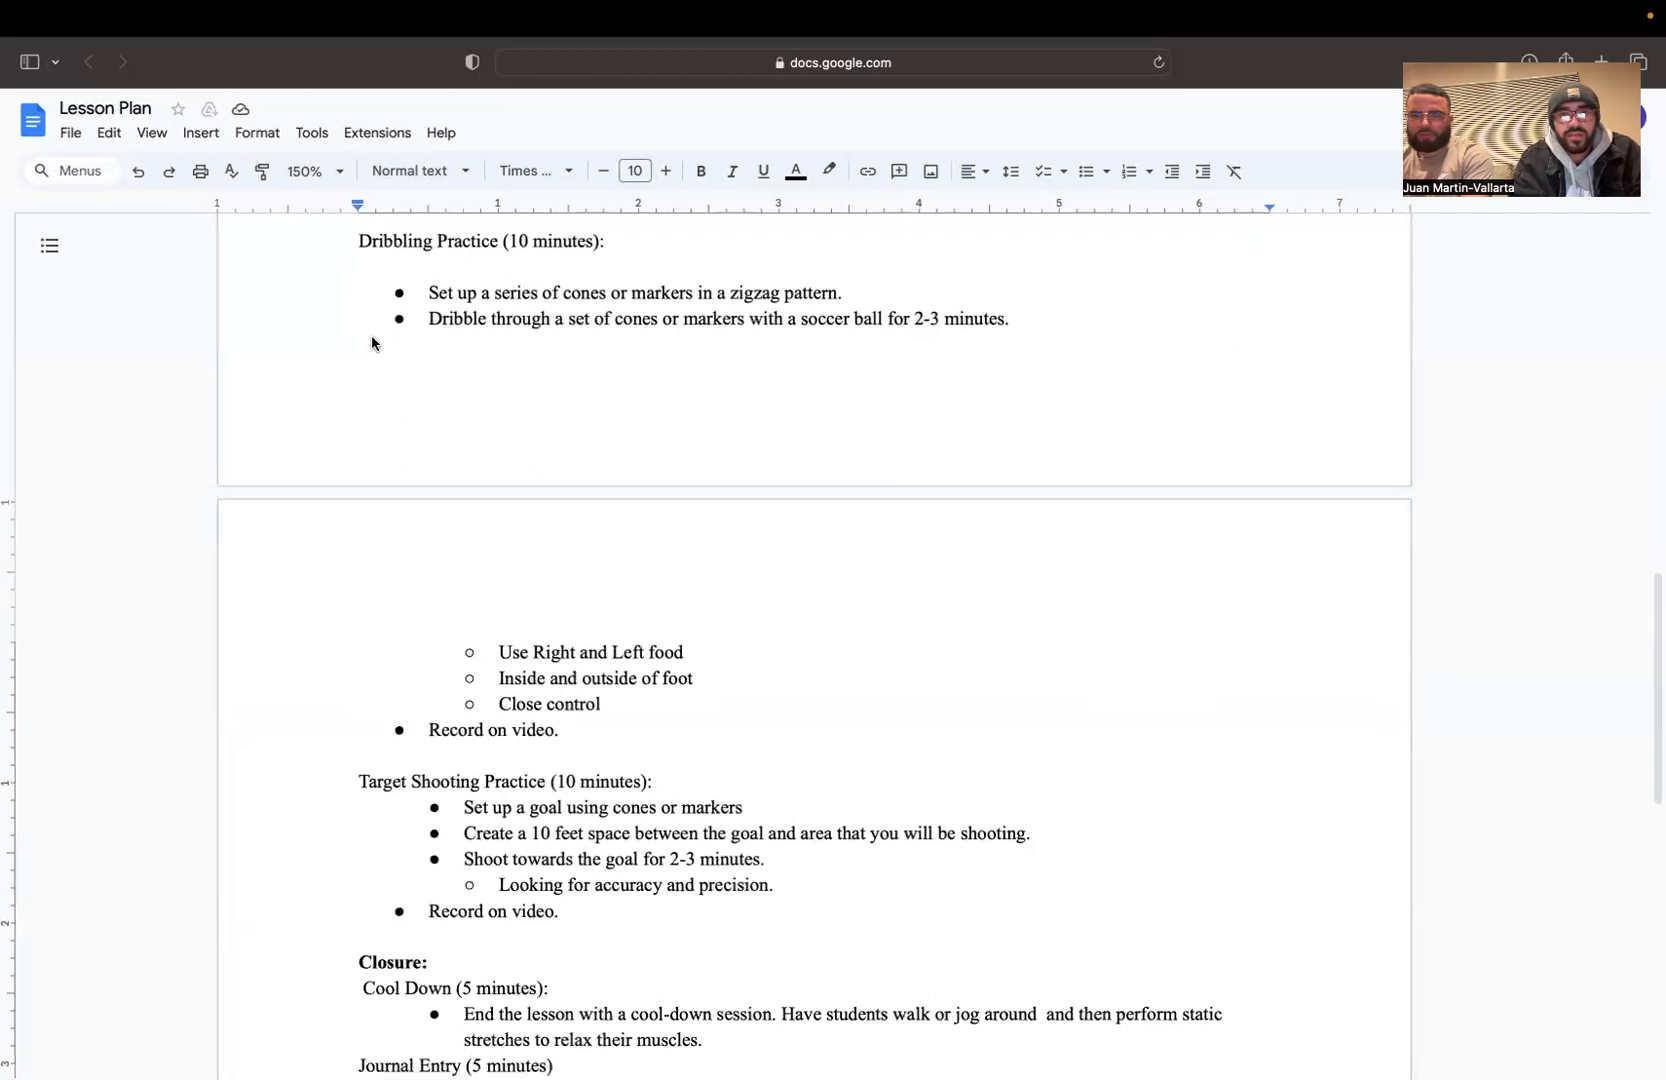
scroll("down", 3)
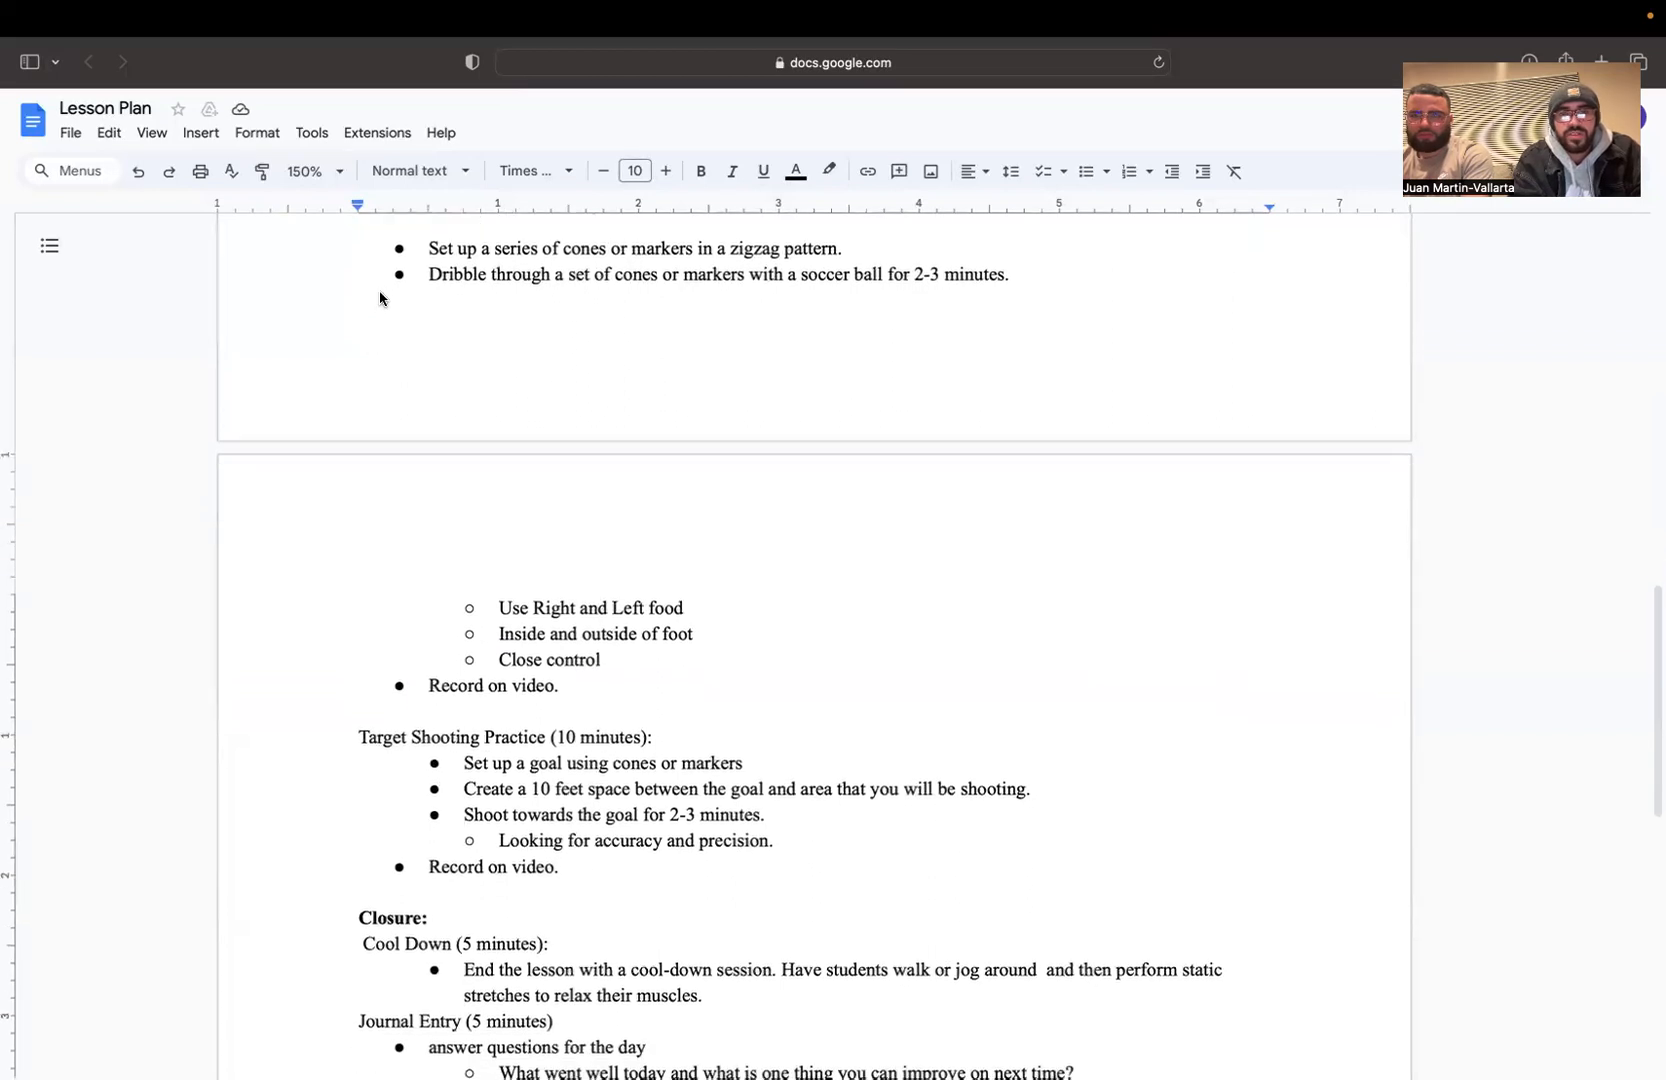
mouse_move(382, 347)
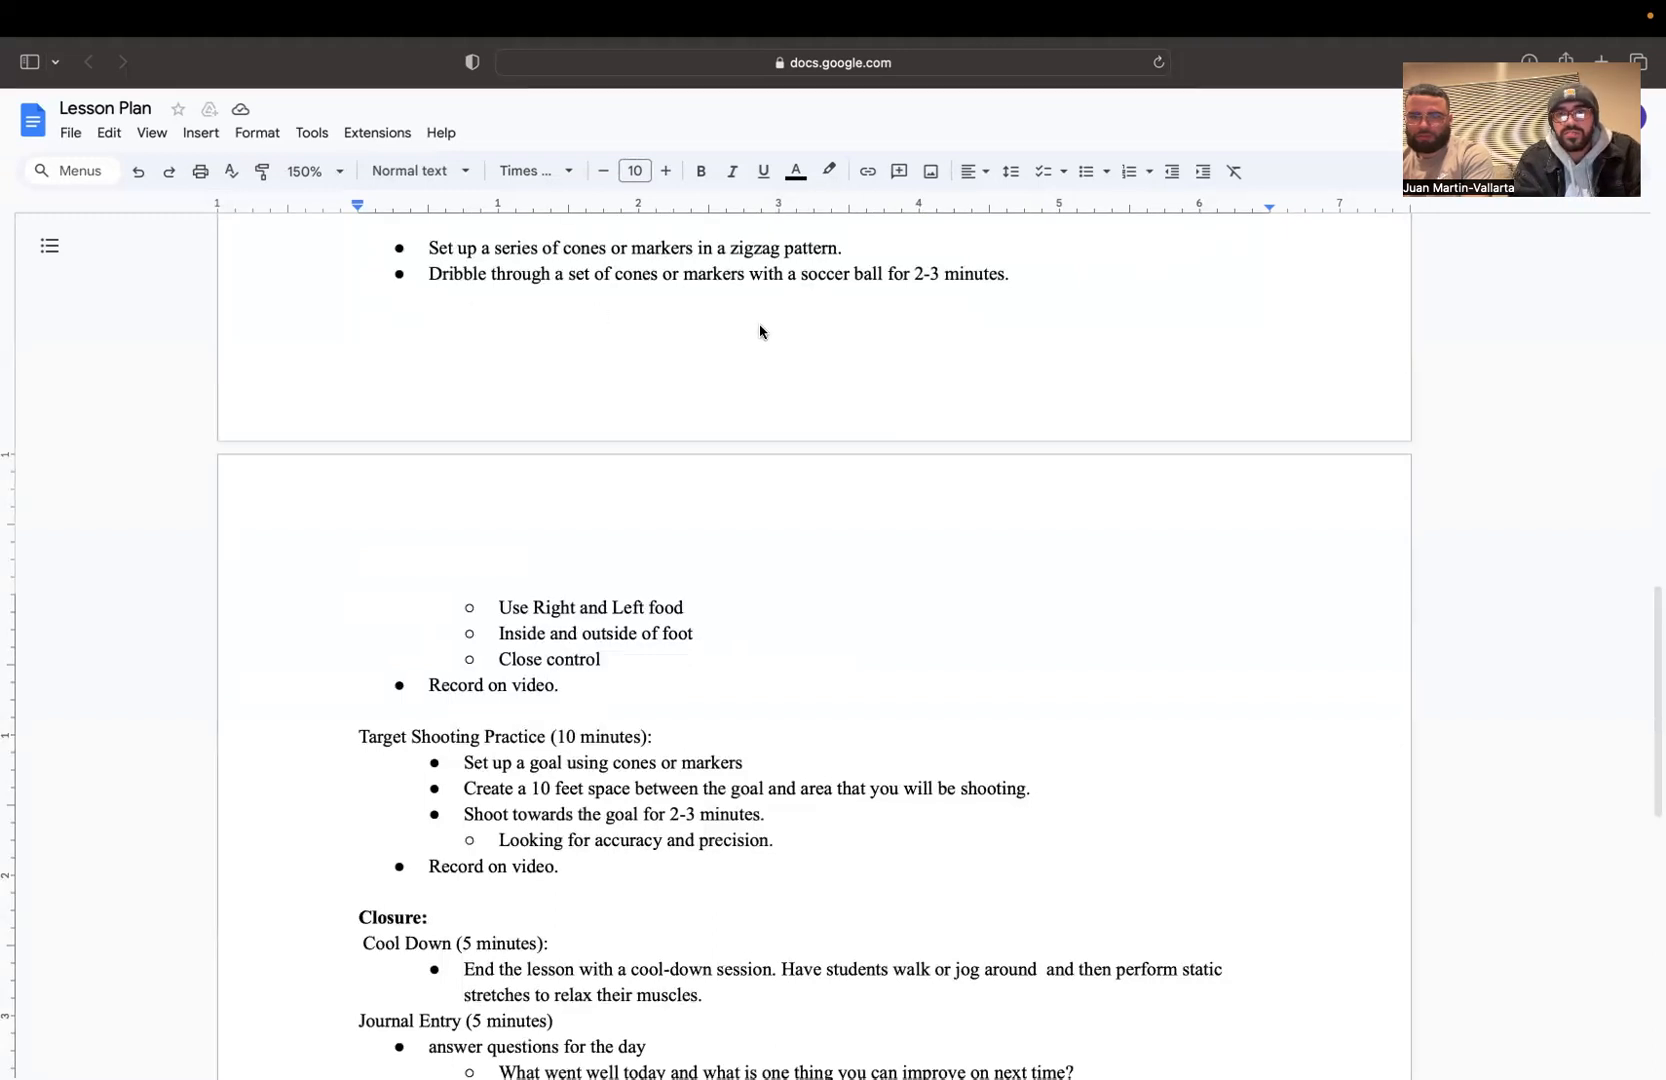
- Scroll down the Soccer Unit classwork and expand Learning Objectives to show its attachment
scroll("down", 3)
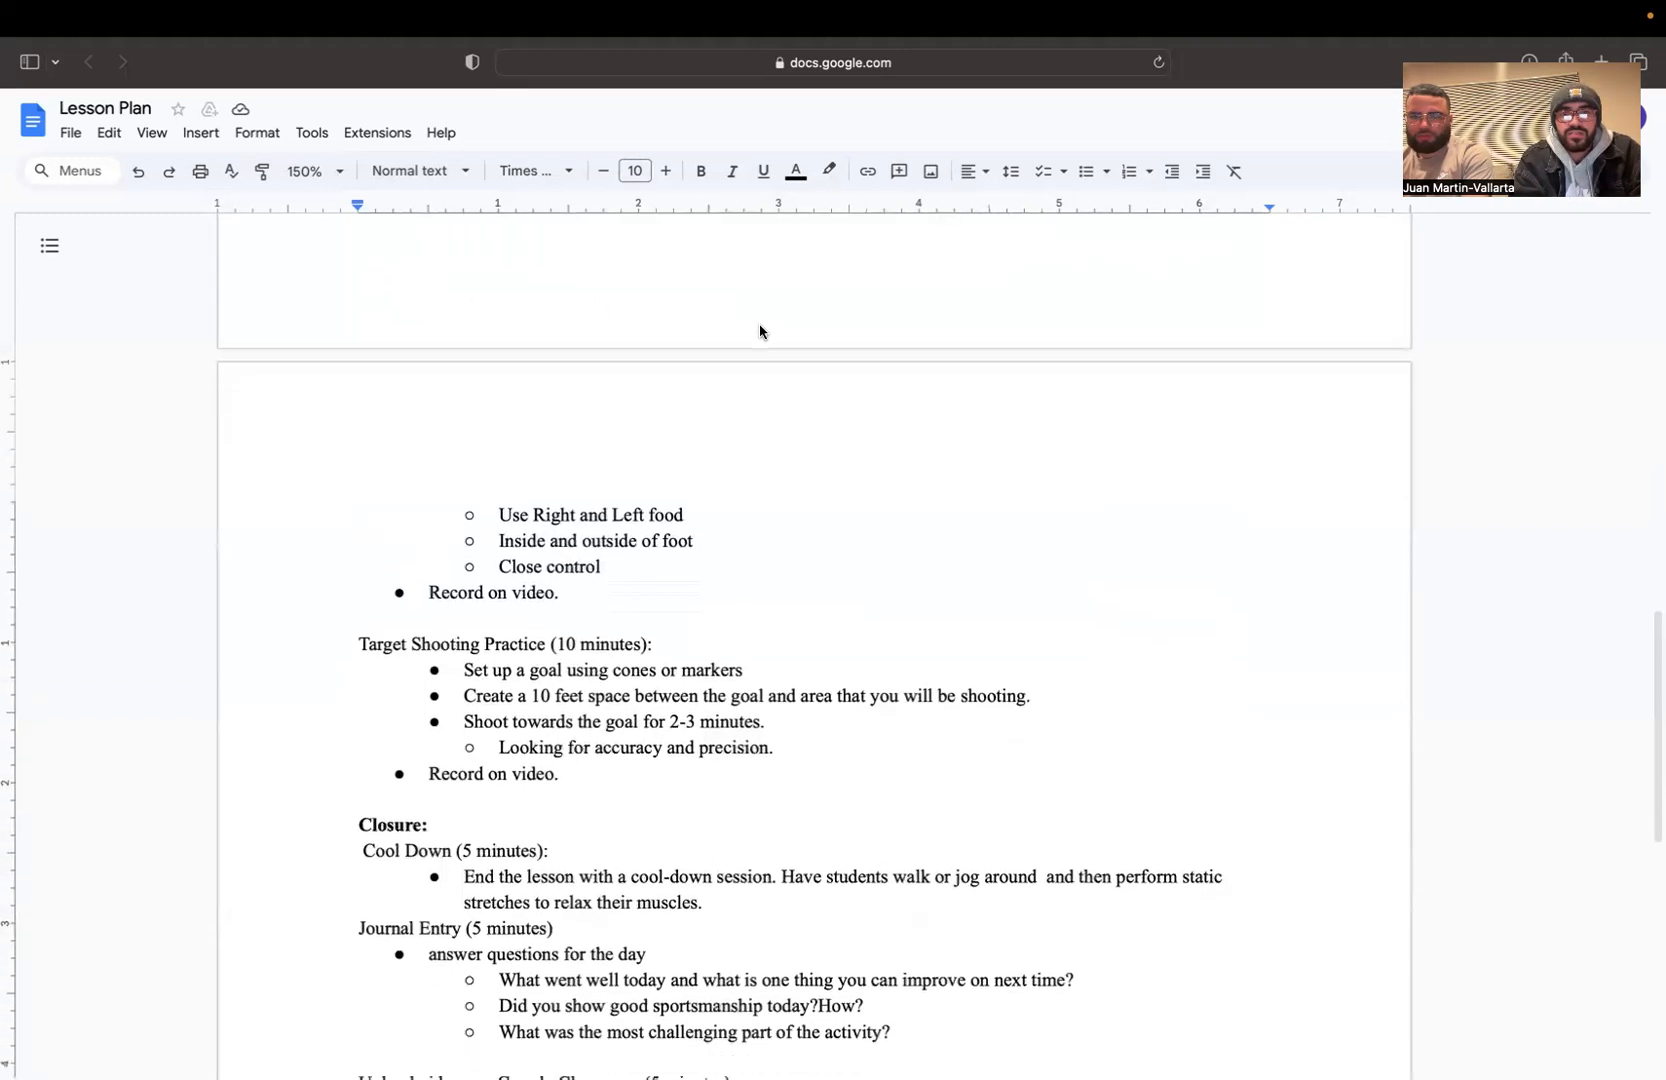
scroll("down", 3)
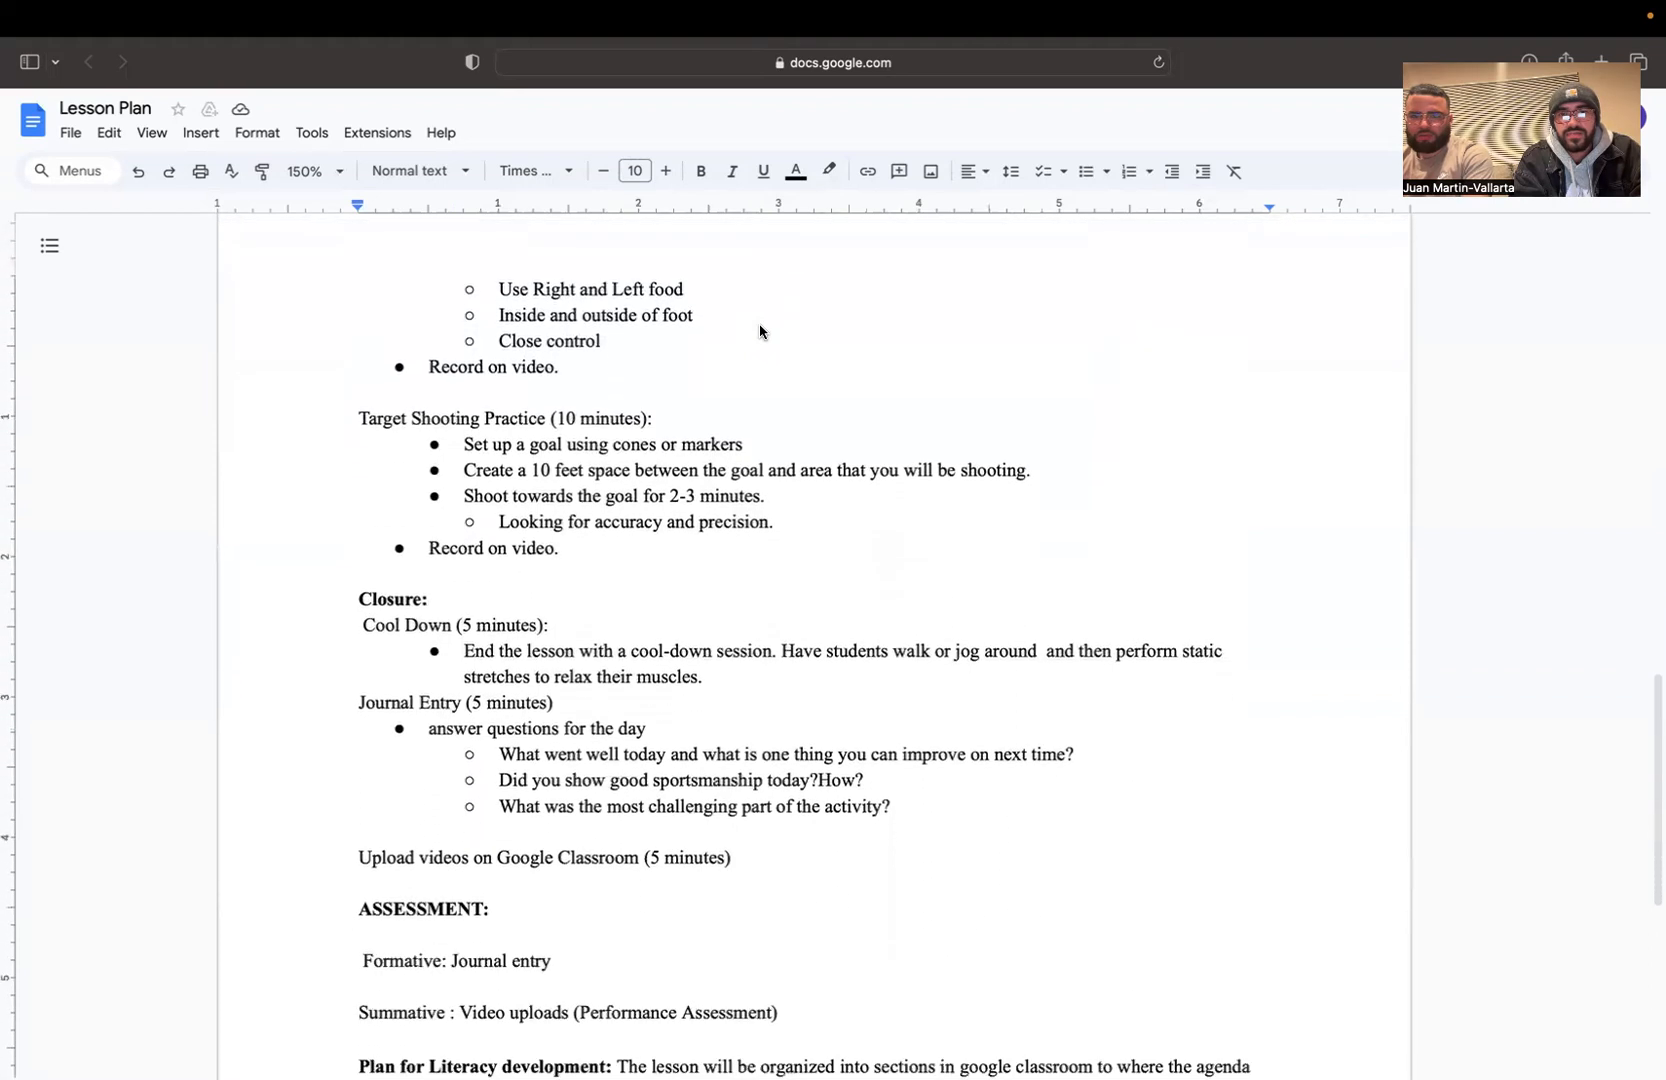
scroll("down", 3)
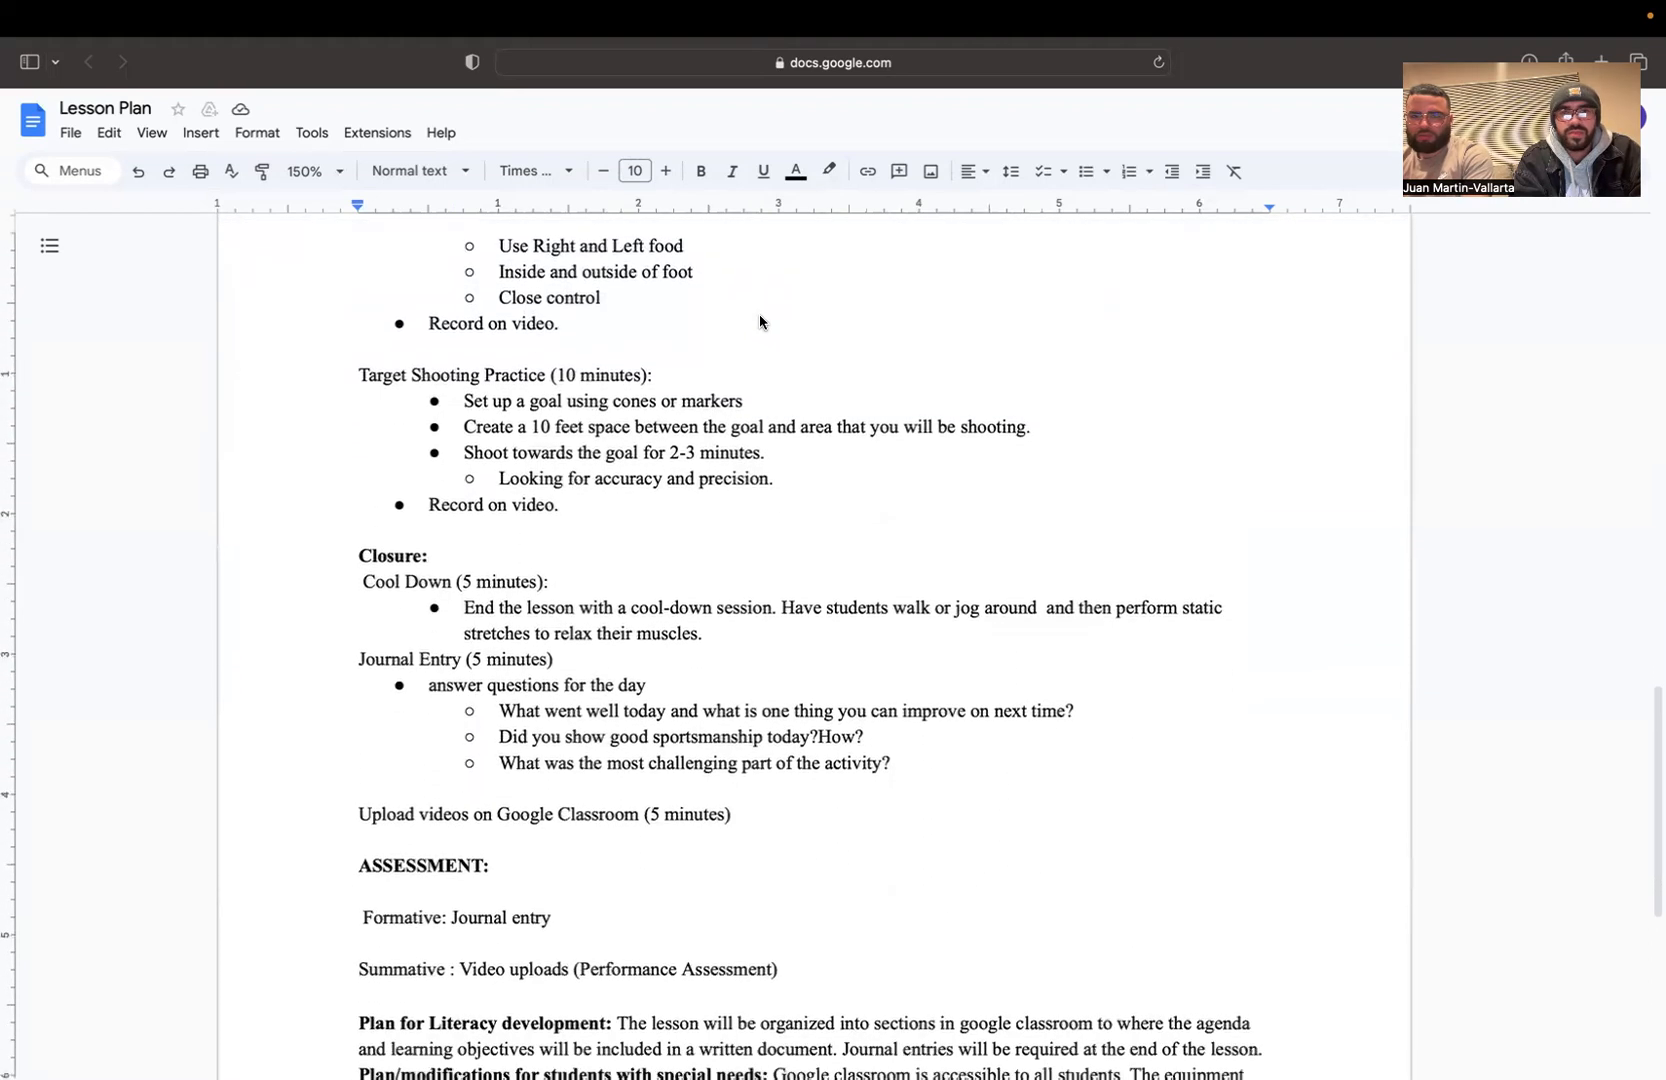
scroll("down", 3)
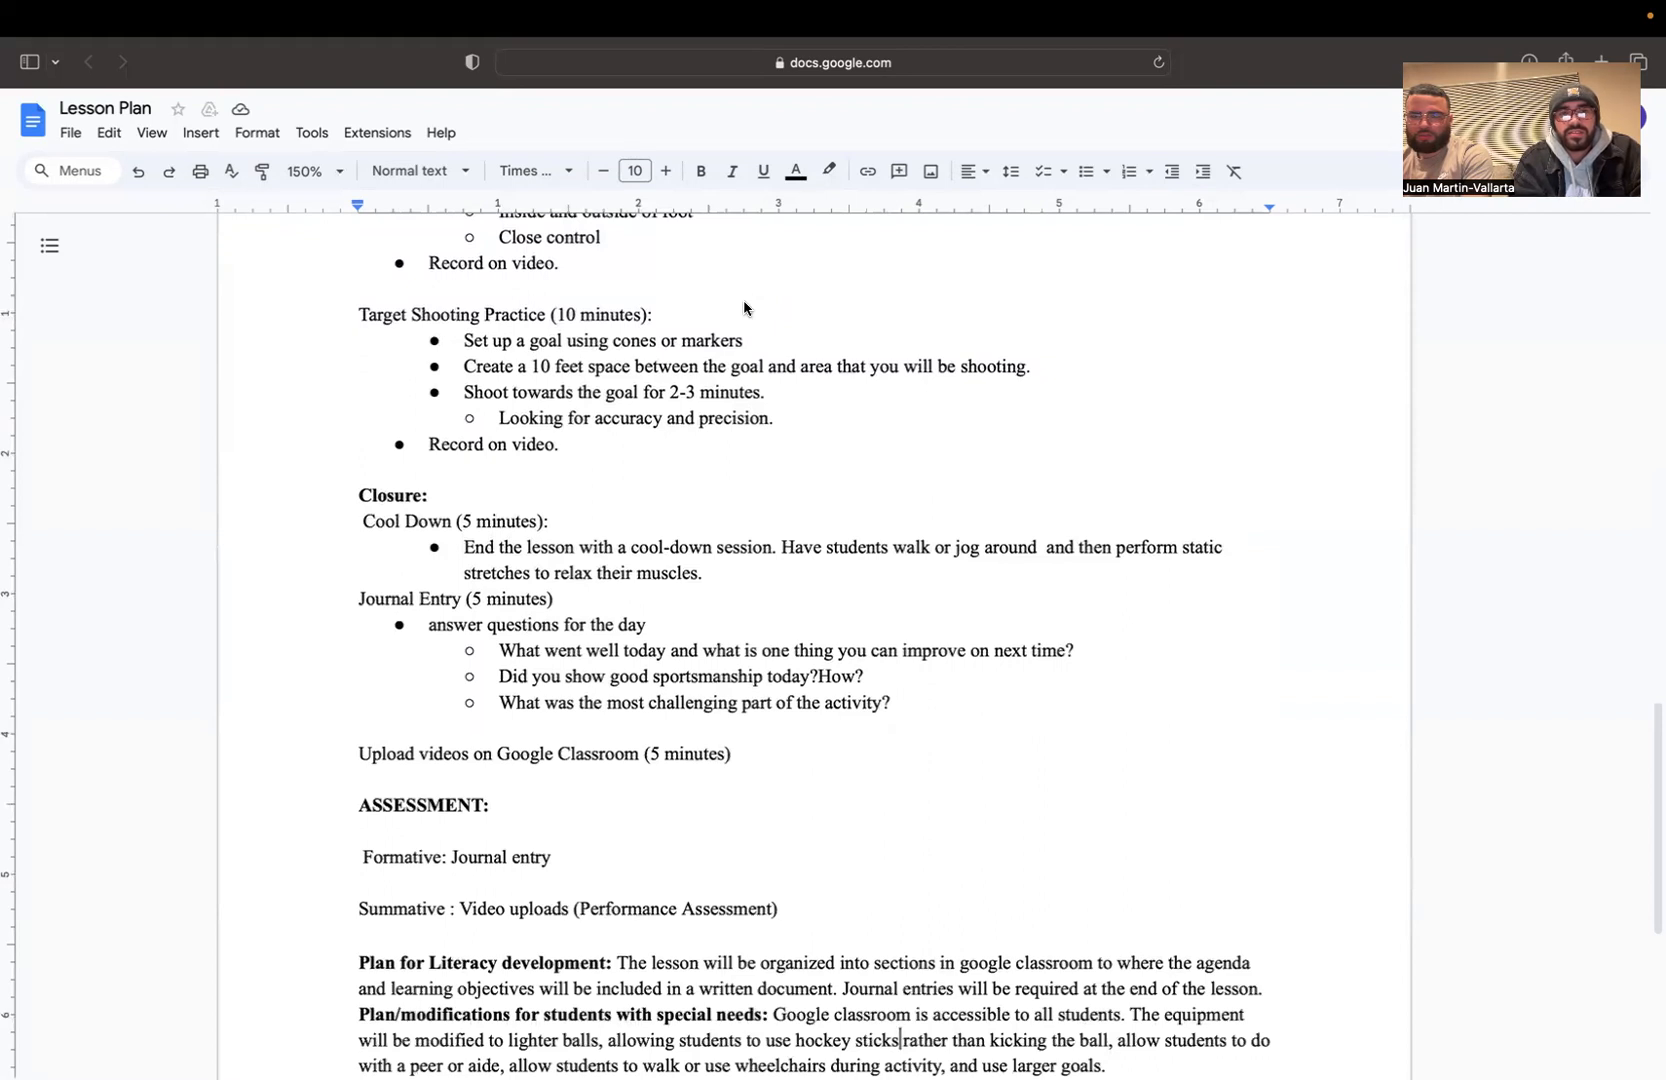
mouse_move(446, 294)
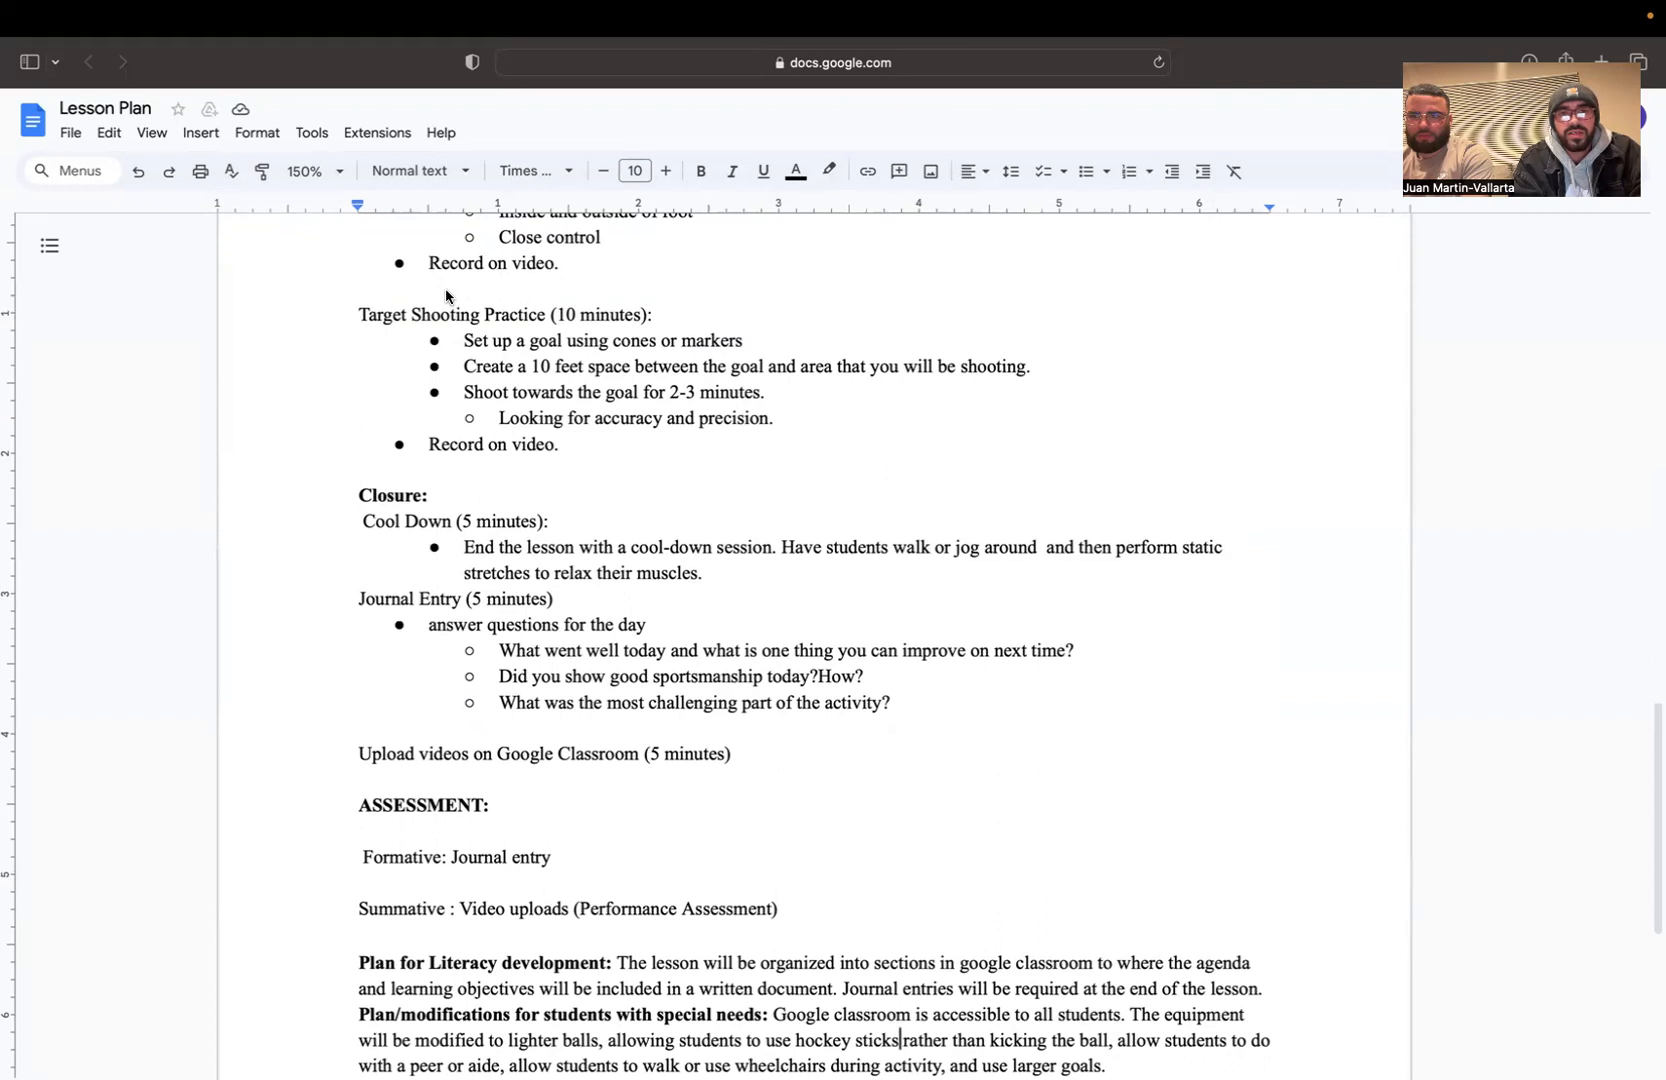
mouse_move(354, 276)
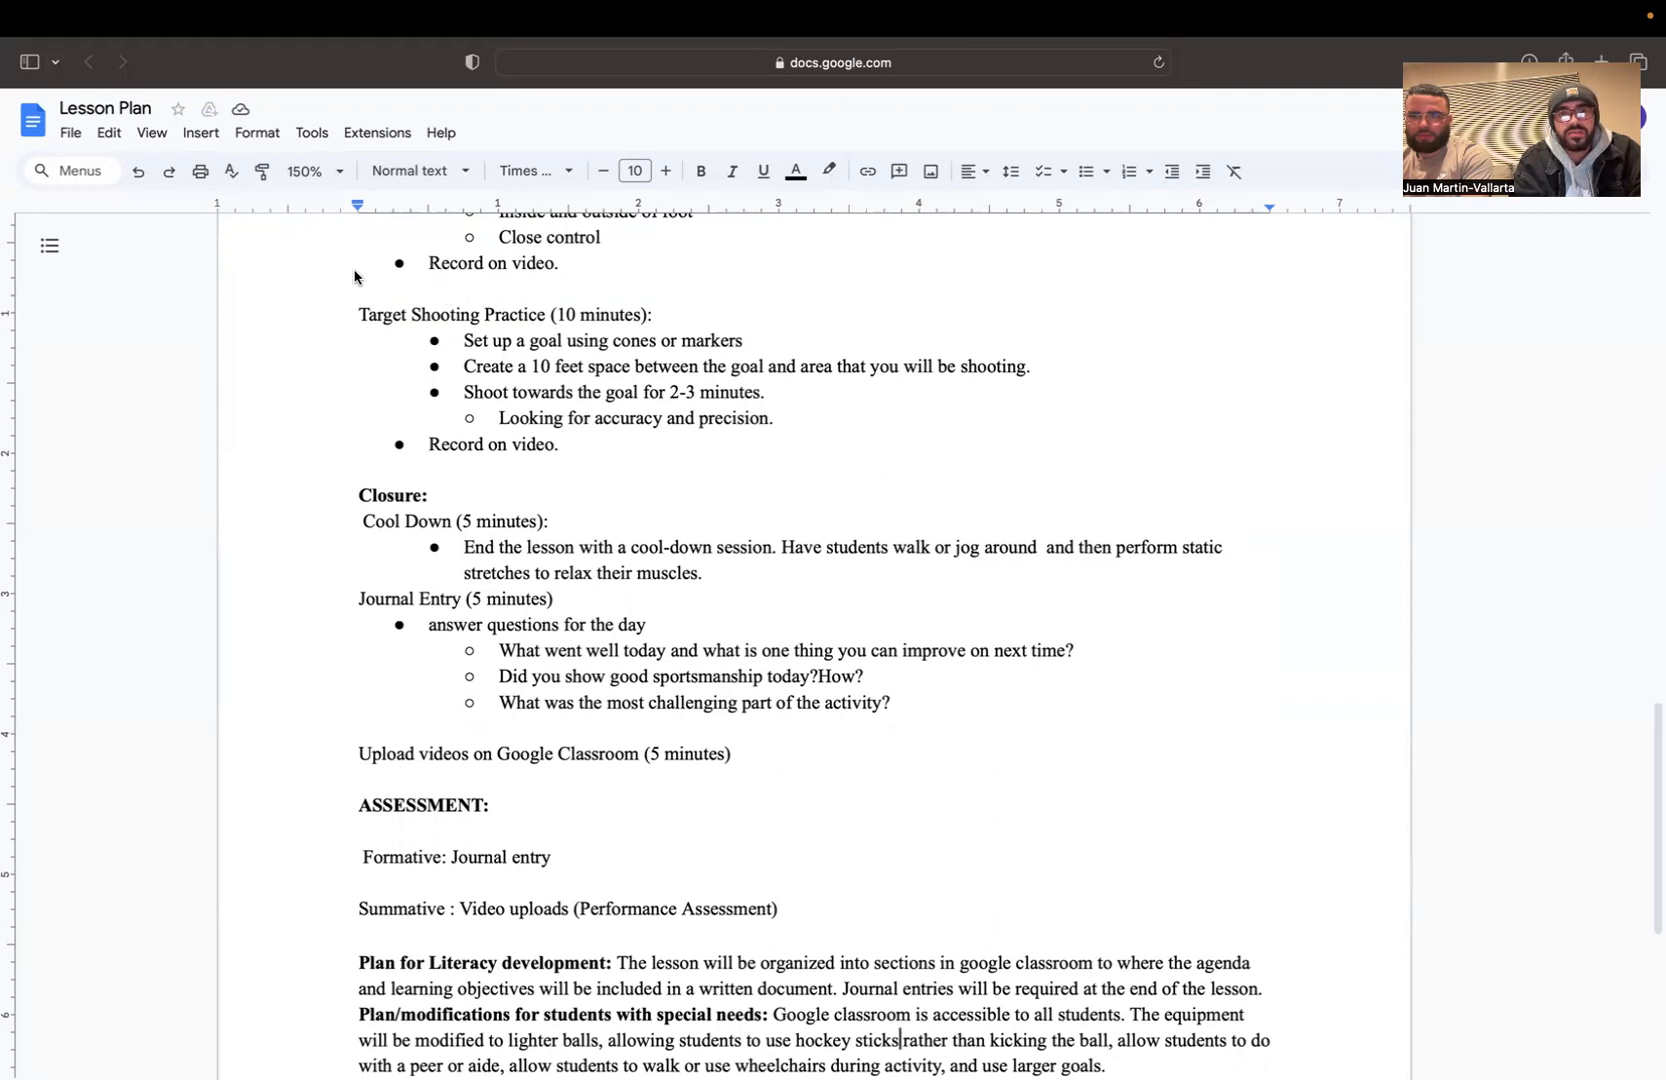
mouse_move(384, 288)
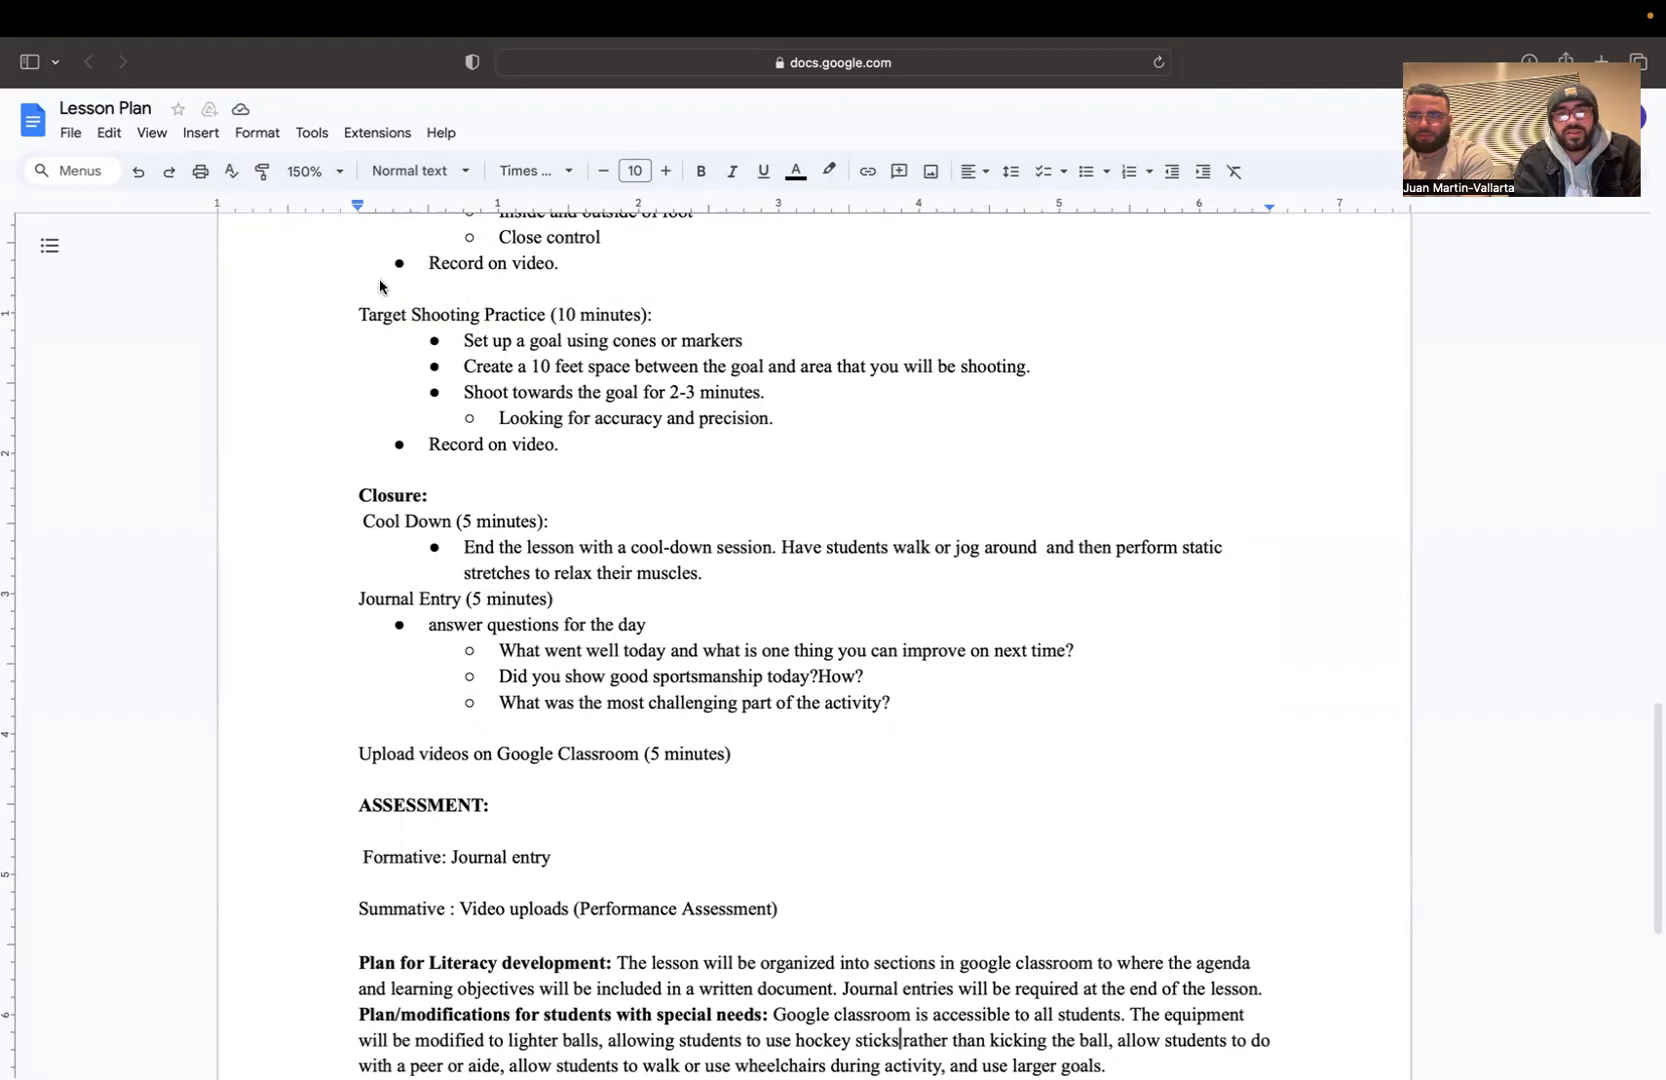
mouse_move(314, 331)
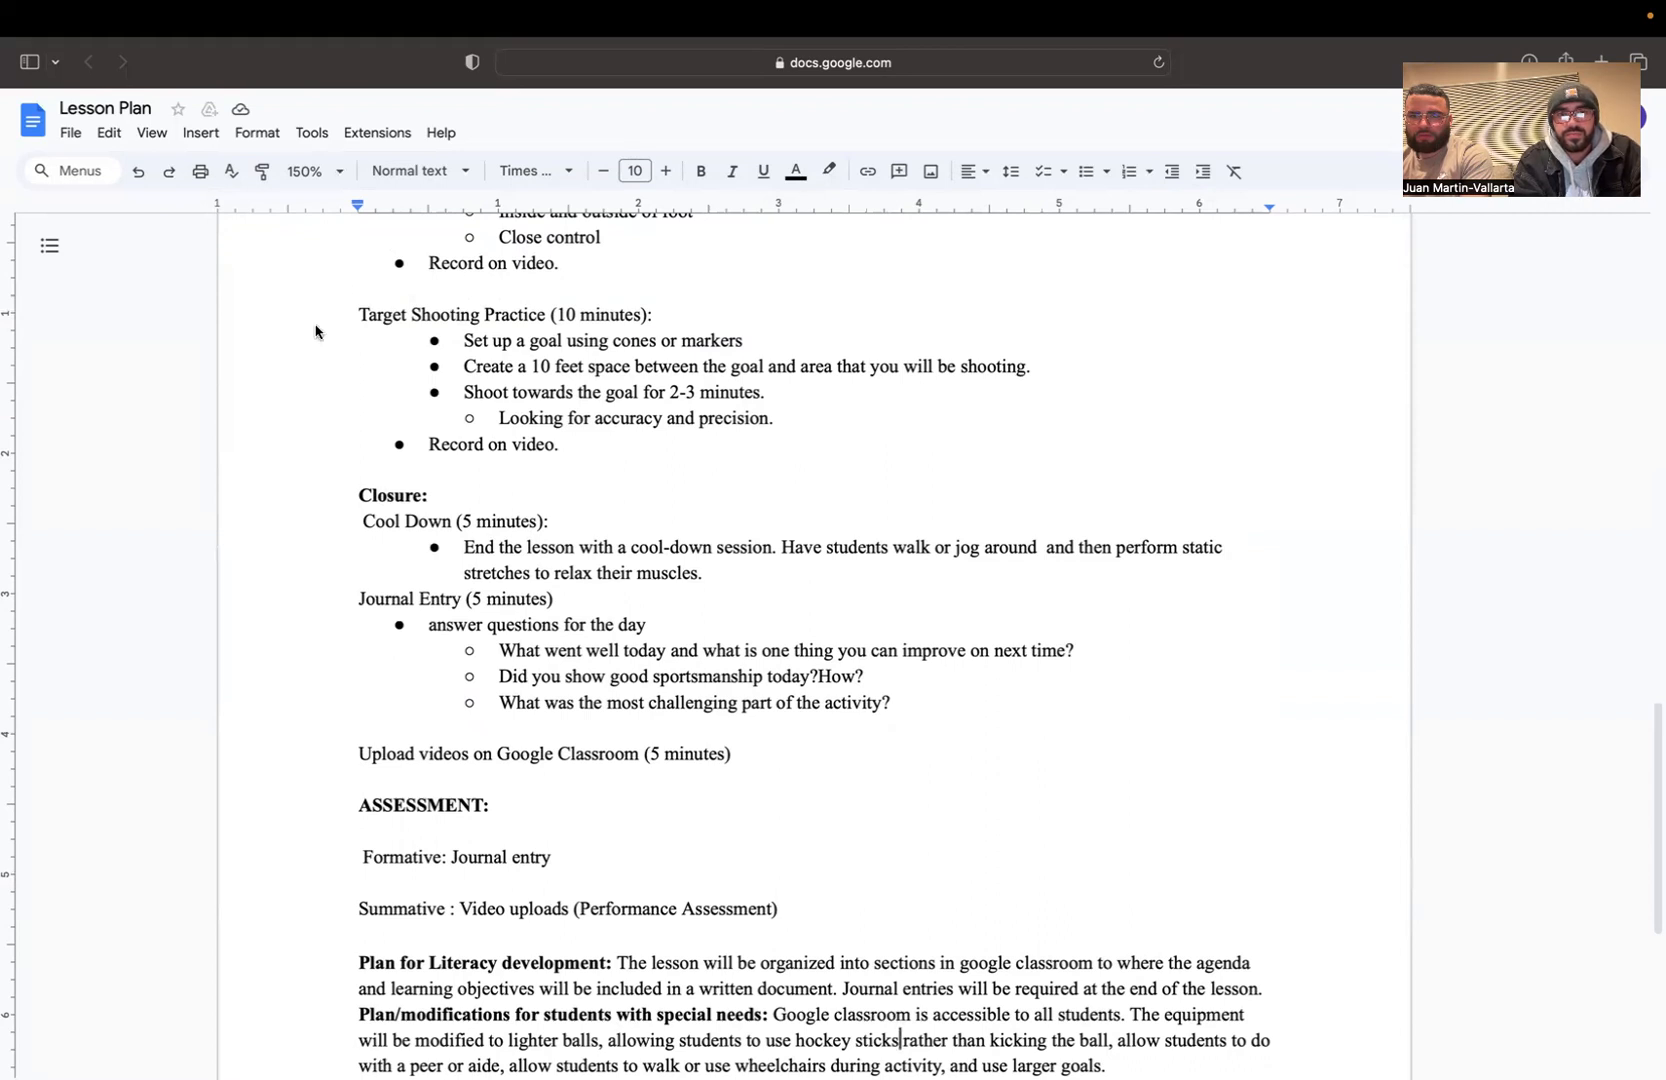
scroll("down", 3)
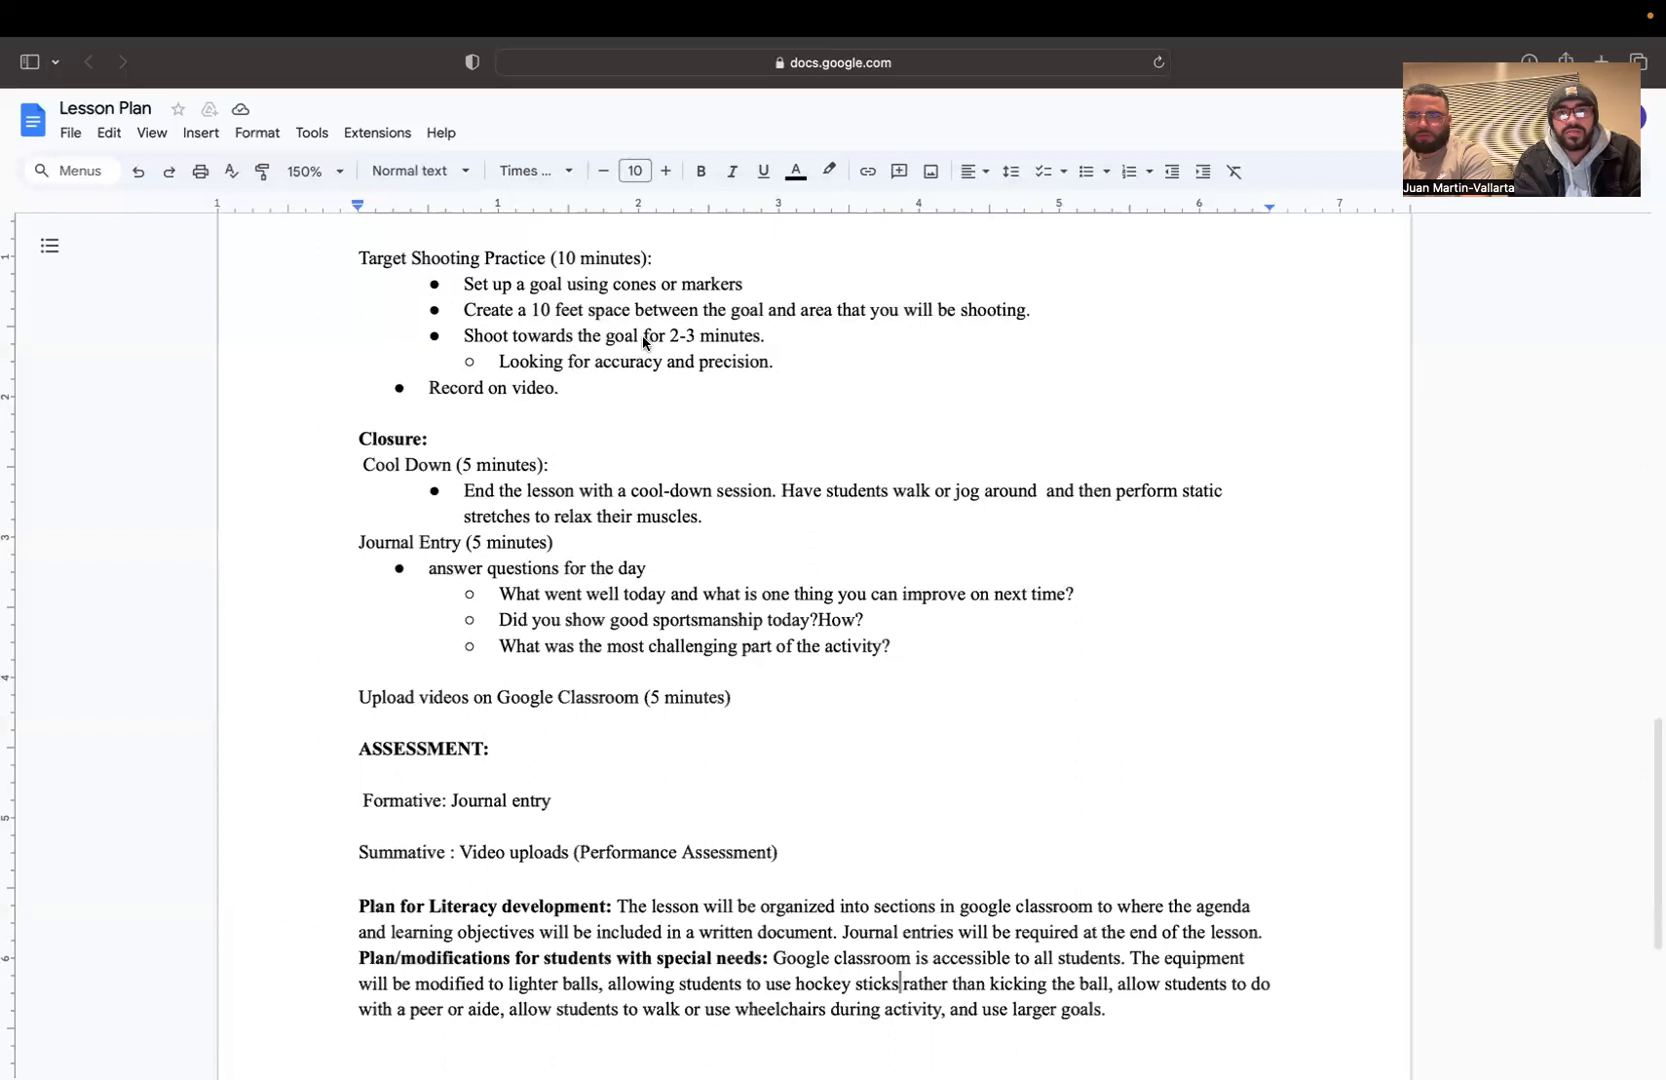
mouse_move(557, 388)
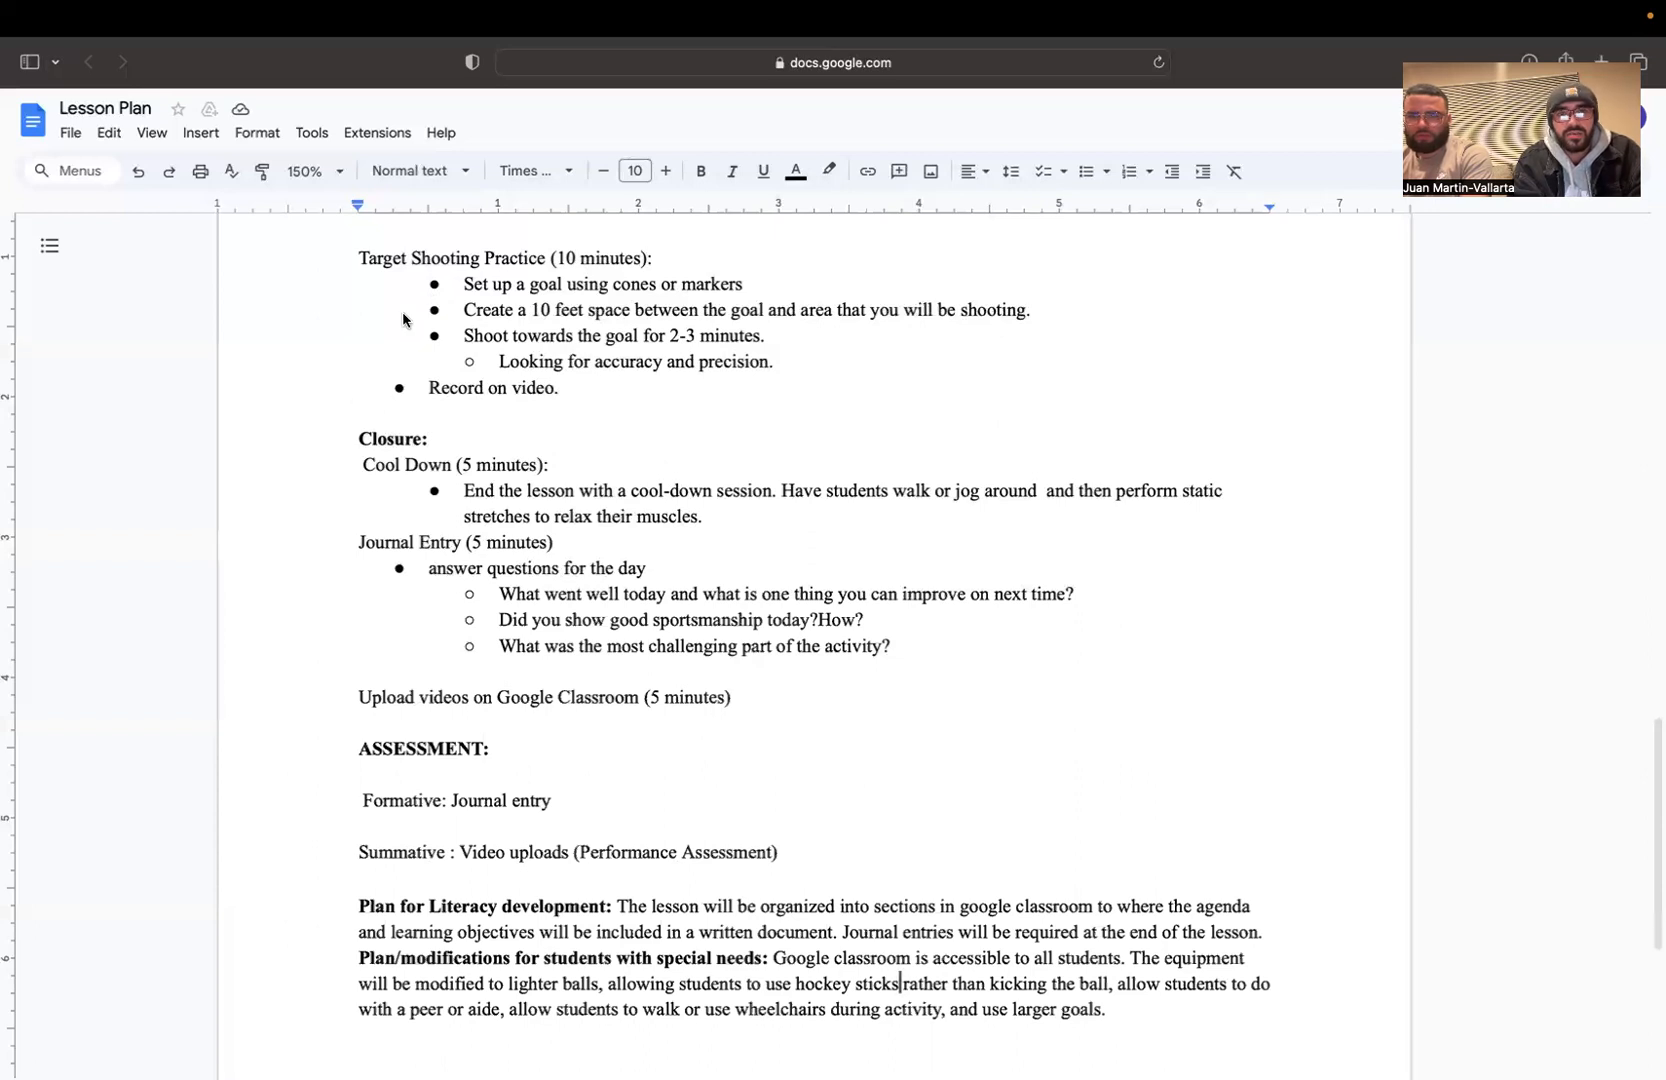
mouse_move(394, 386)
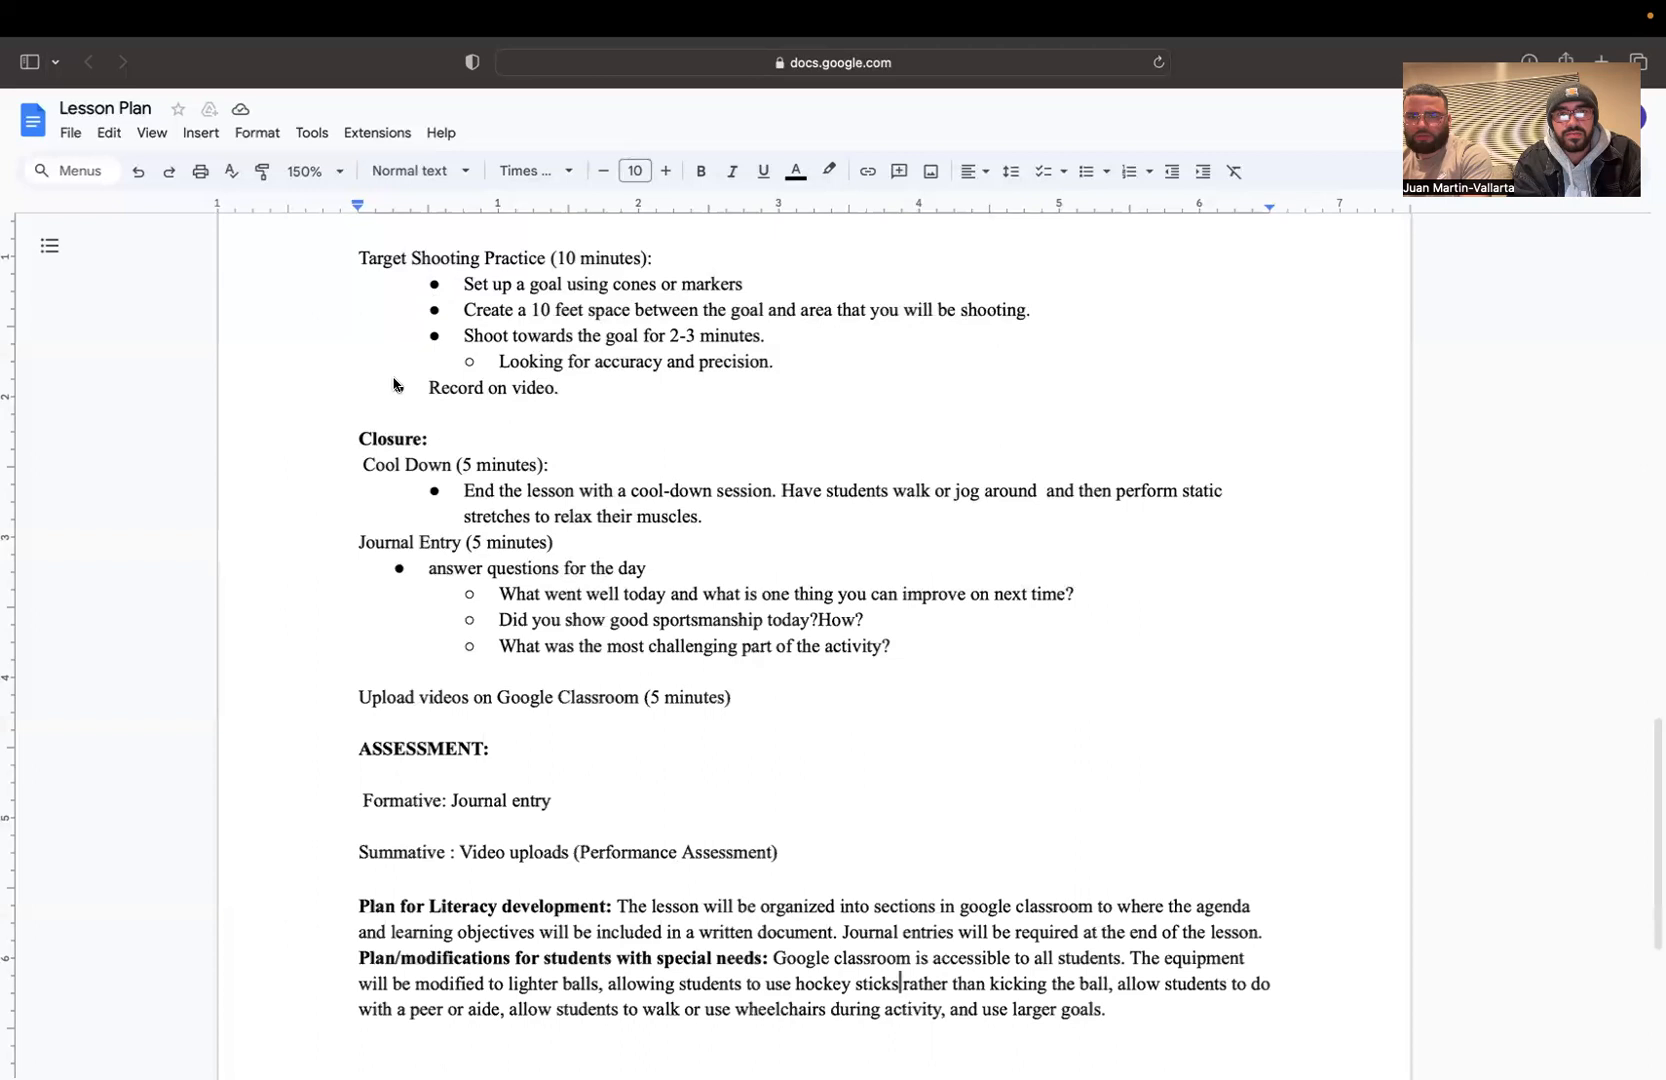
scroll("down", 3)
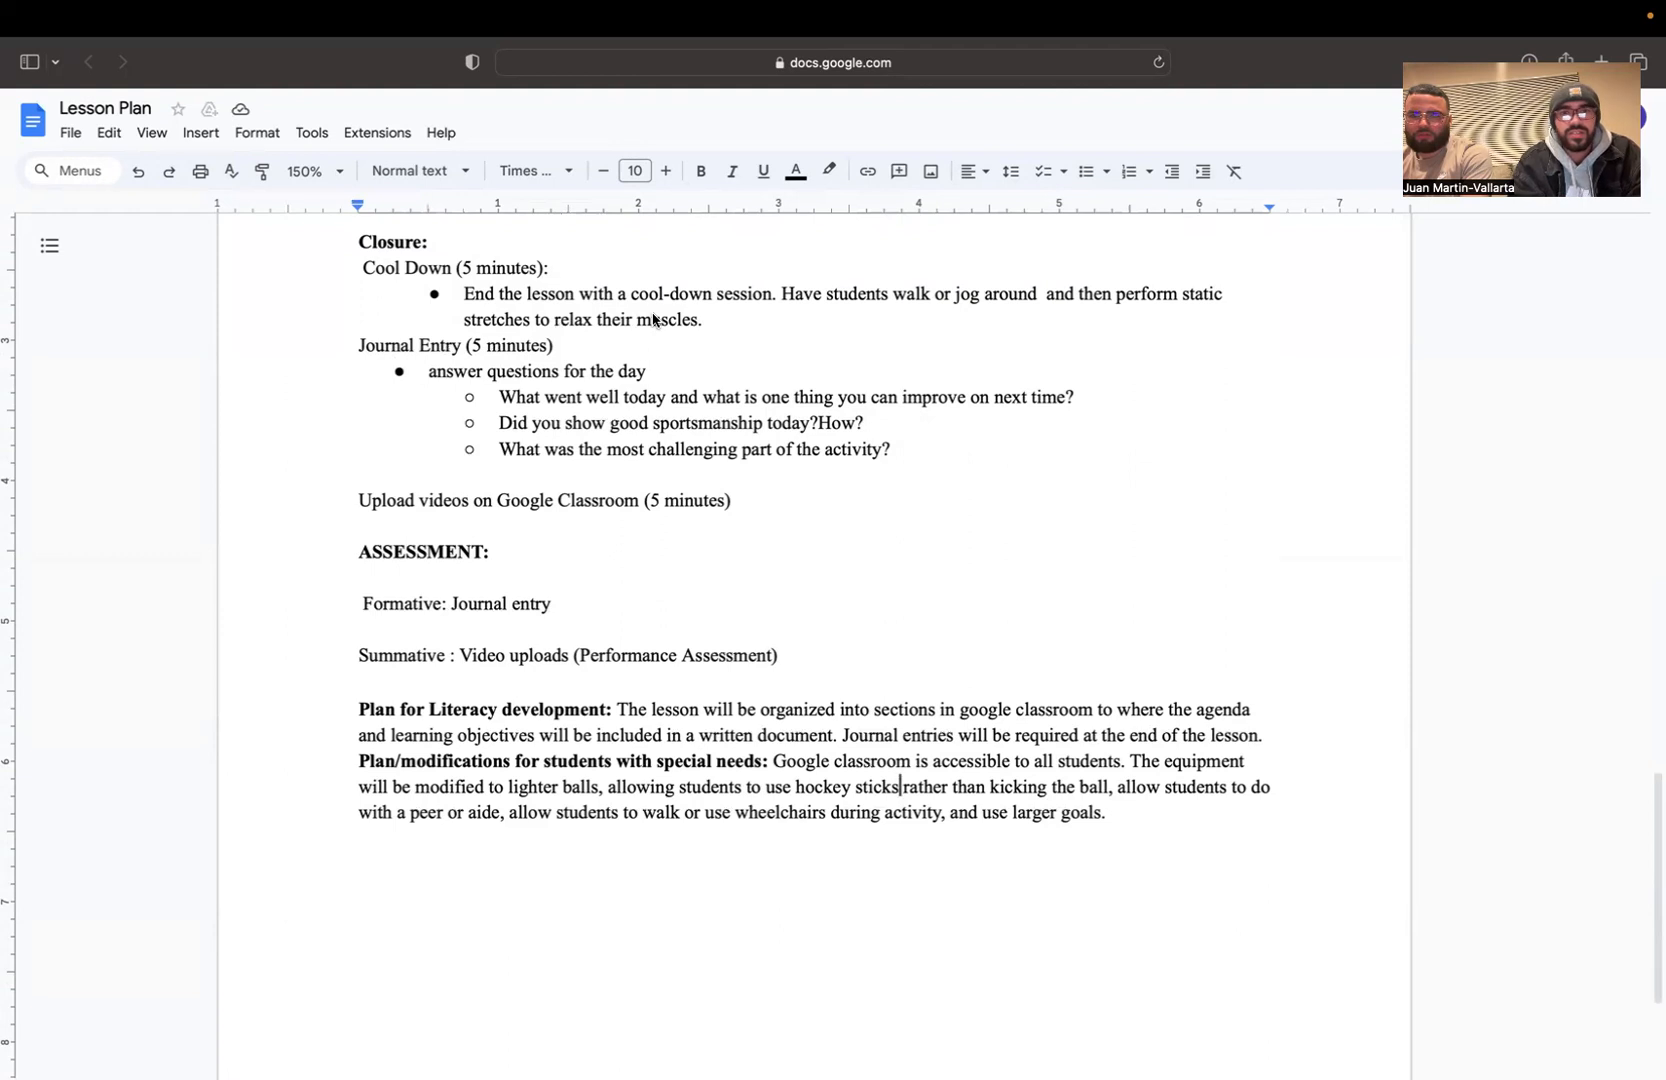
mouse_move(651, 333)
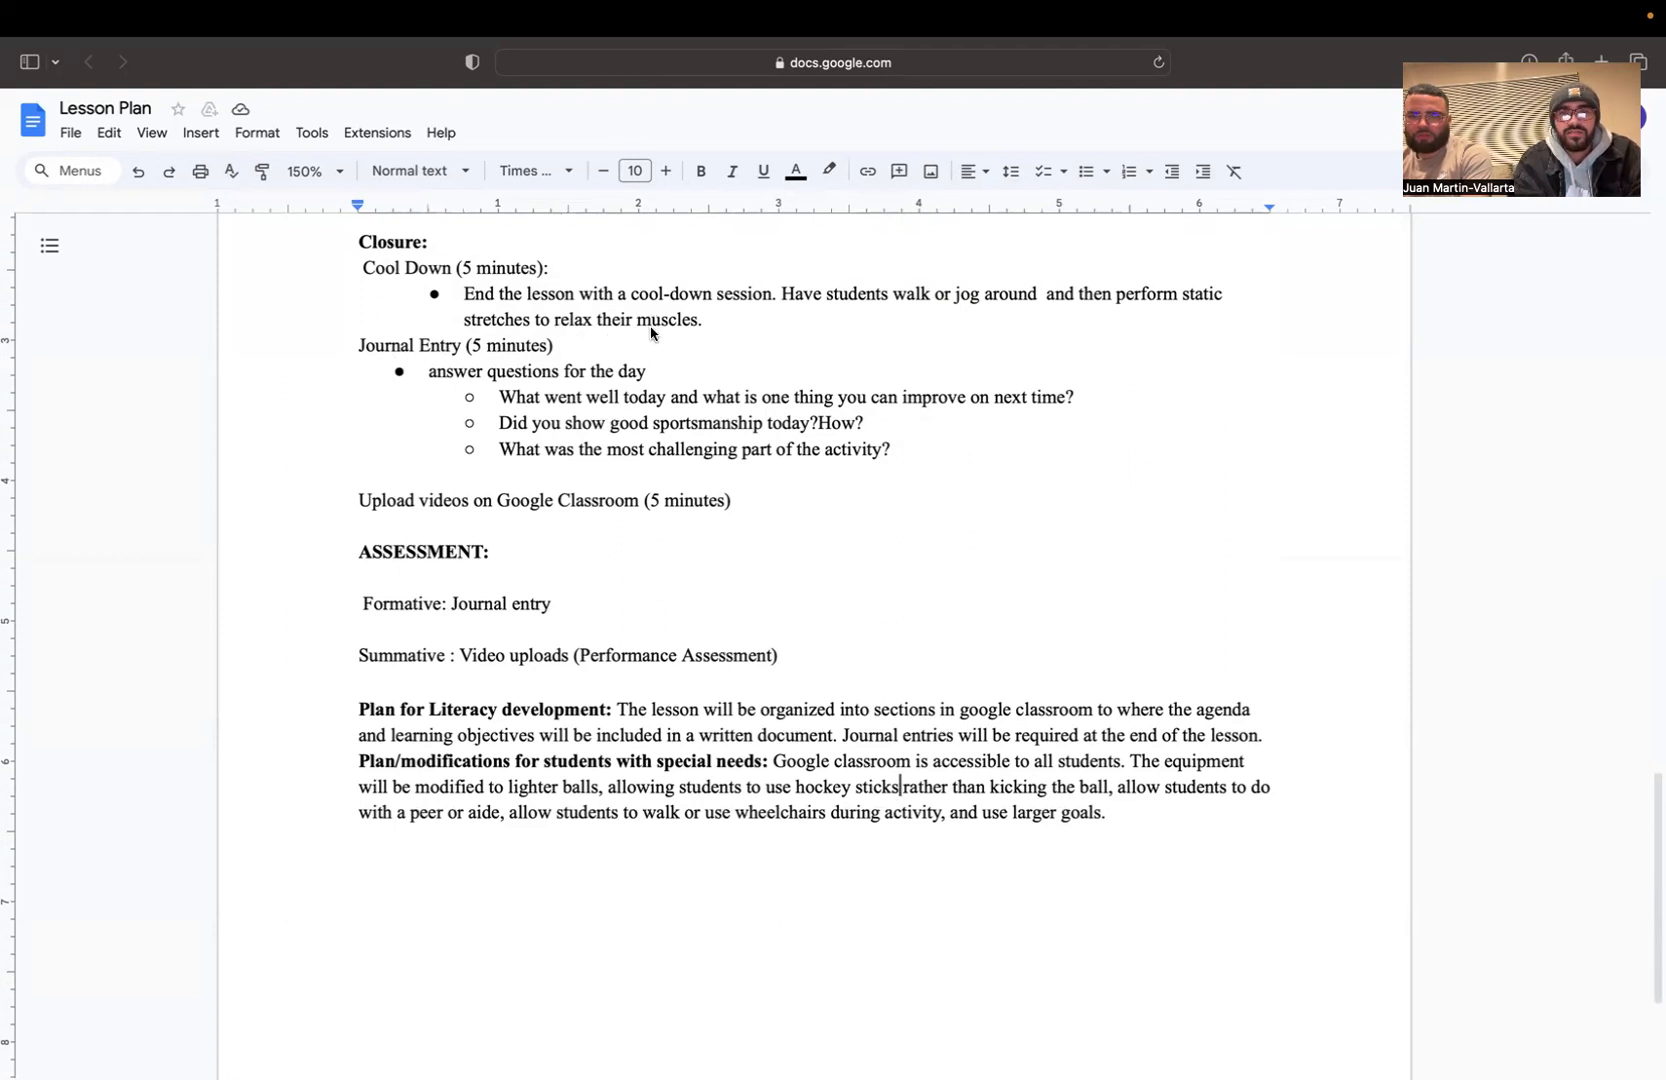
mouse_move(574, 342)
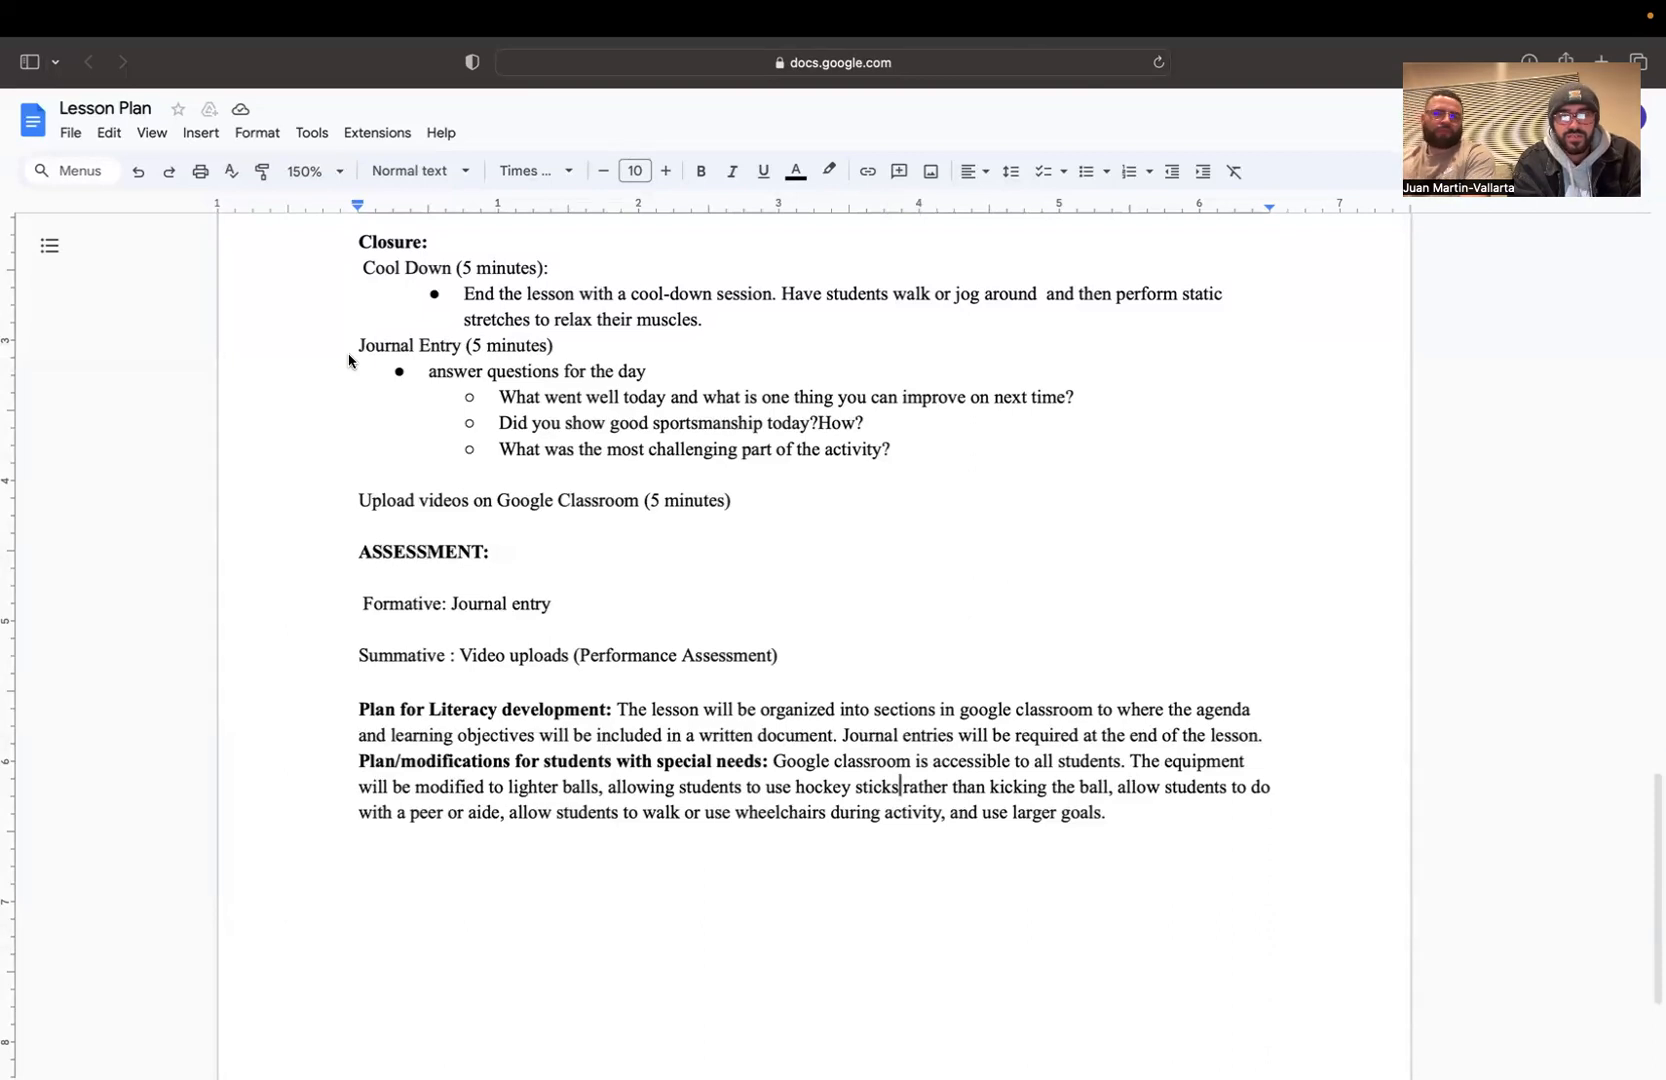
mouse_move(357, 431)
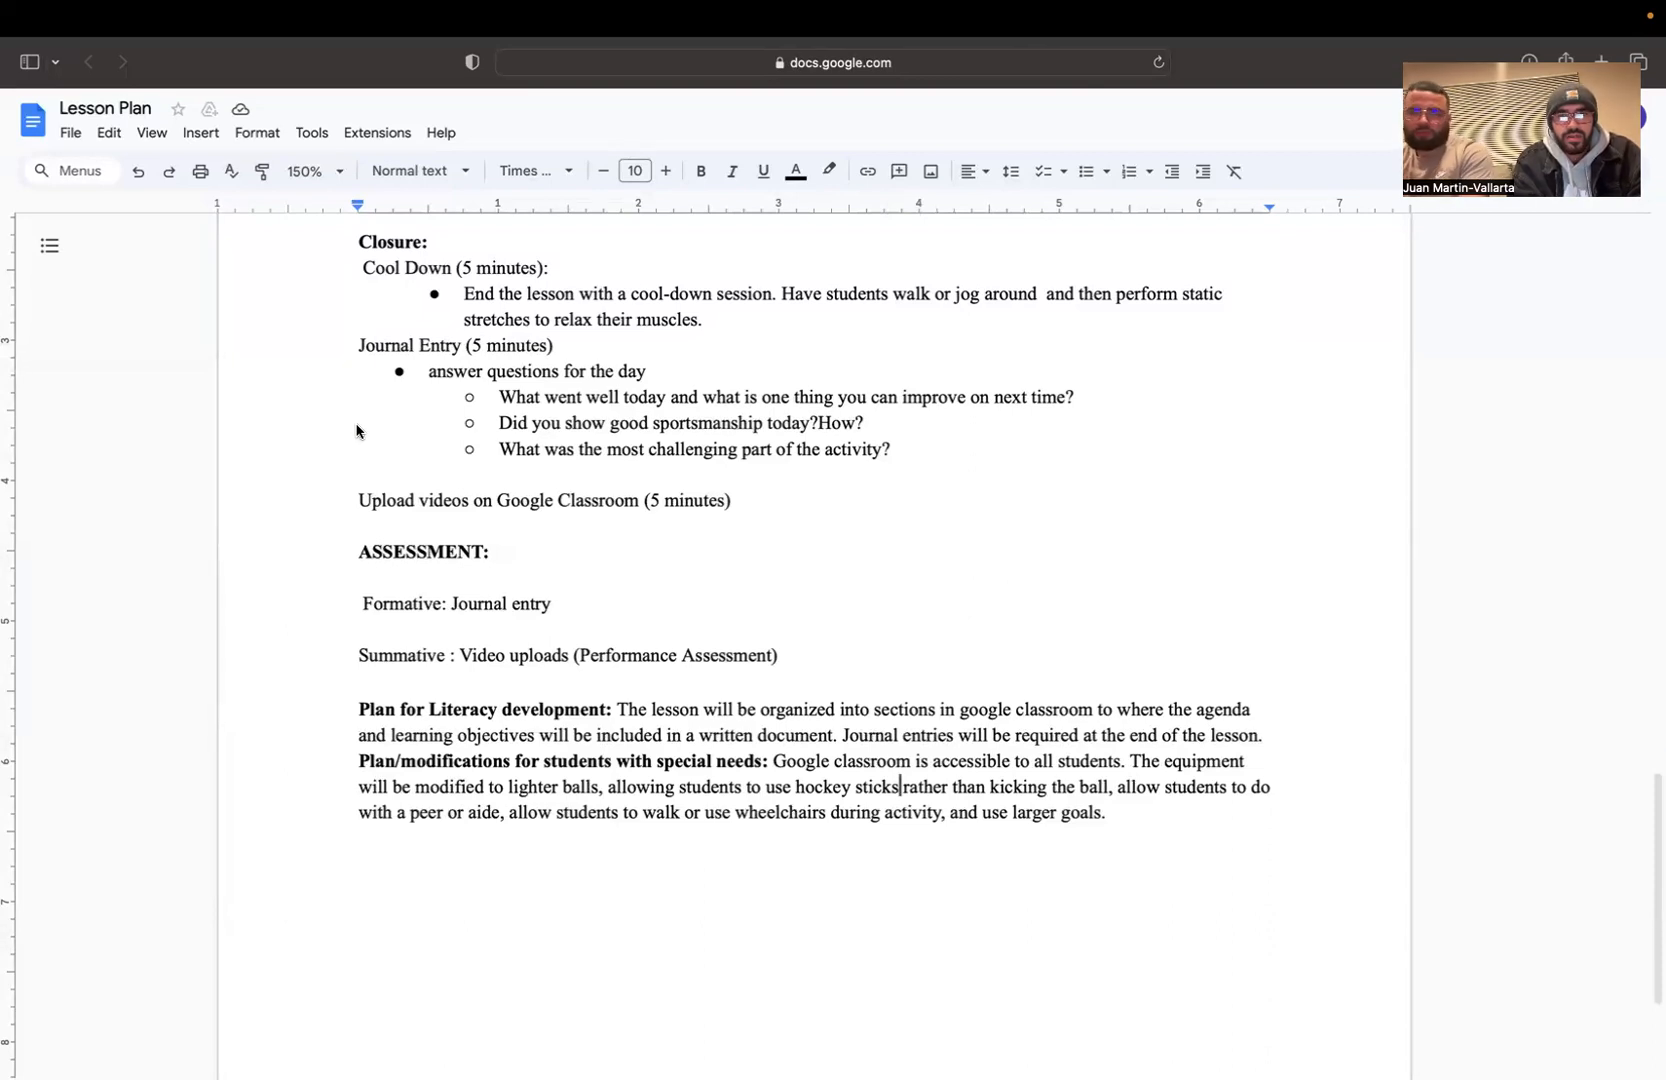
mouse_move(369, 466)
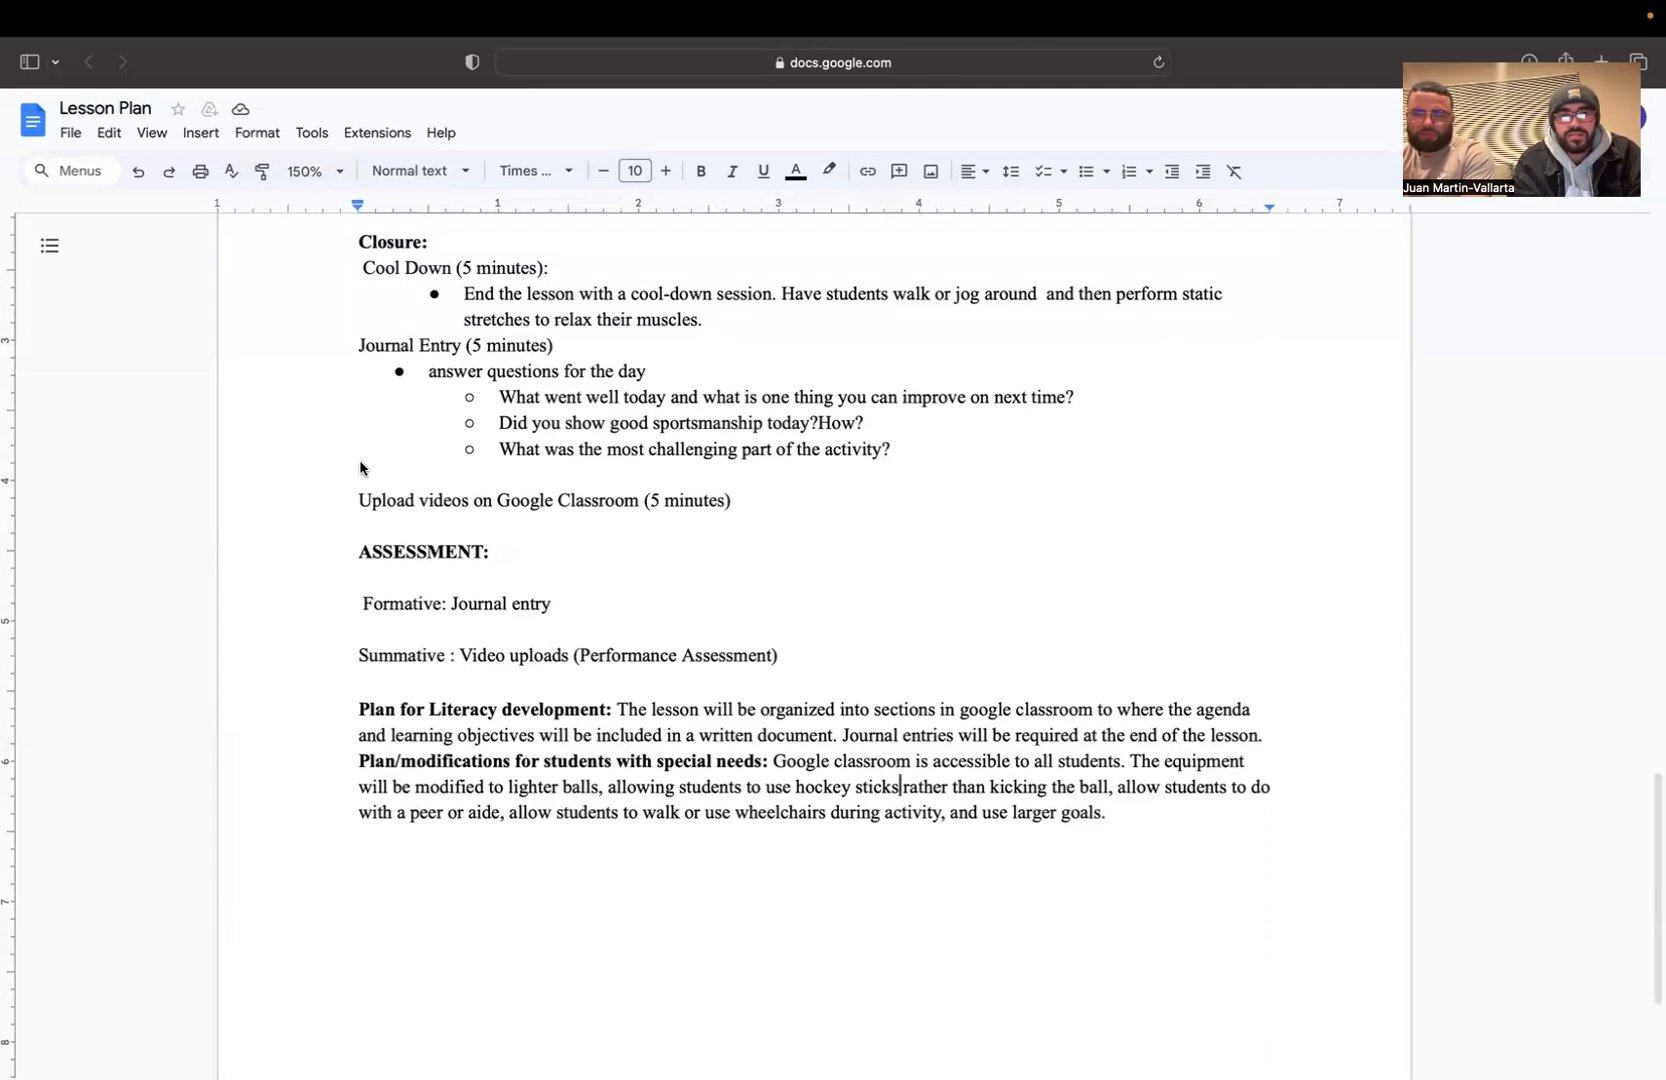
scroll("down", 3)
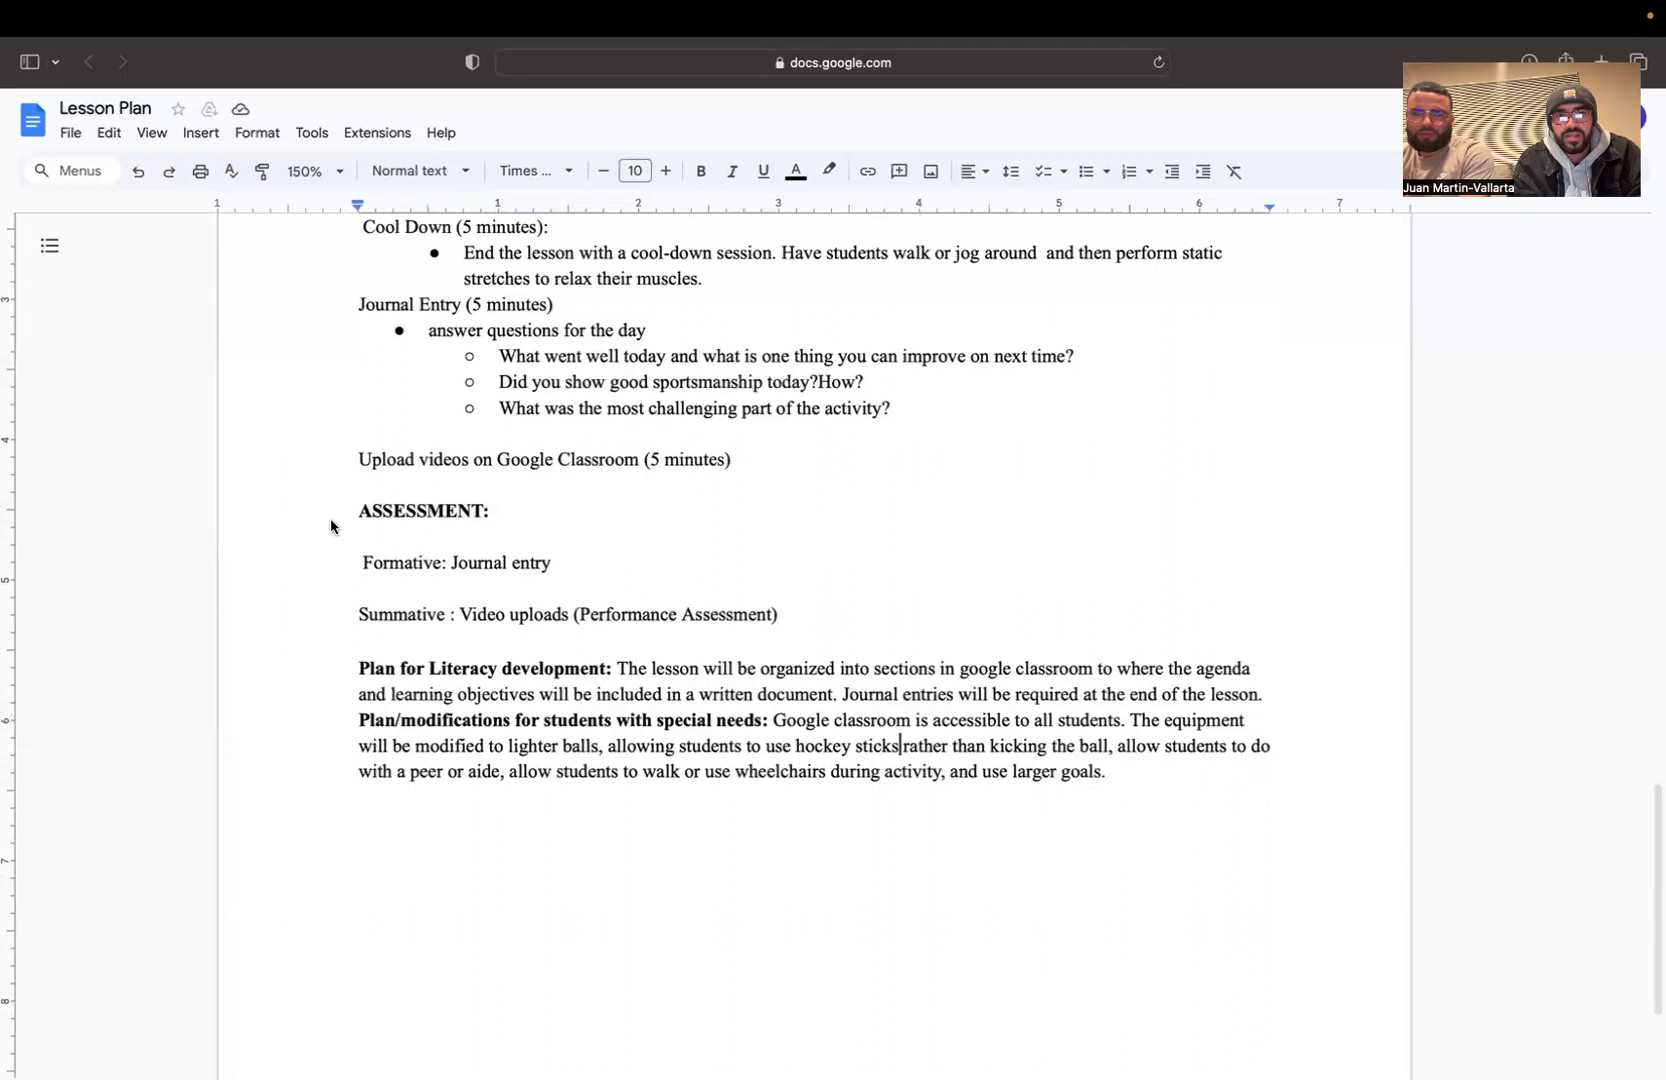
scroll("down", 3)
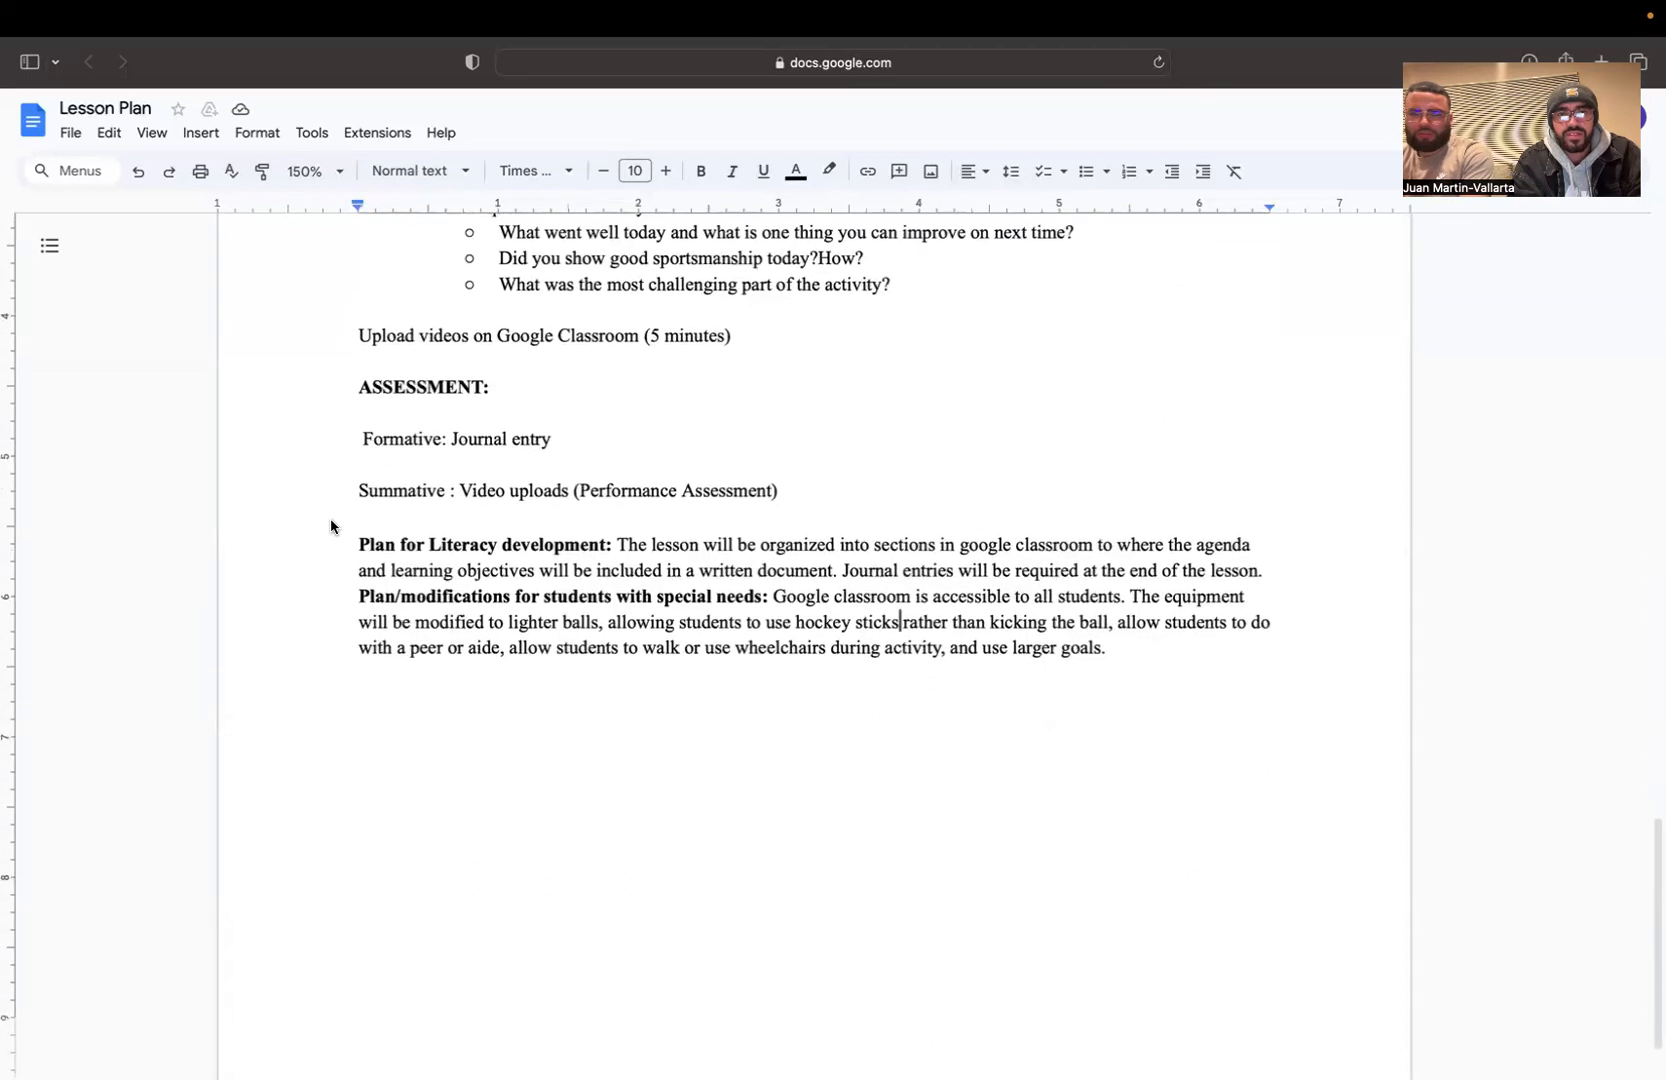
mouse_move(333, 496)
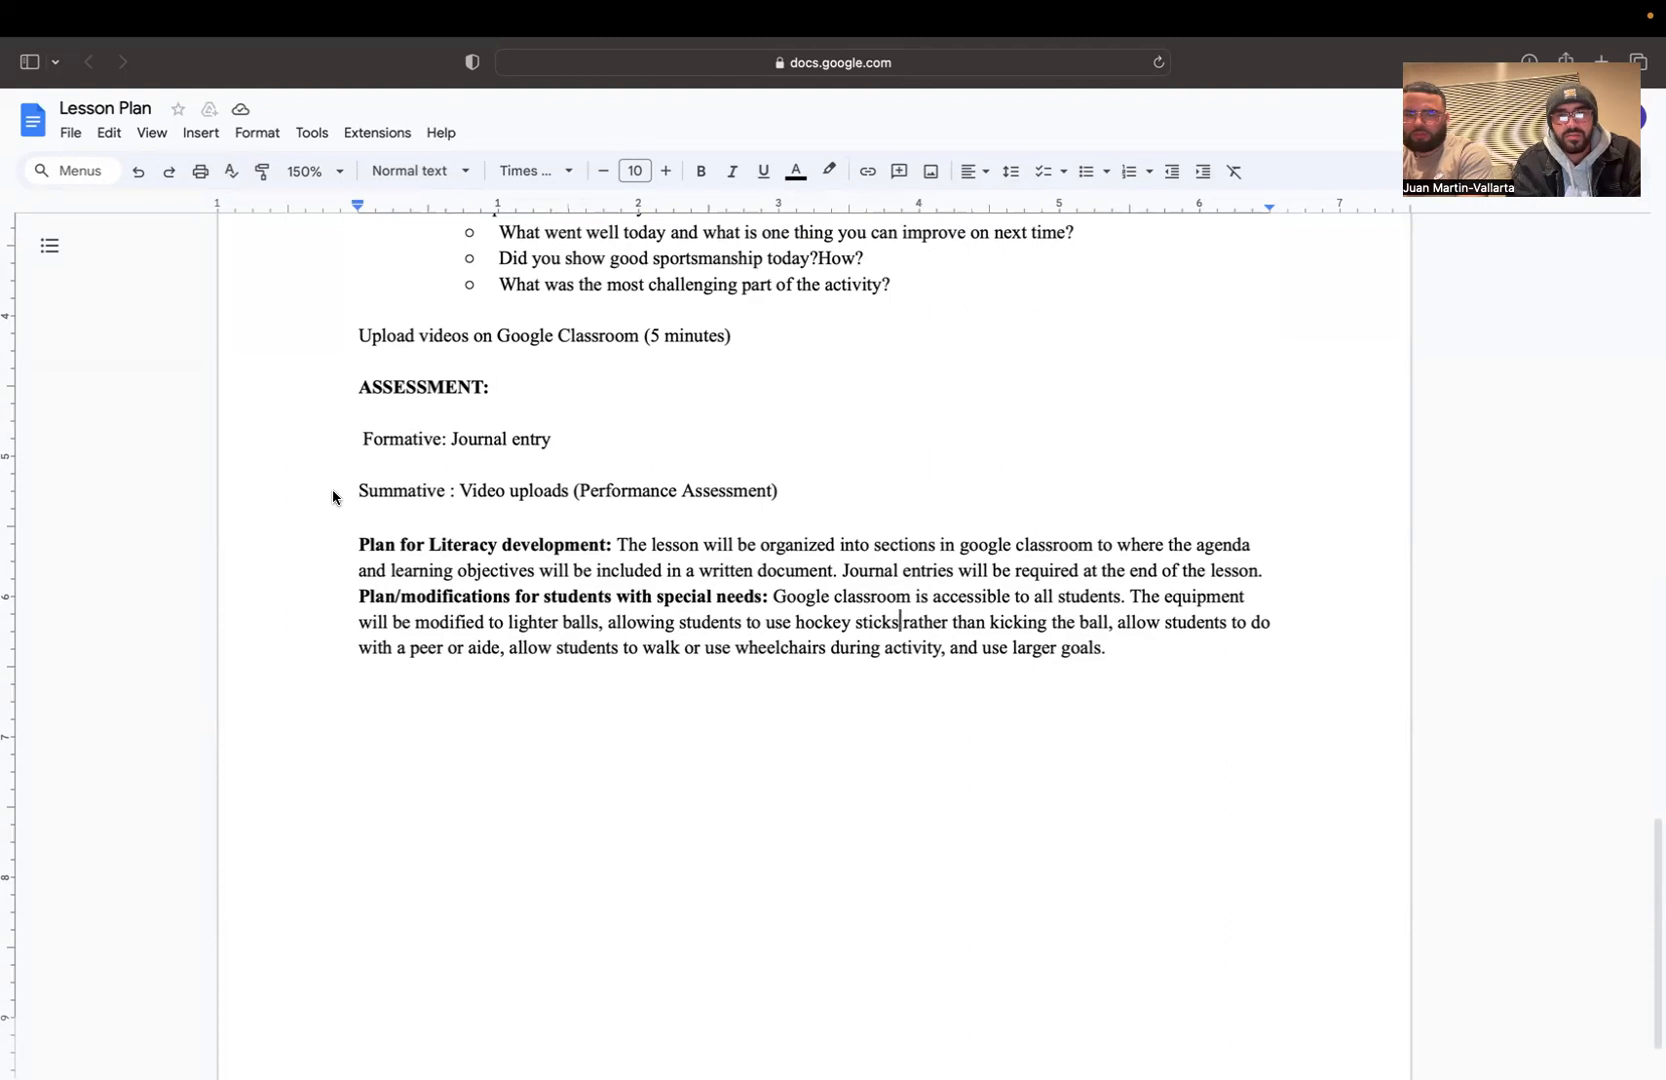
scroll("down", 3)
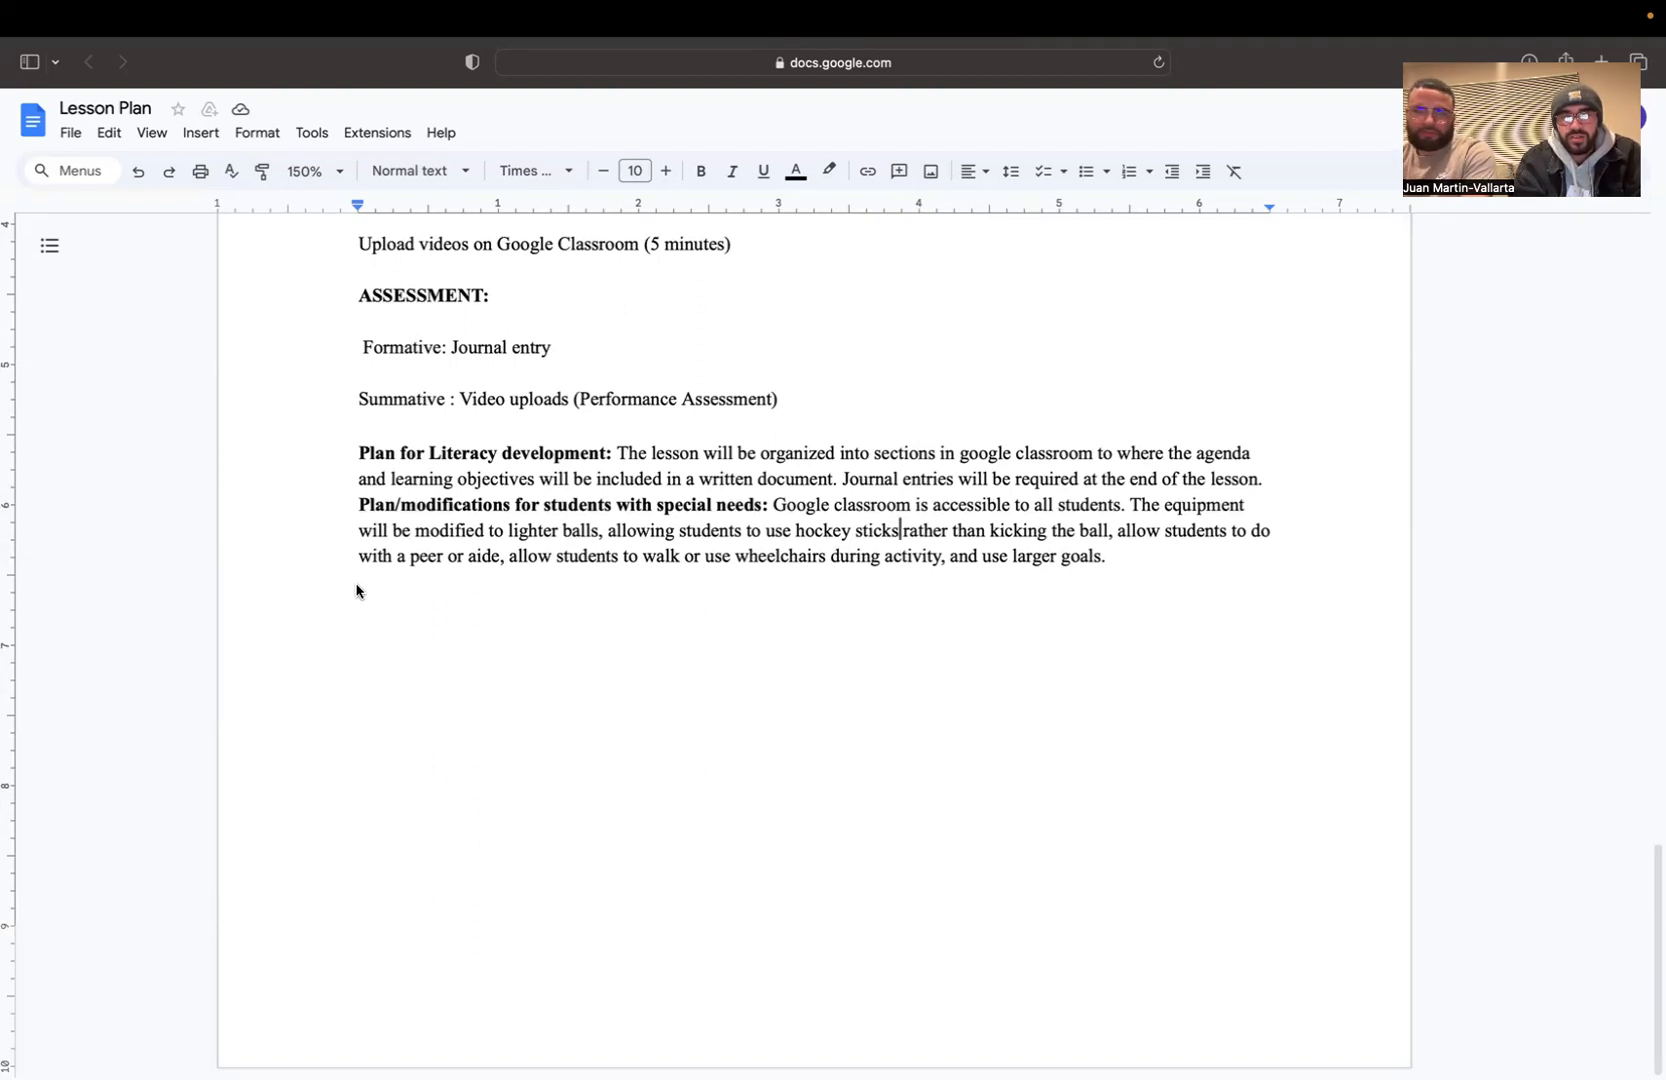
mouse_move(186, 1052)
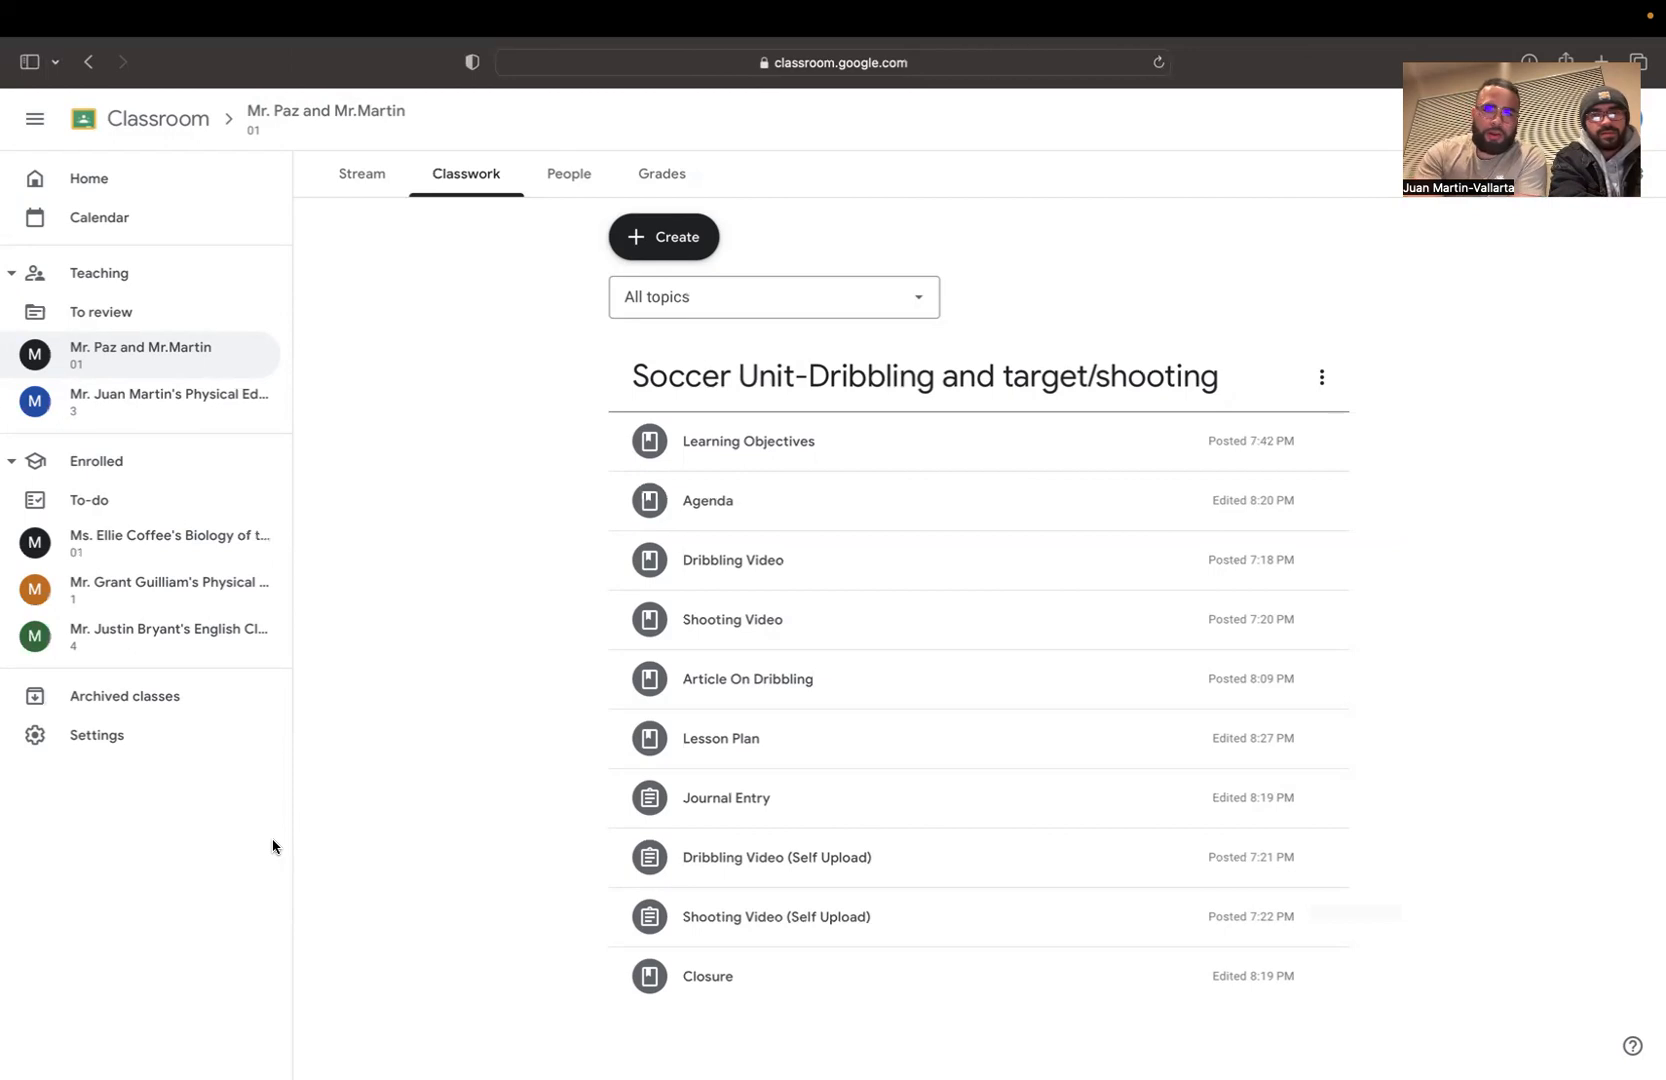
mouse_move(707, 500)
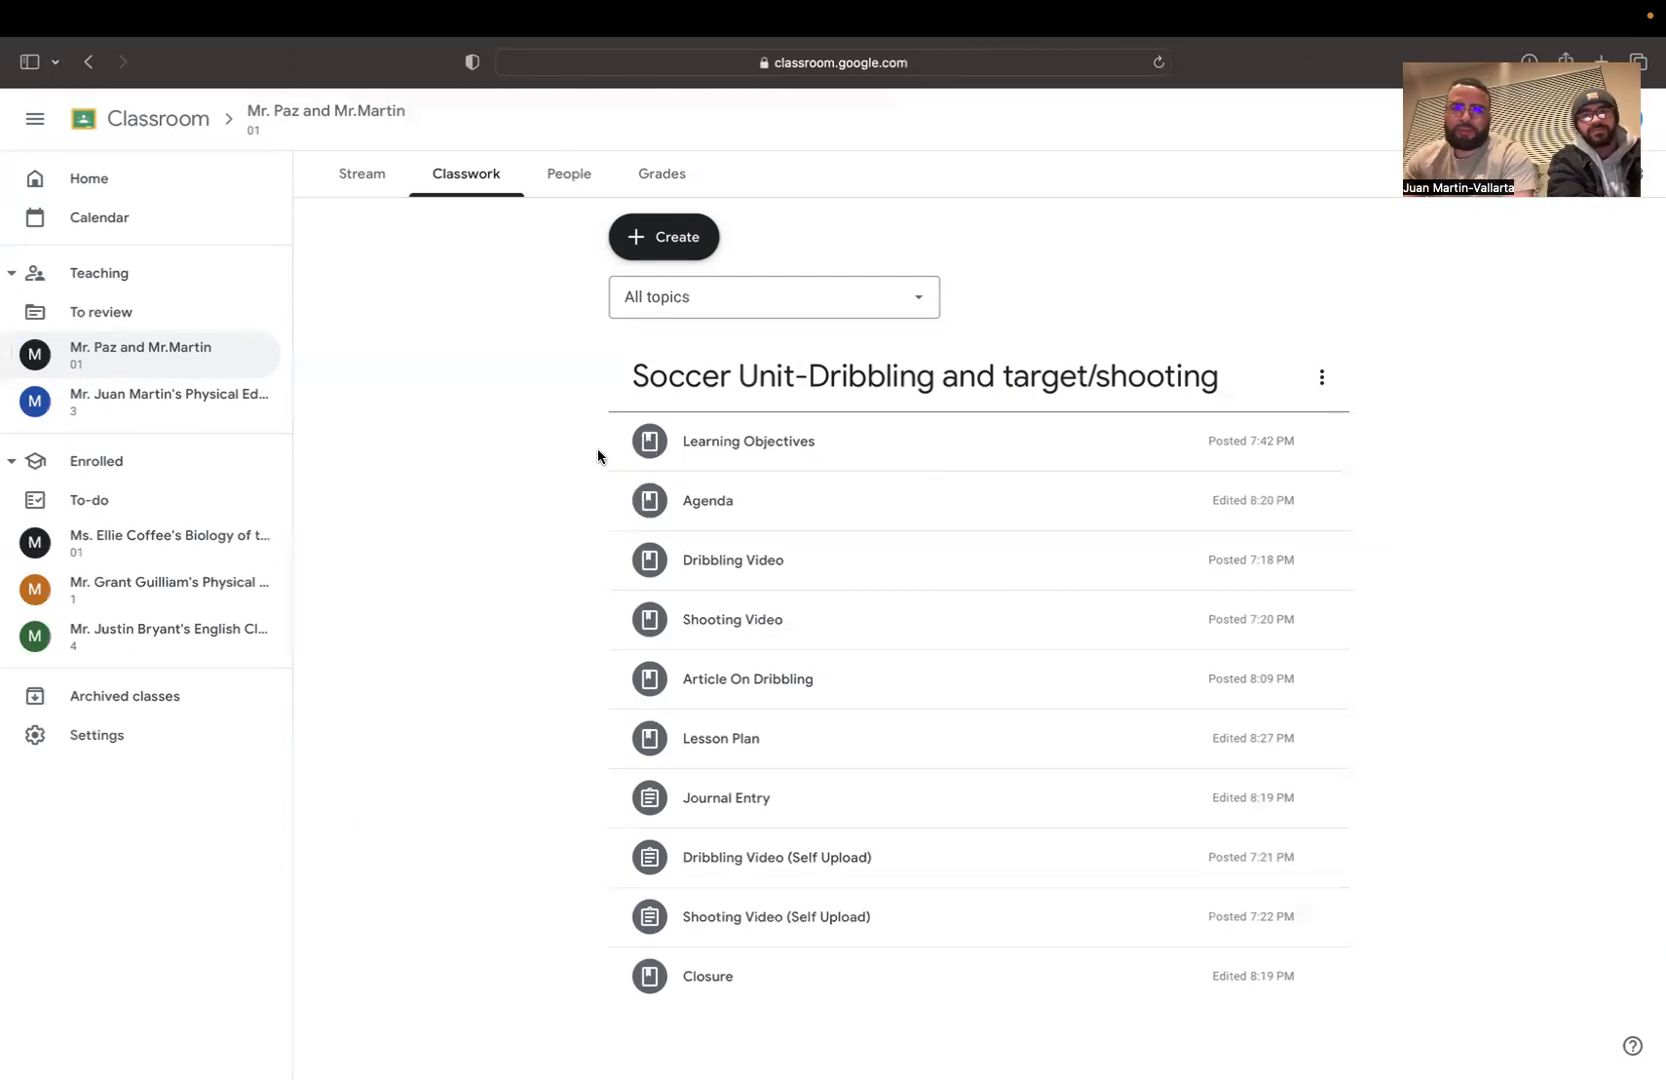
mouse_move(750, 415)
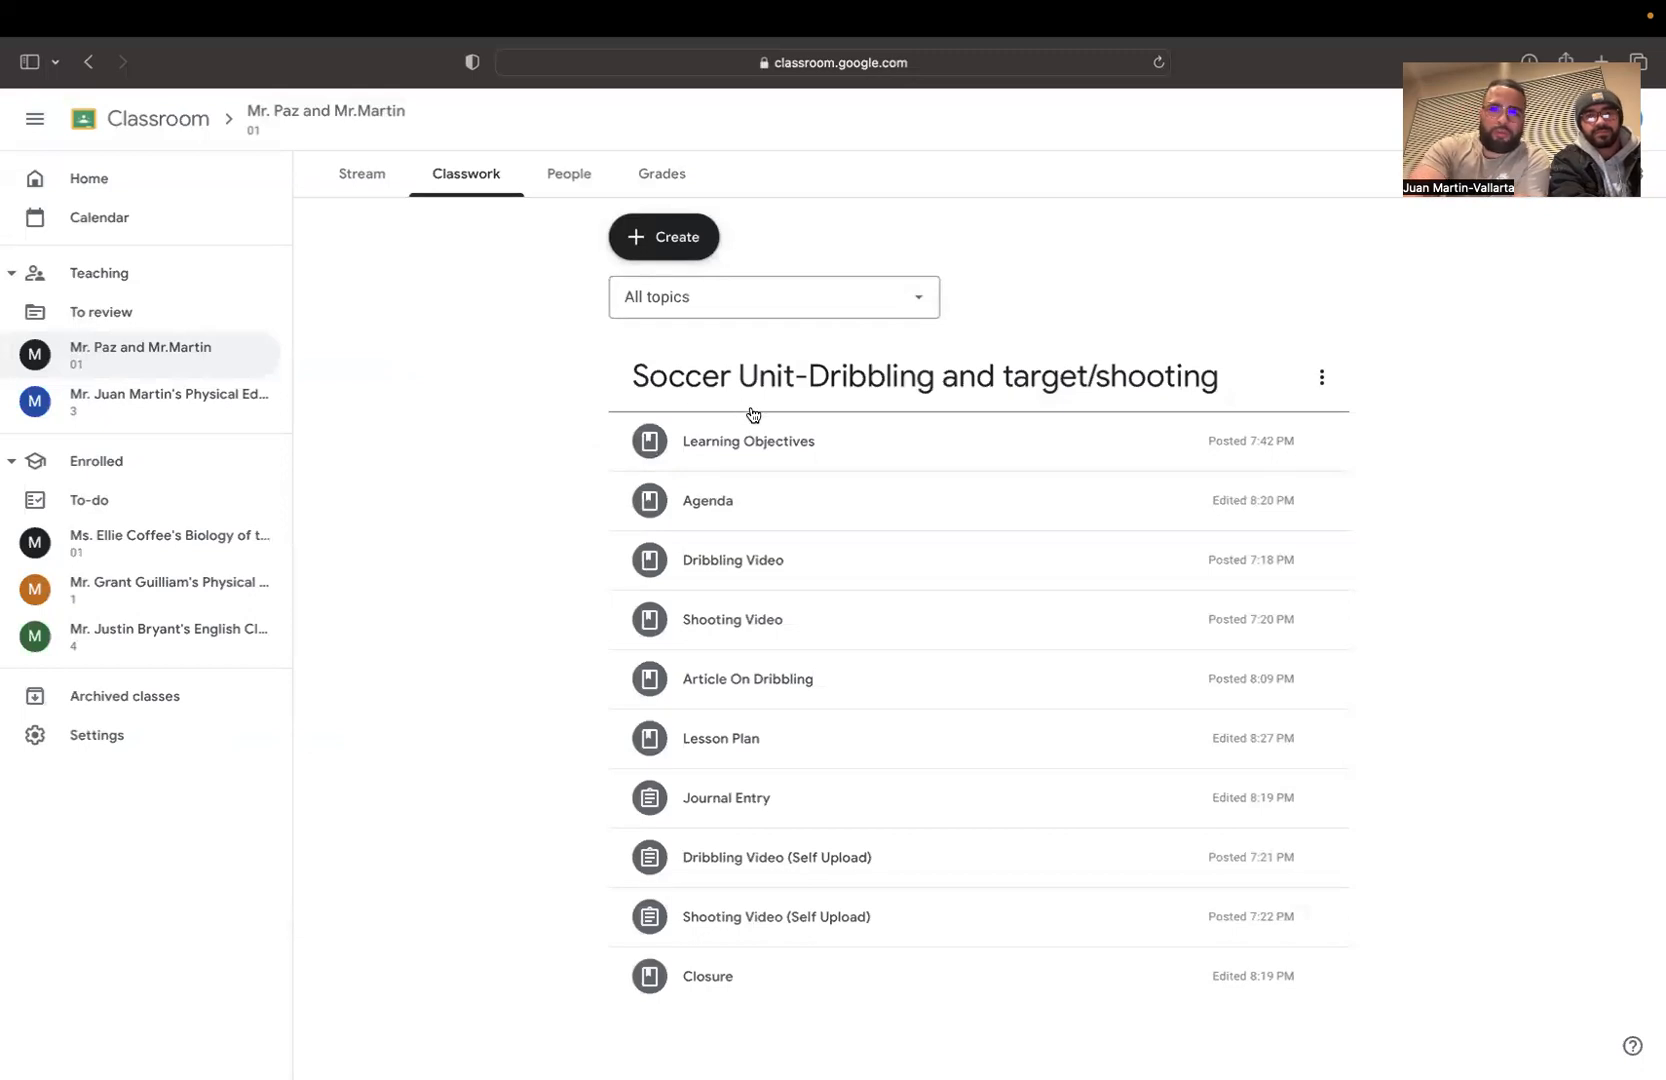
mouse_move(862, 451)
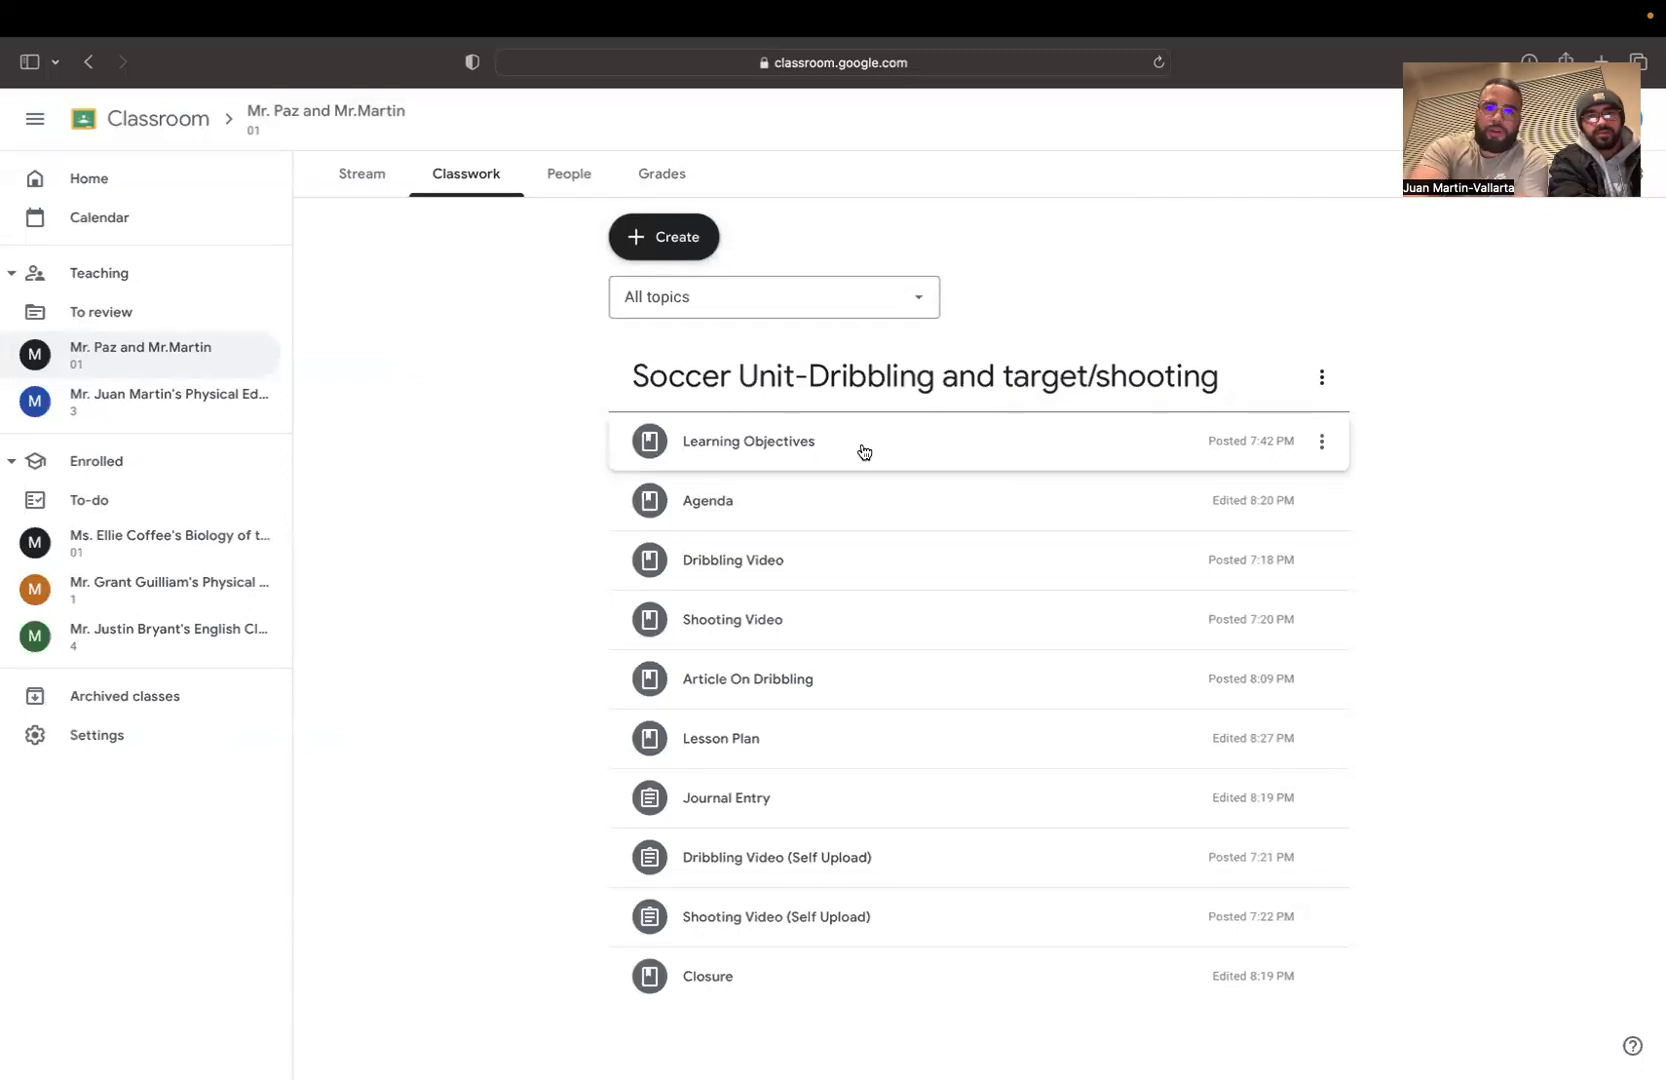
left_click(747, 441)
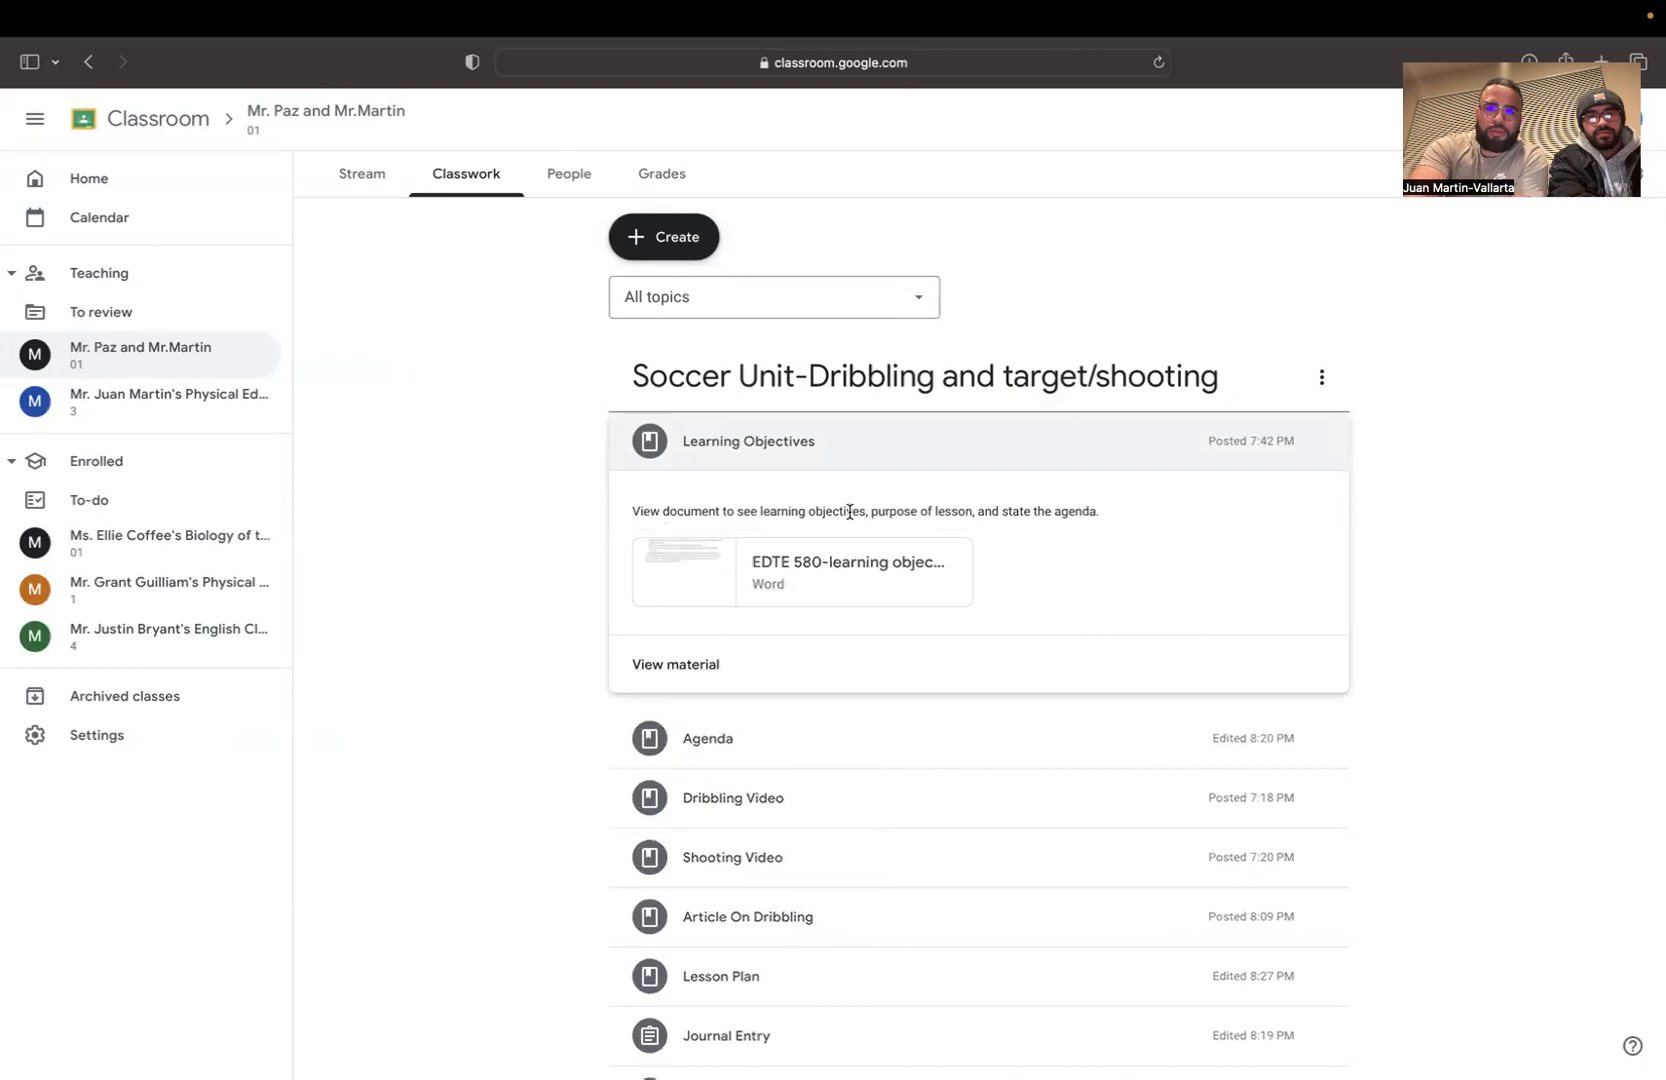
mouse_move(847, 562)
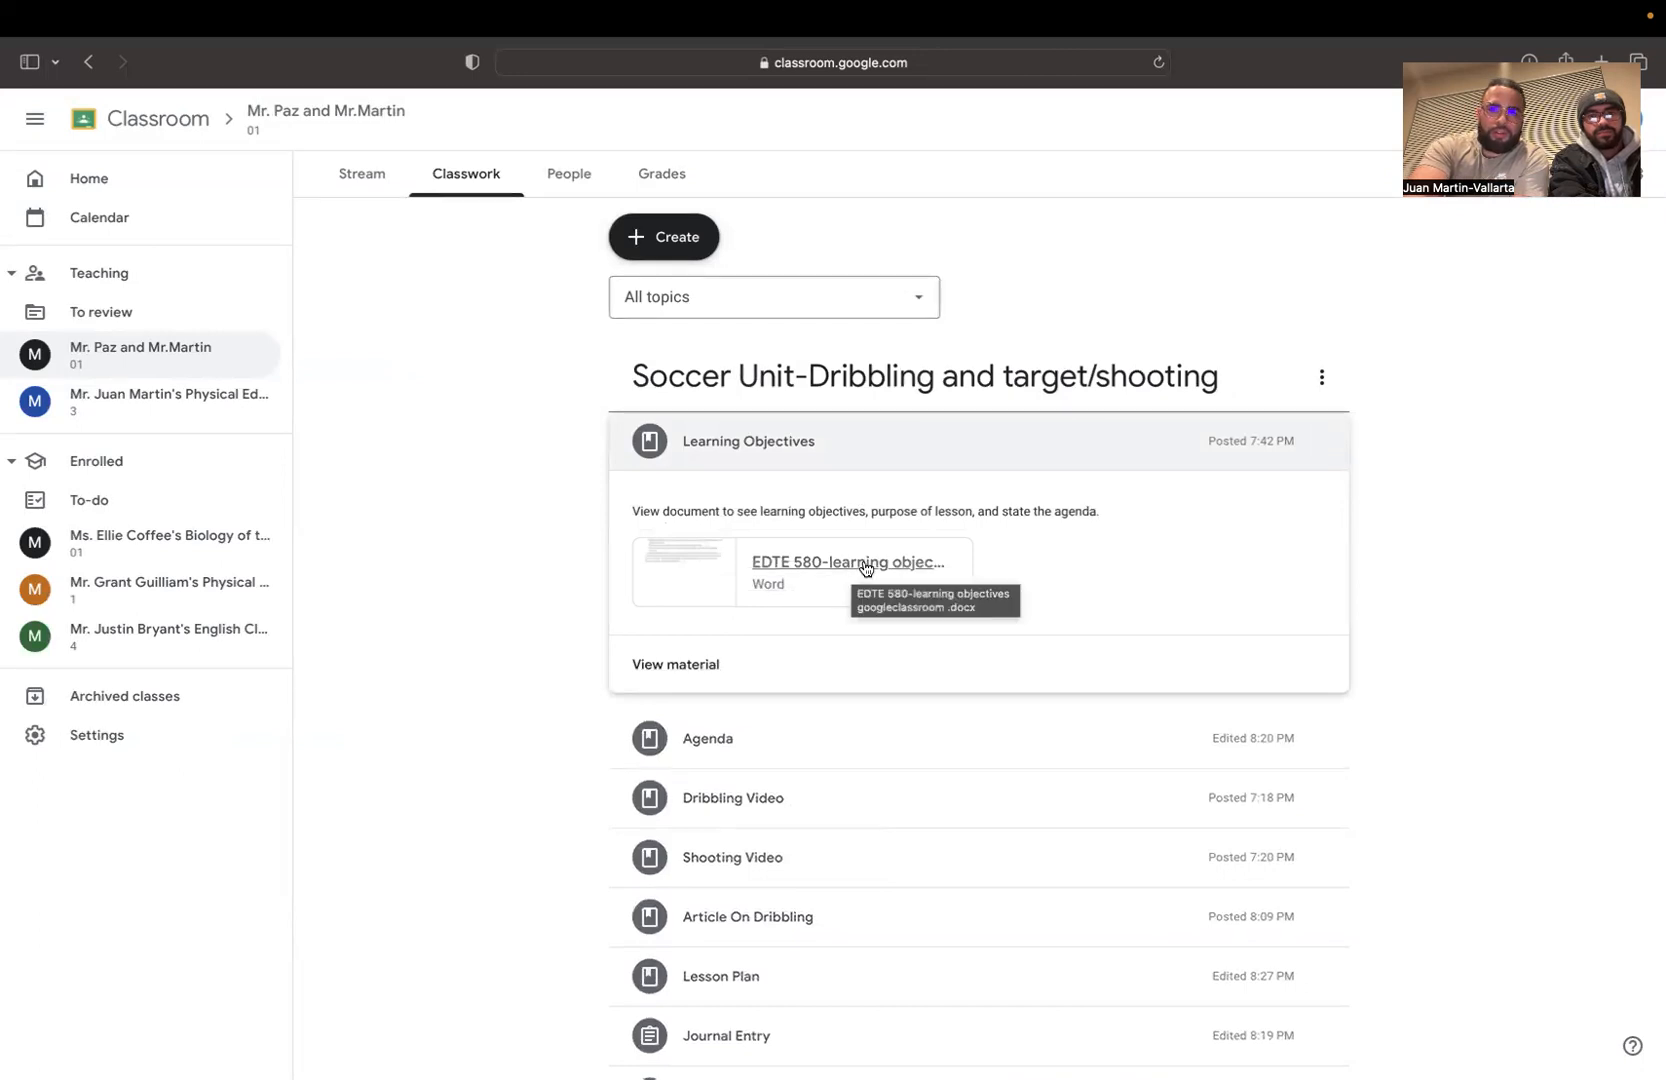
mouse_move(833, 591)
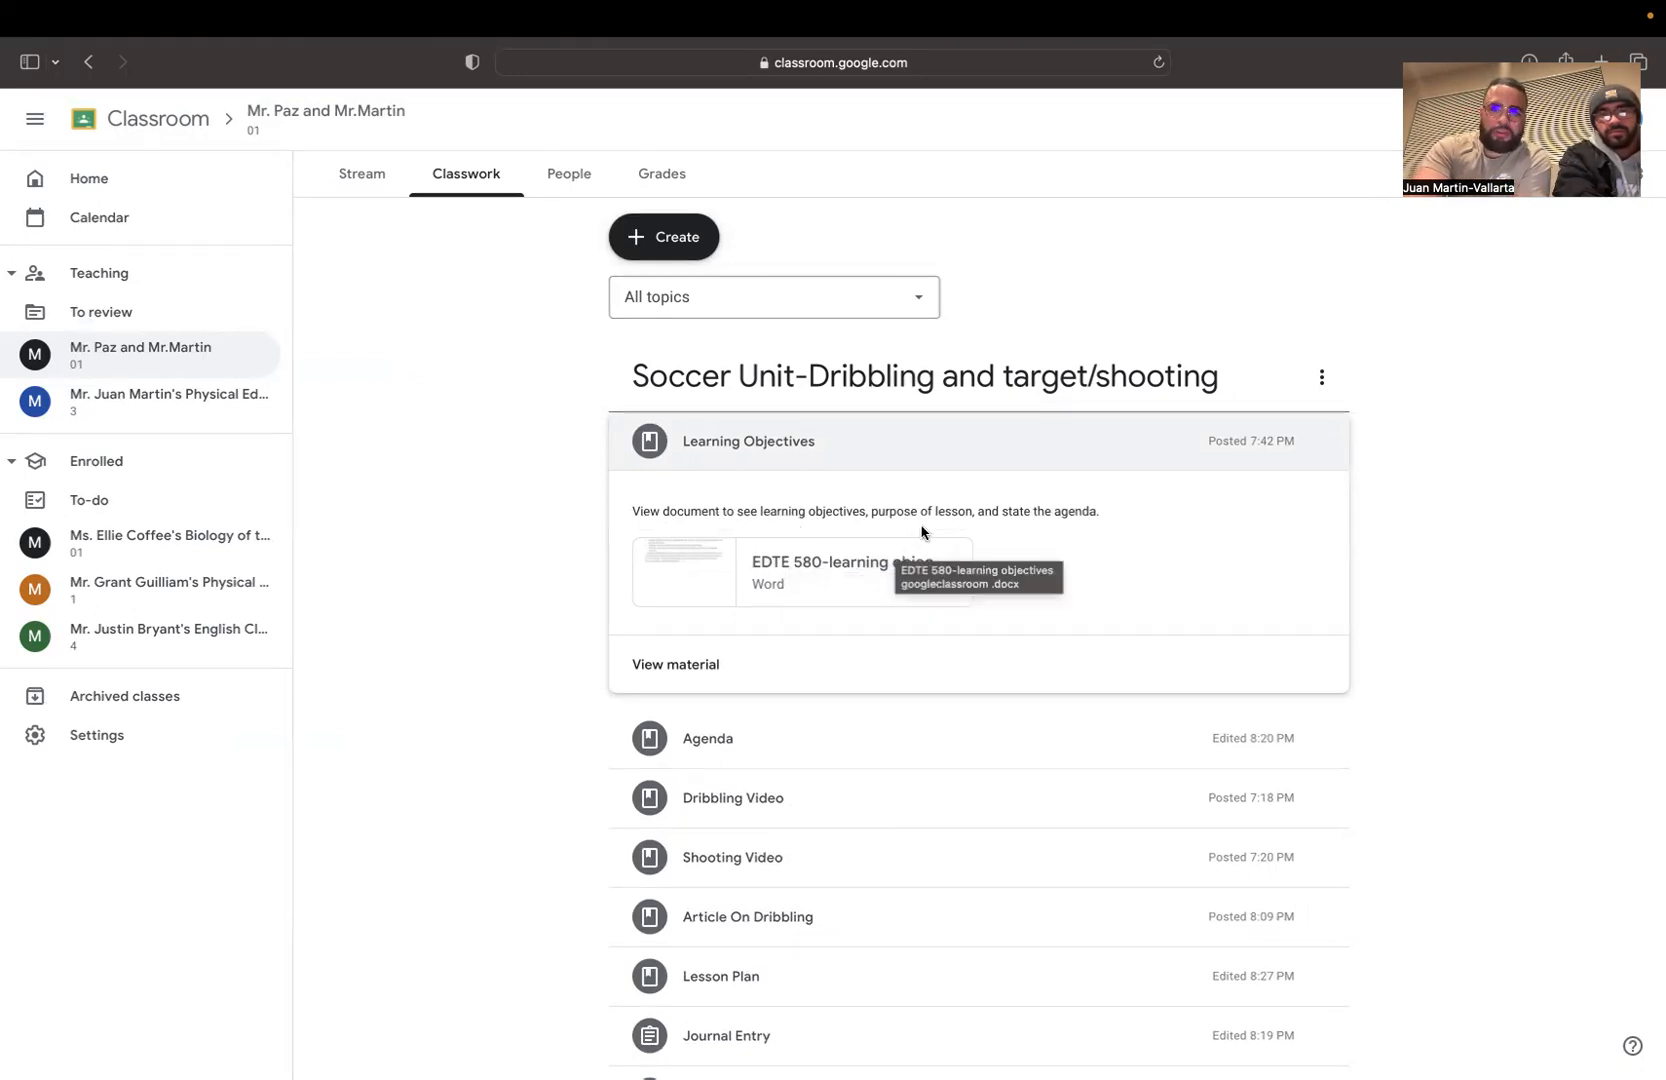
mouse_move(570, 547)
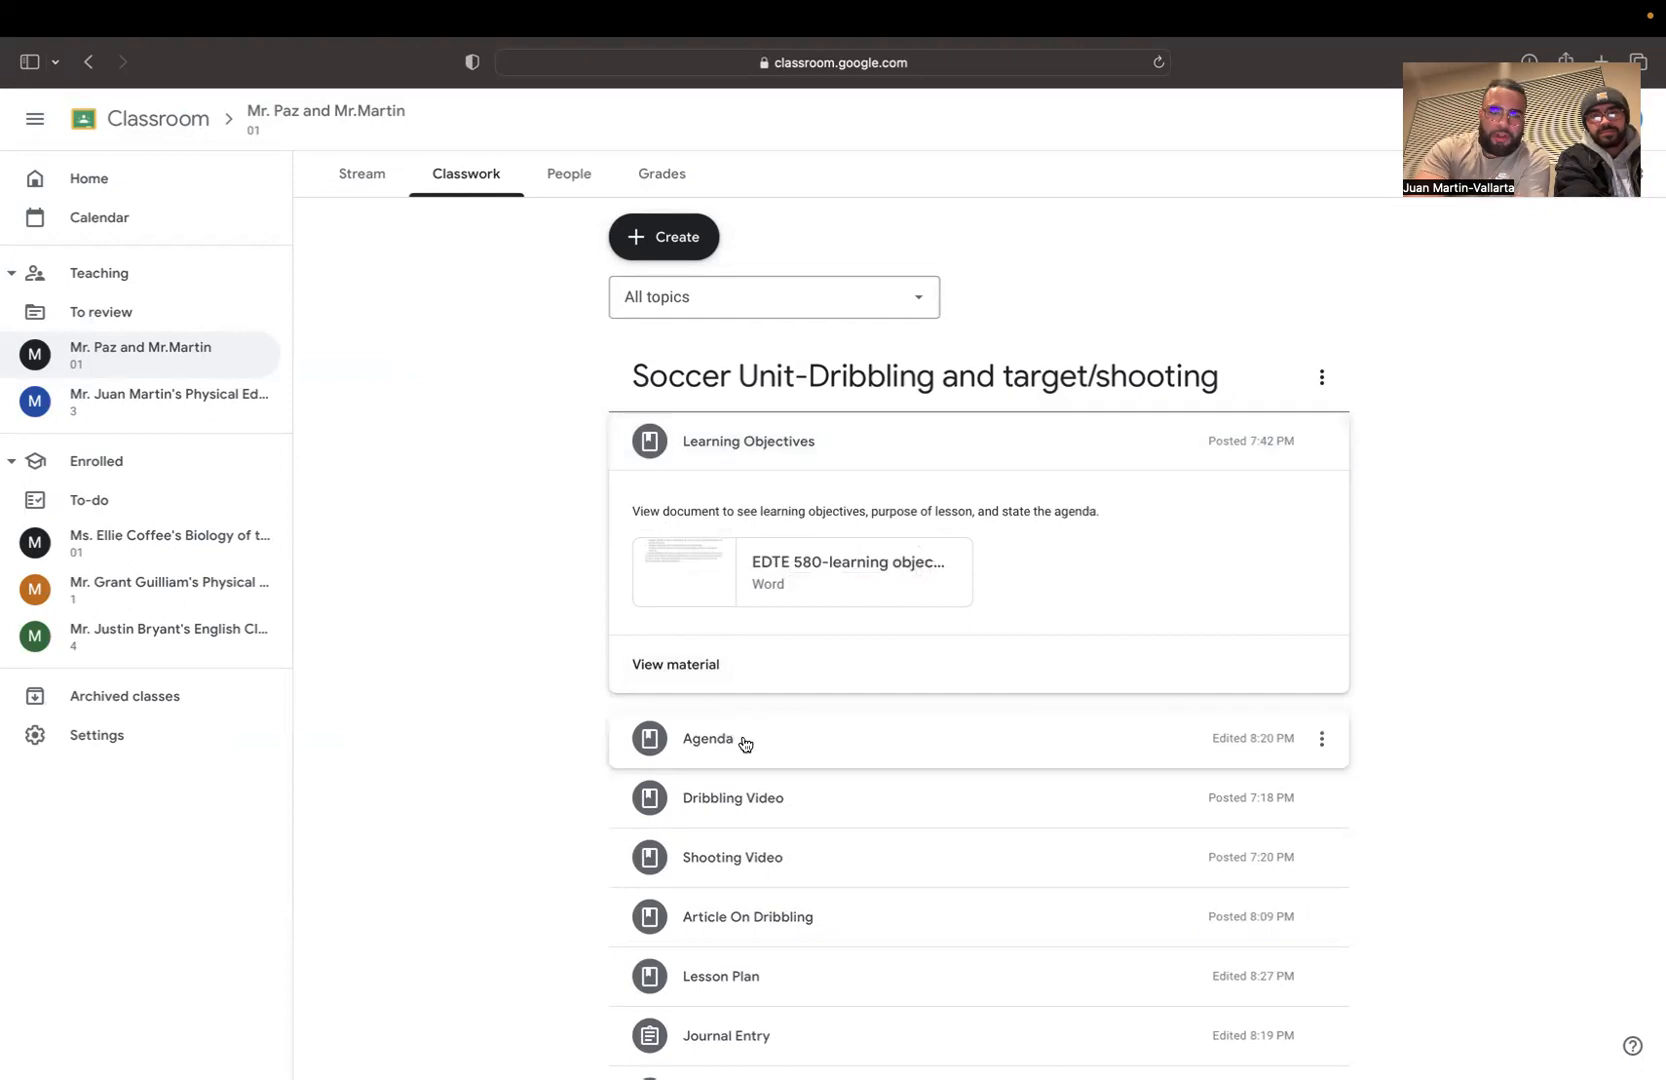
- Expand the Agenda, Dribbling Video and Article On Dribbling materials to view their attachments
left_click(706, 738)
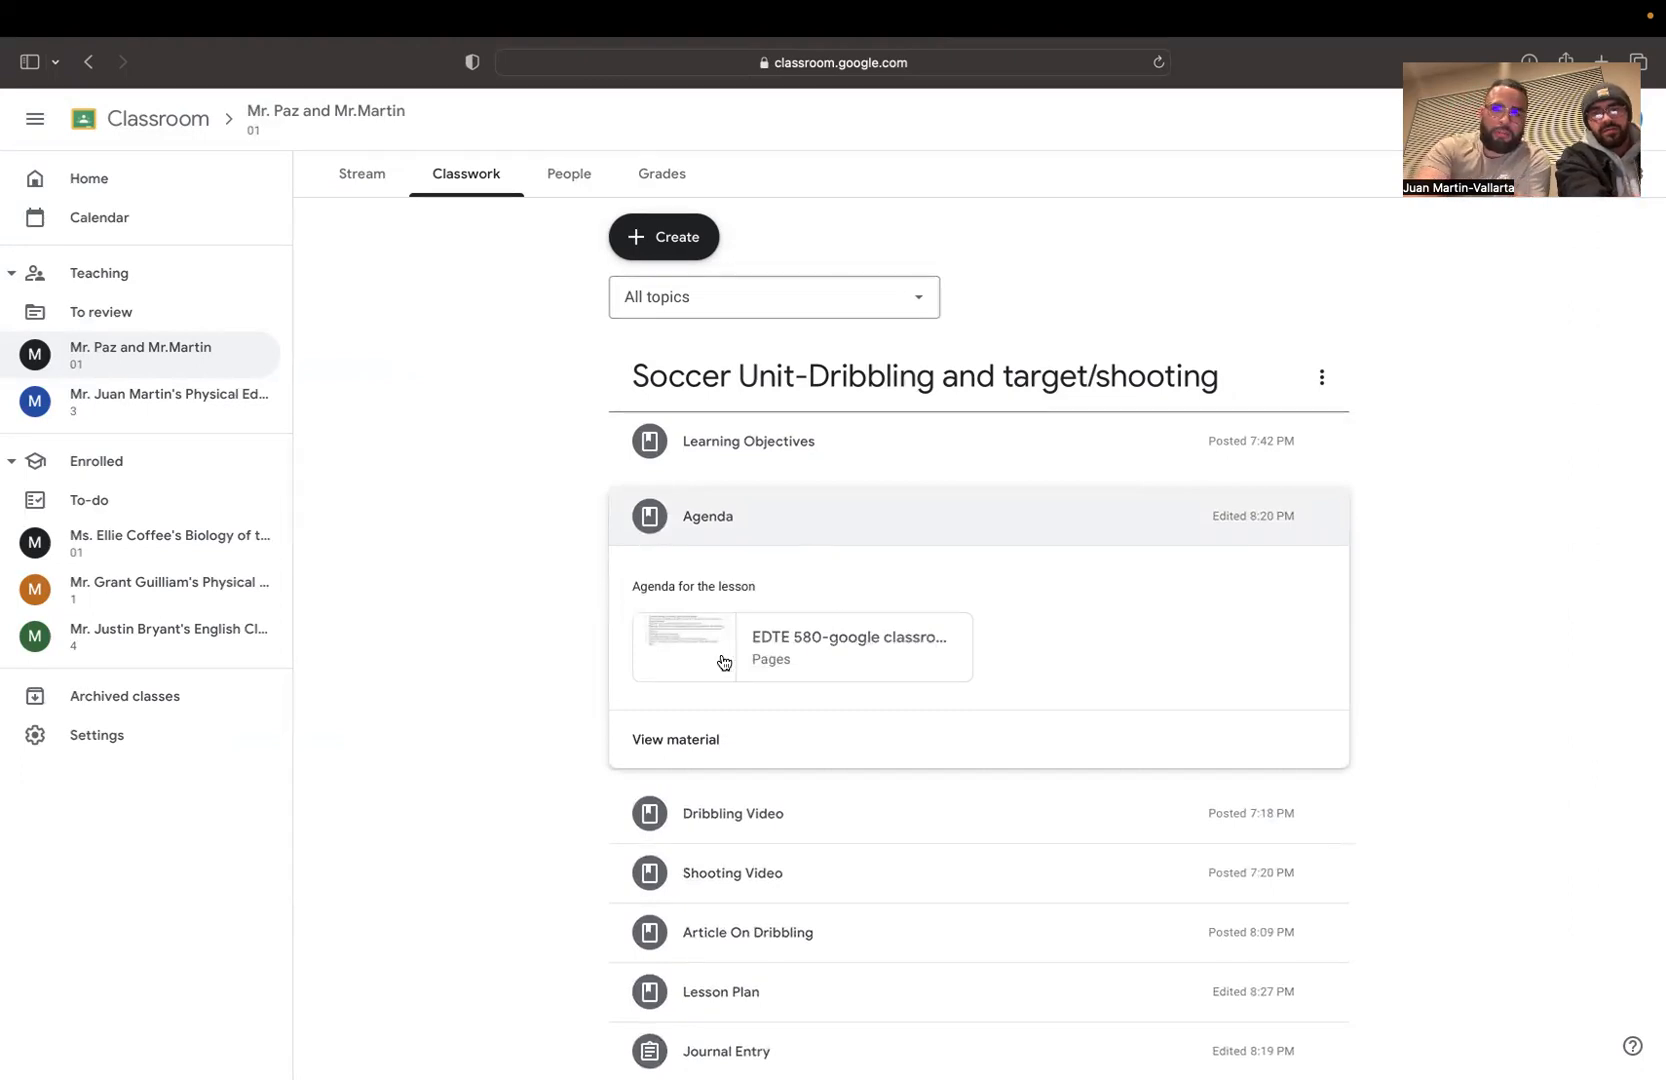
mouse_move(650, 654)
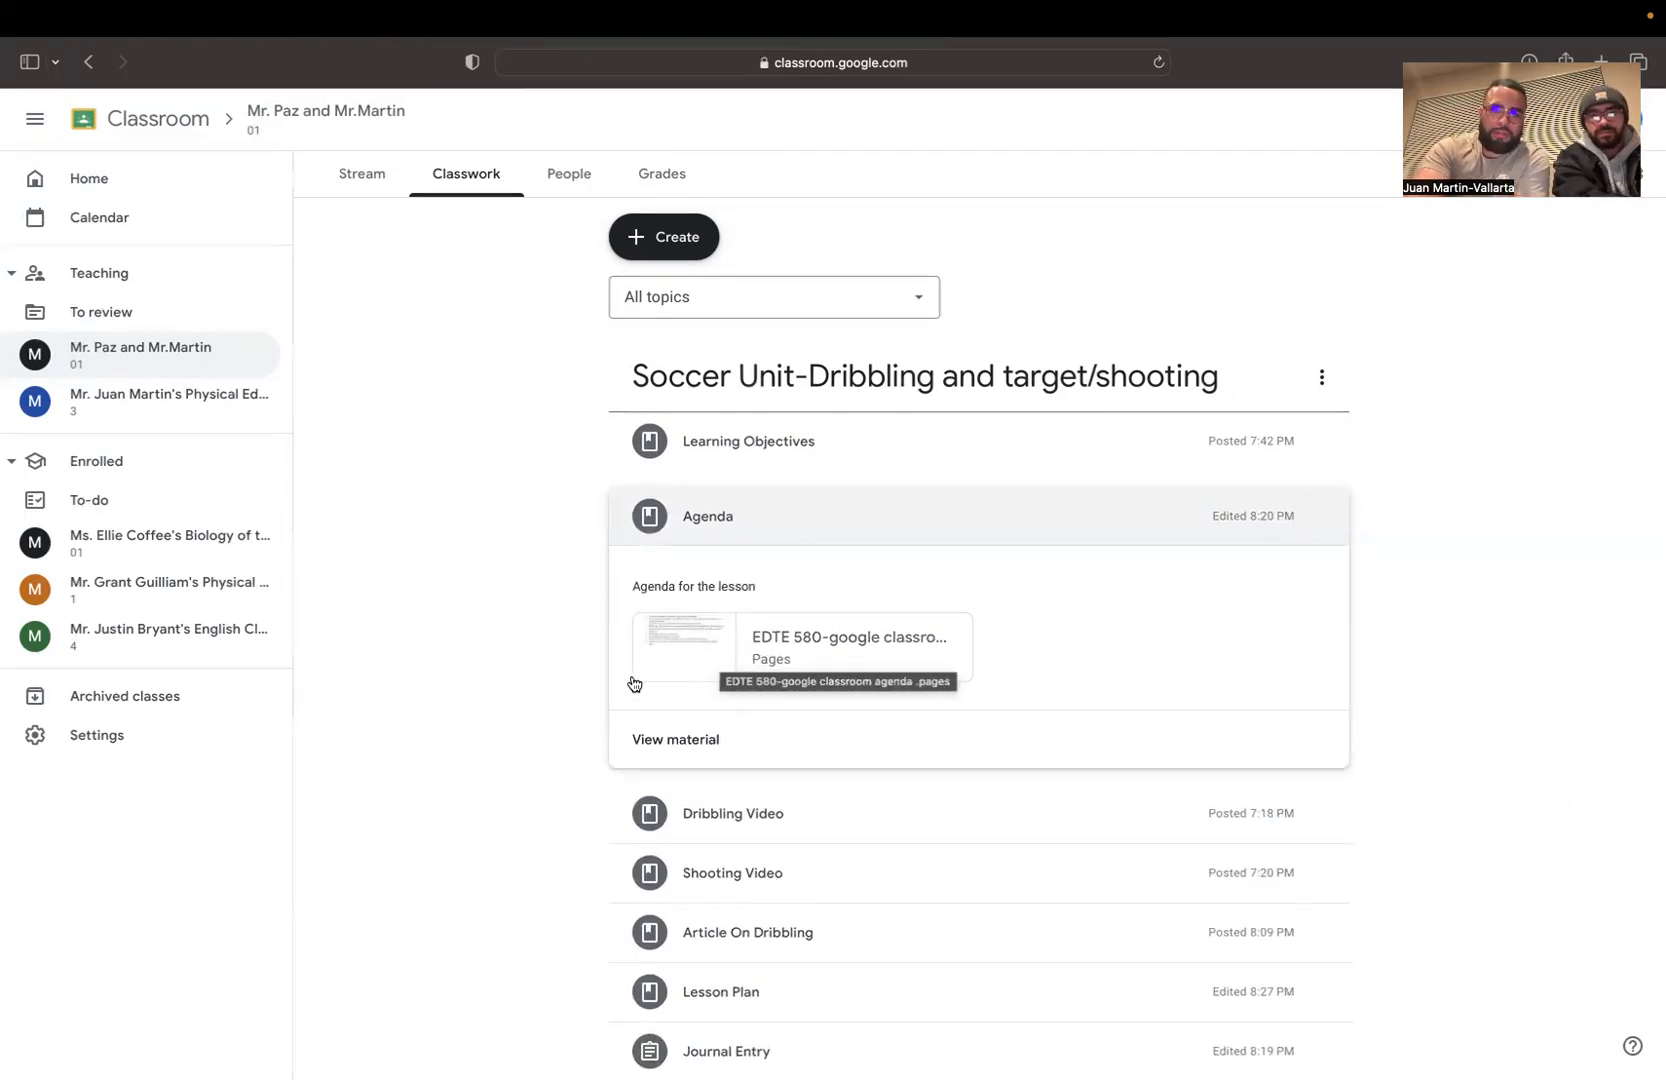
mouse_move(827, 824)
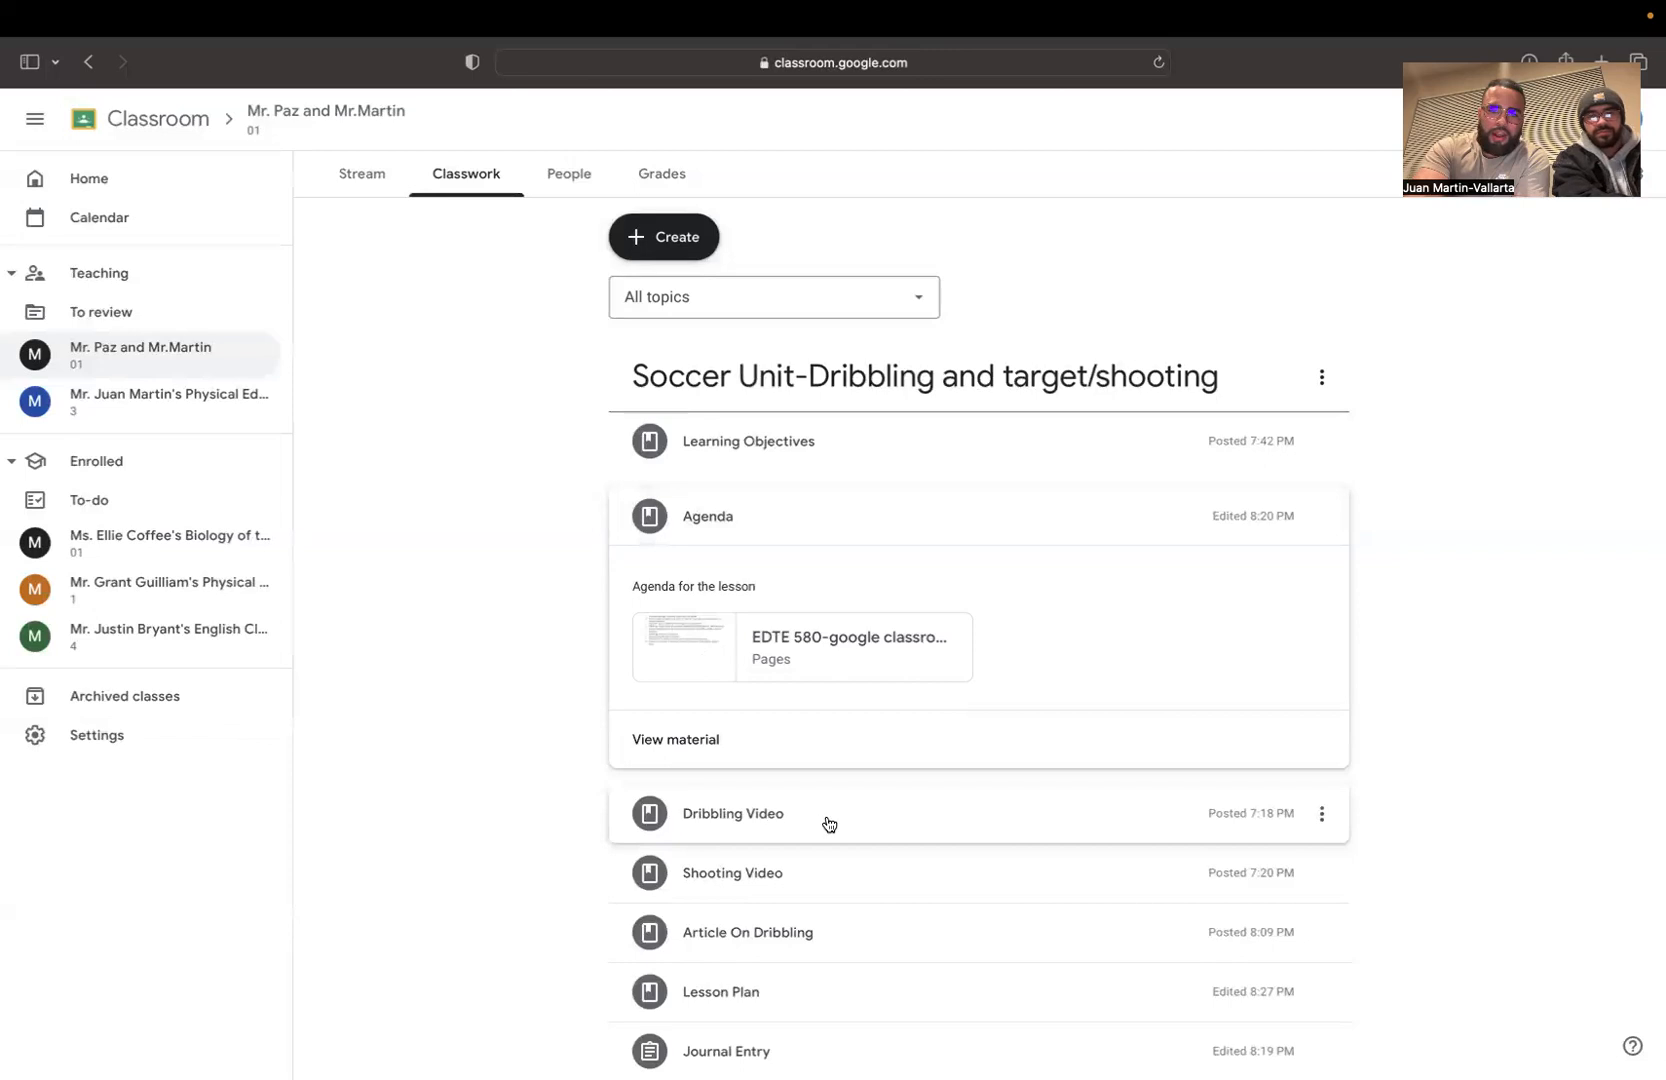
left_click(731, 813)
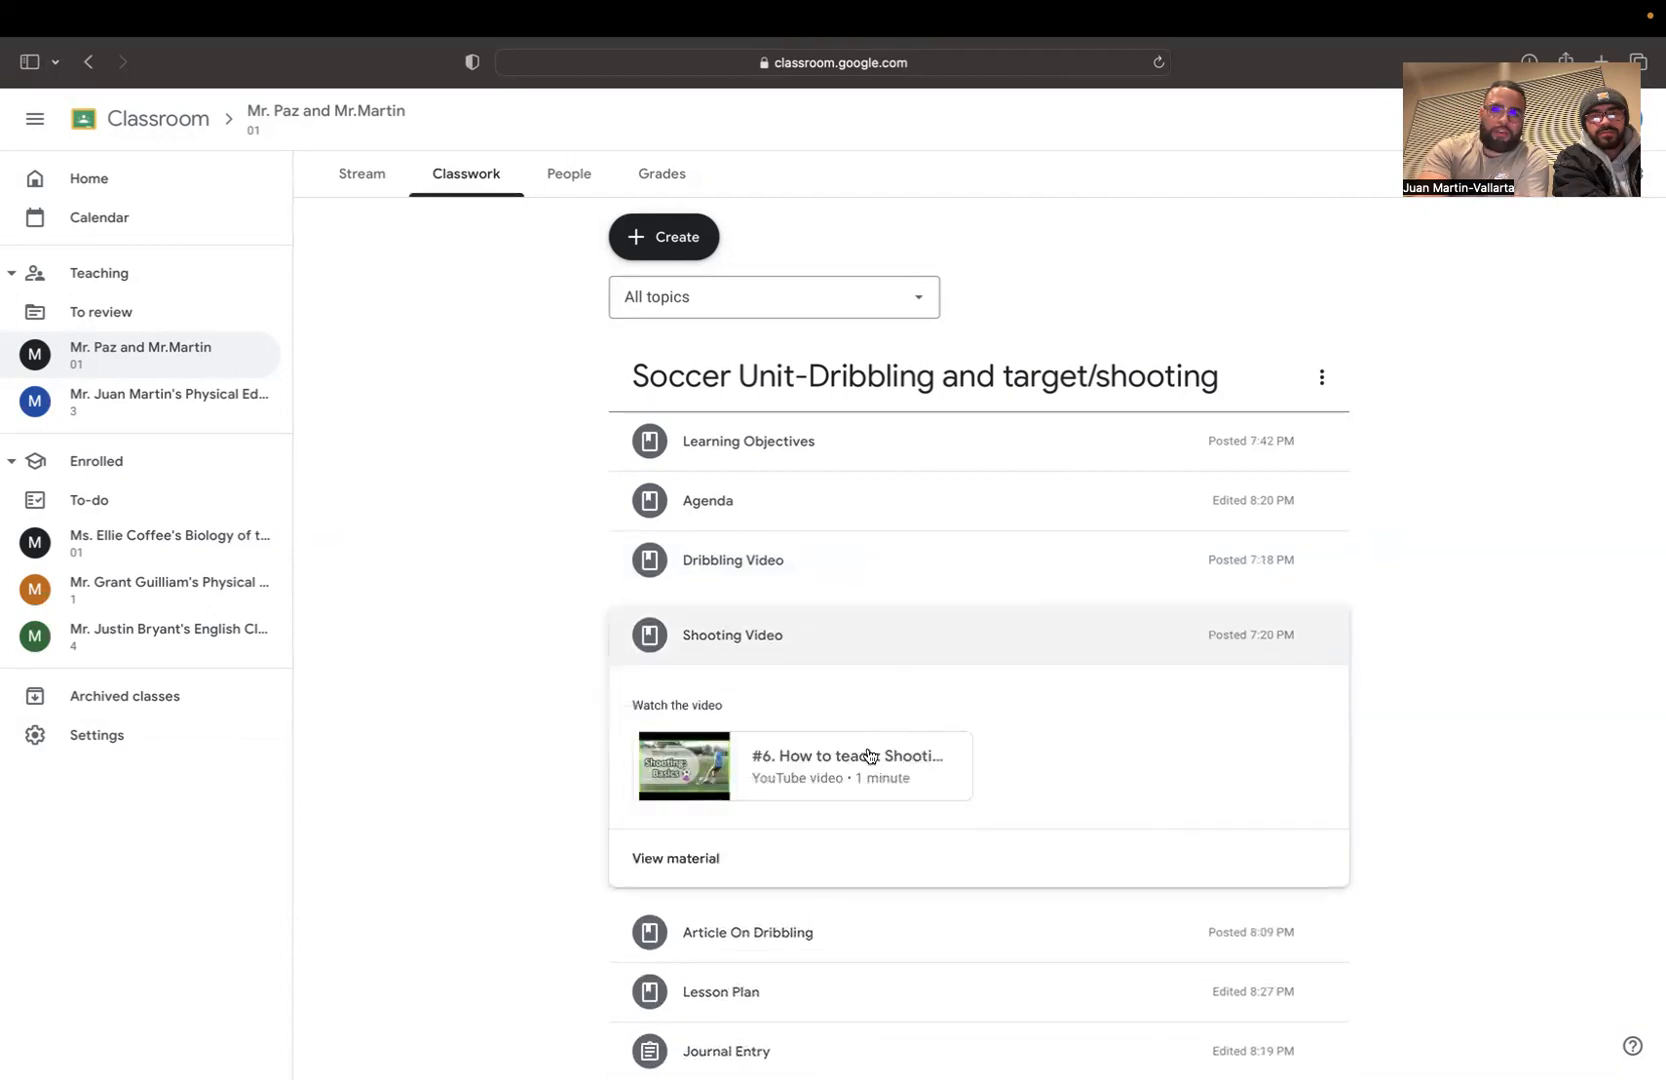
mouse_move(863, 757)
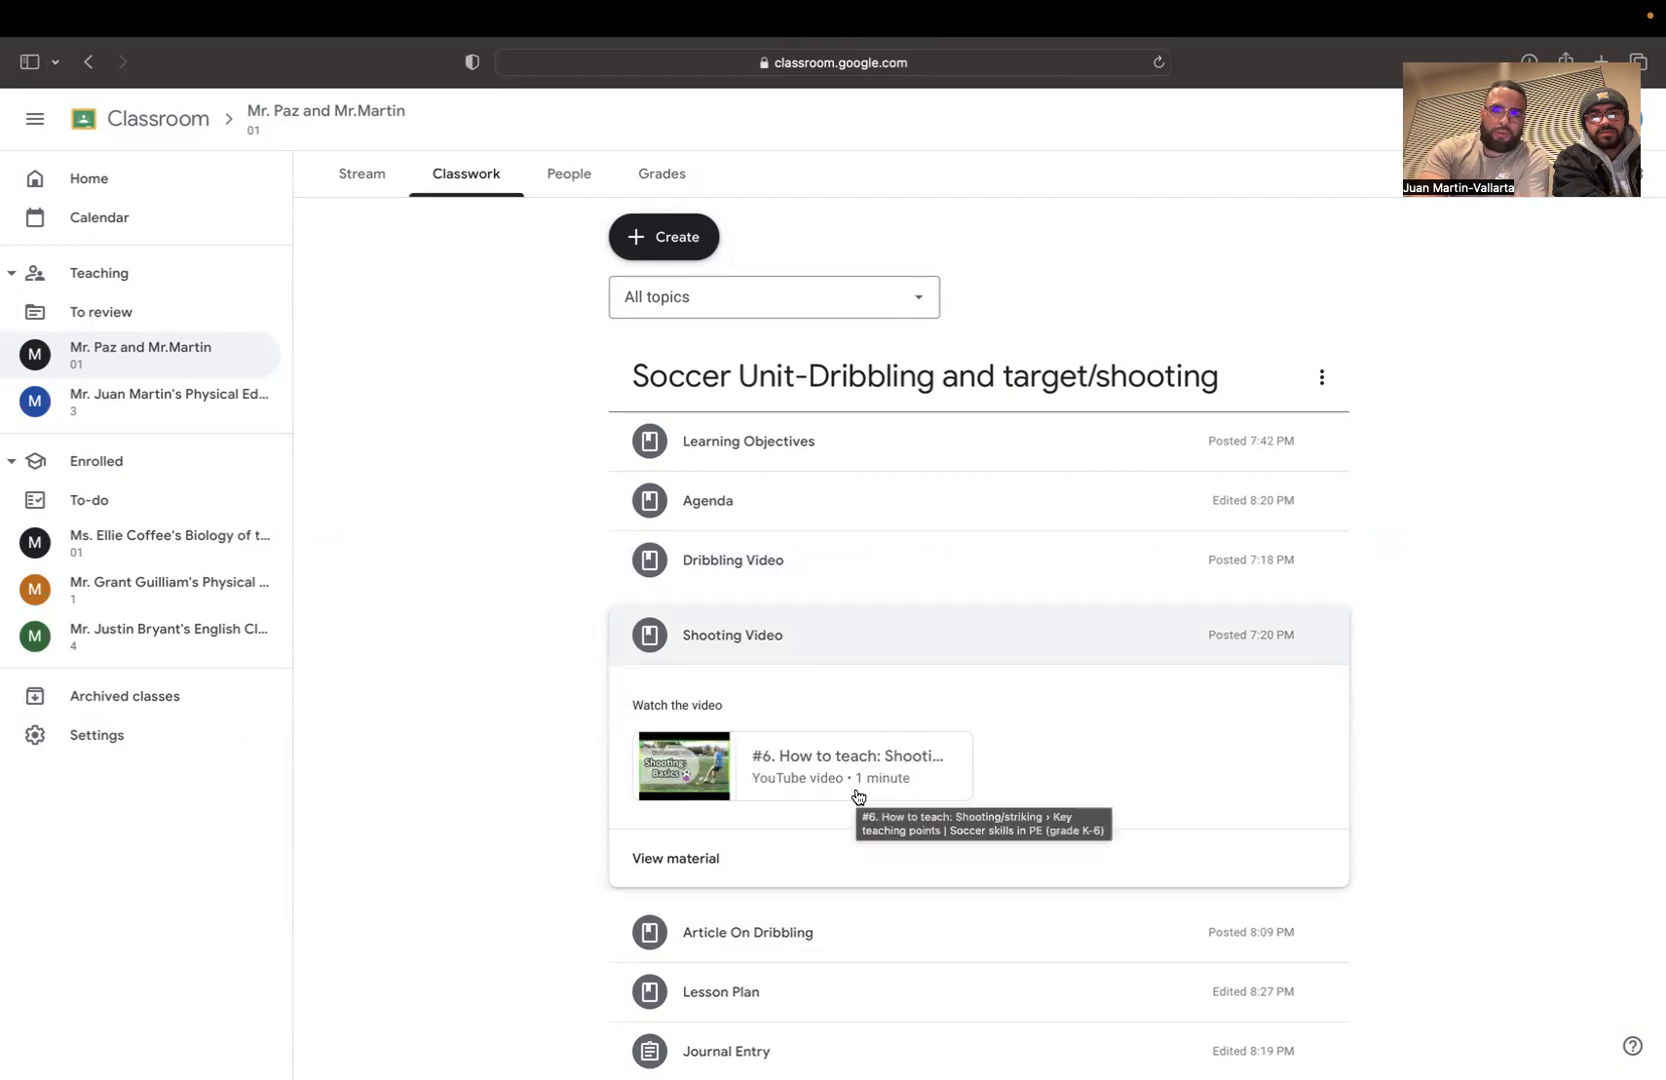
mouse_move(572, 810)
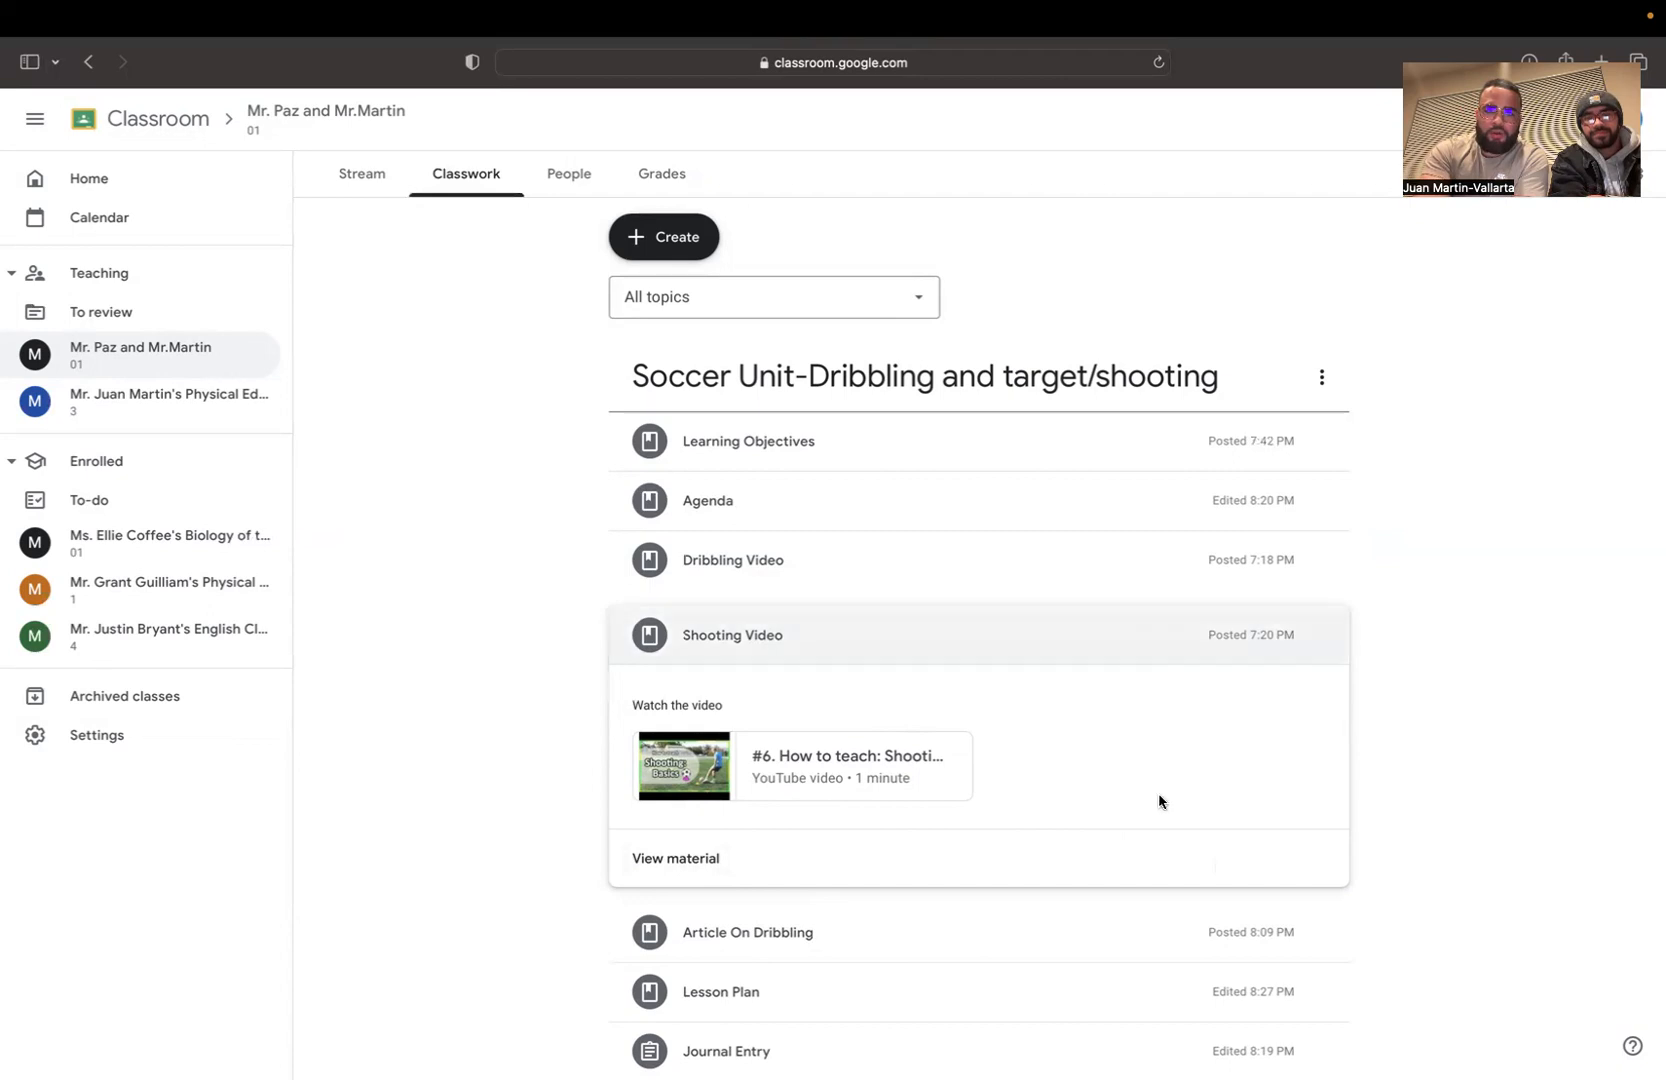
scroll("down", 3)
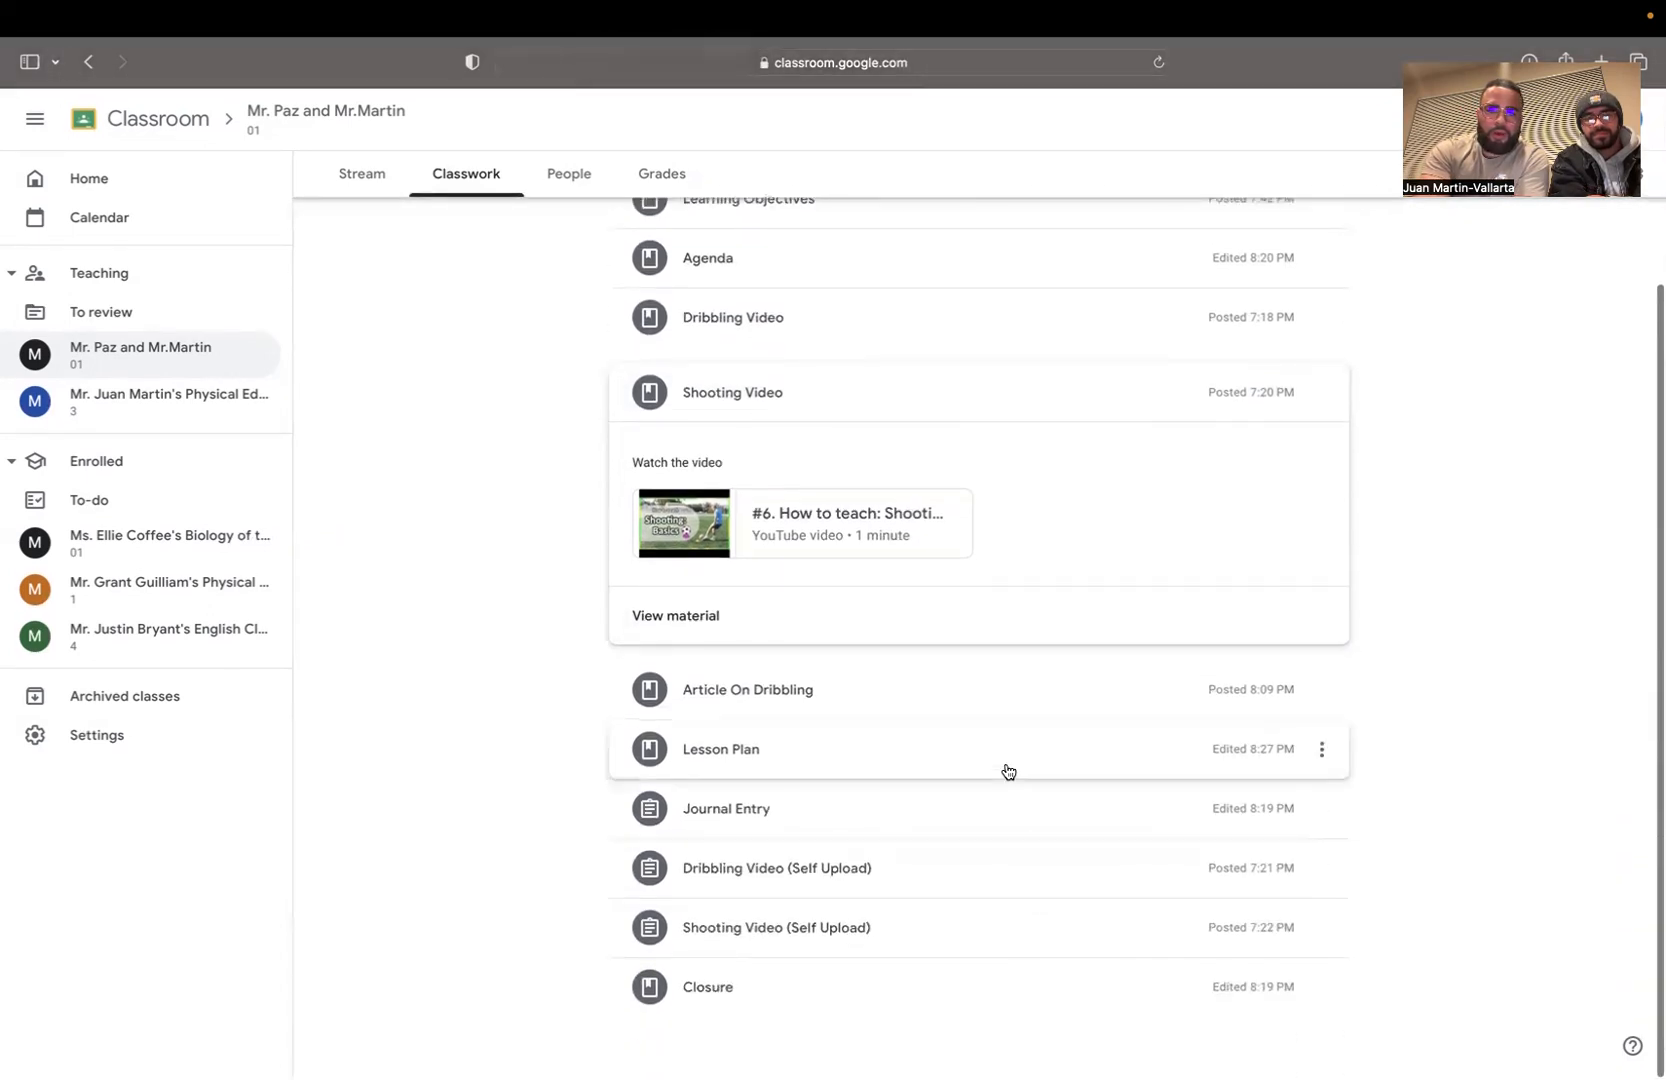
mouse_move(993, 690)
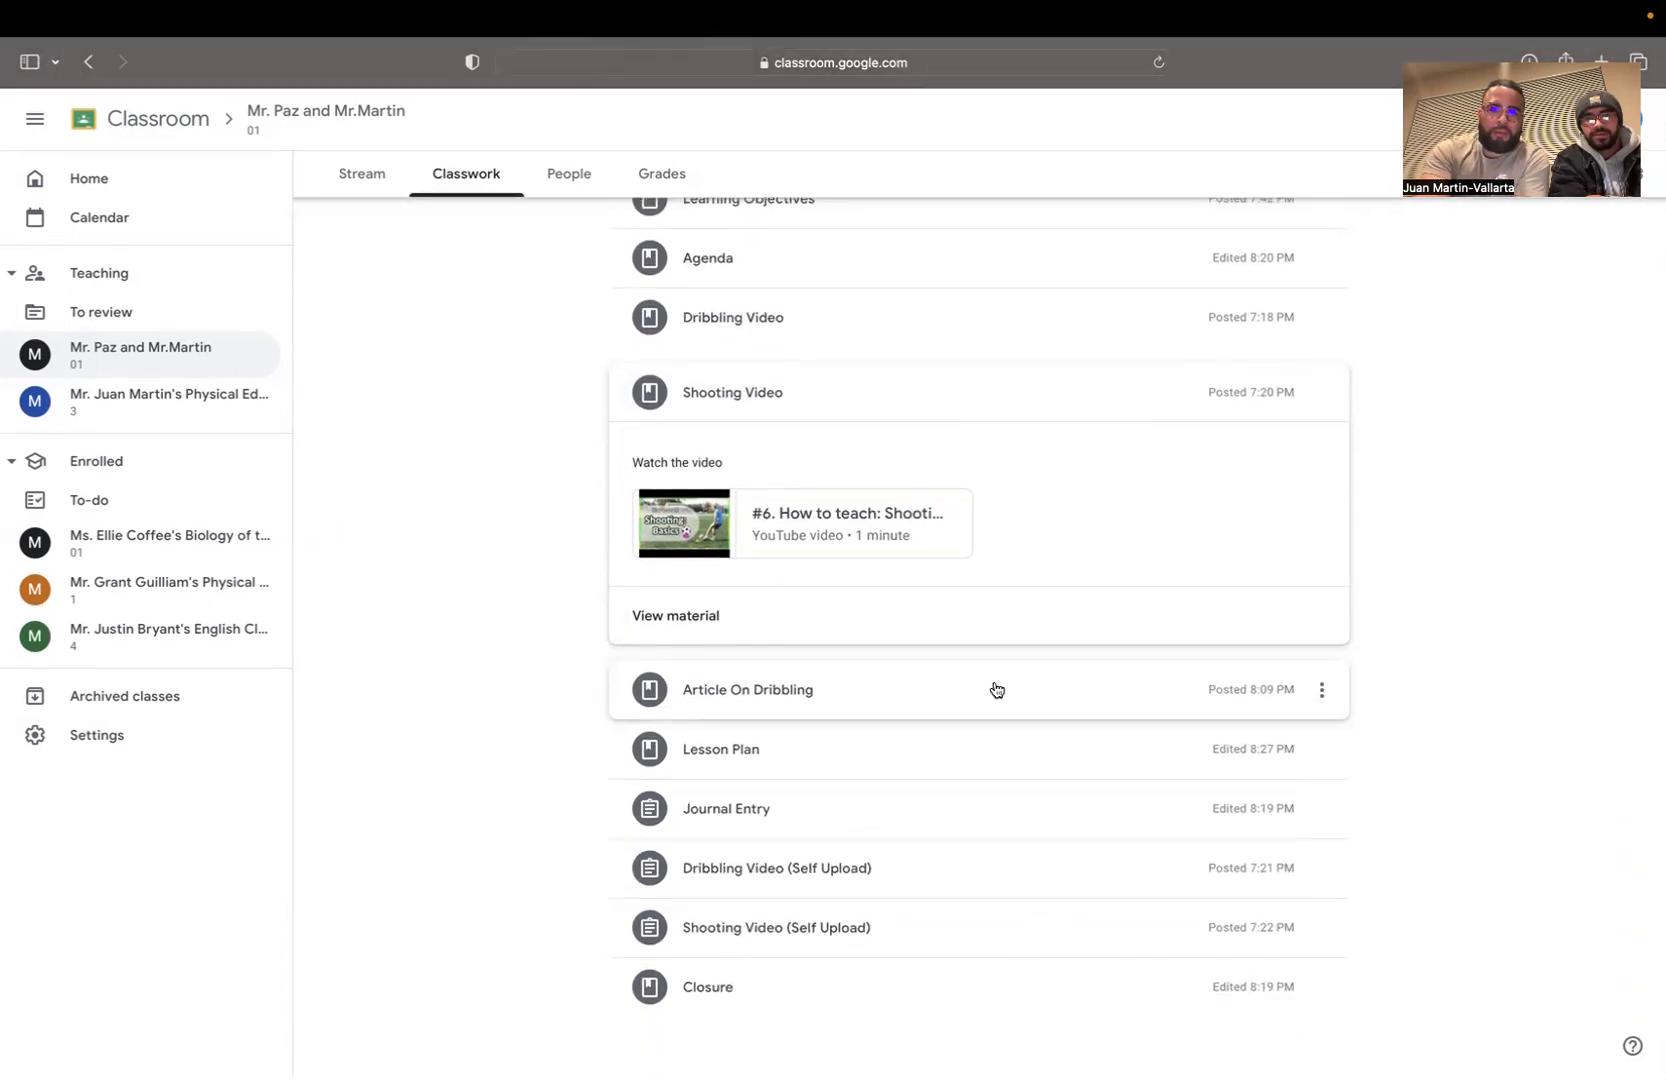
left_click(747, 689)
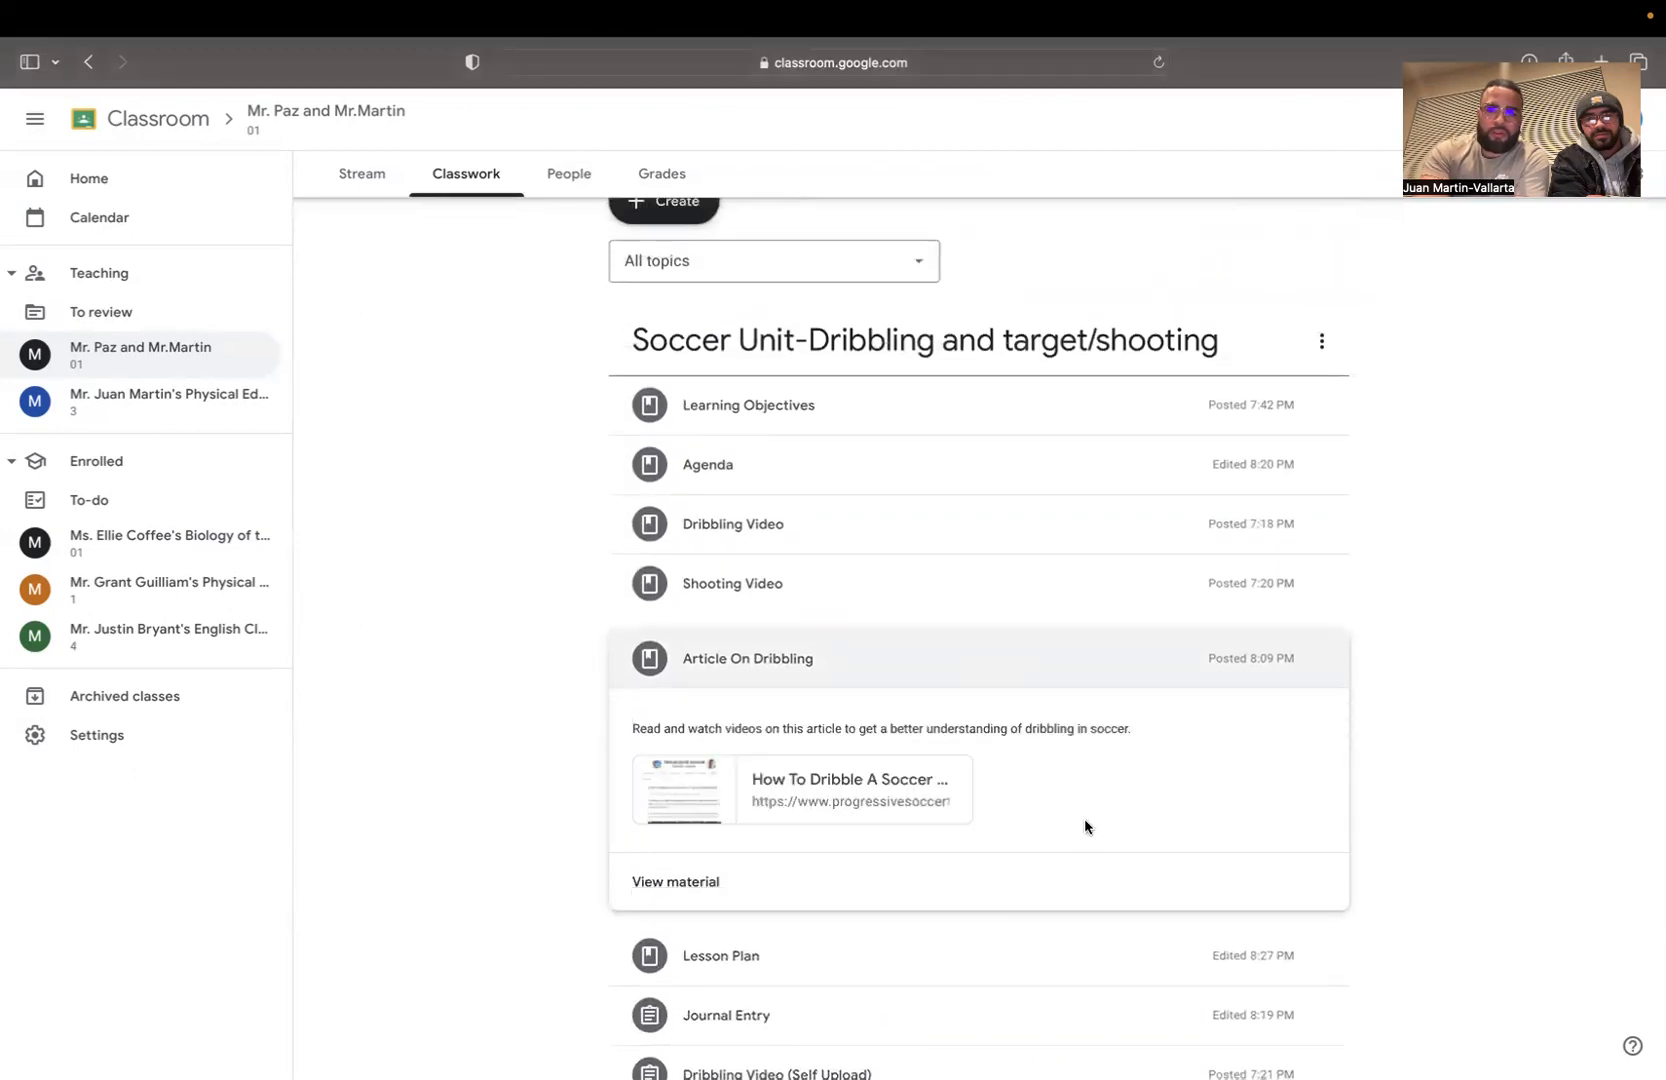
mouse_move(1103, 813)
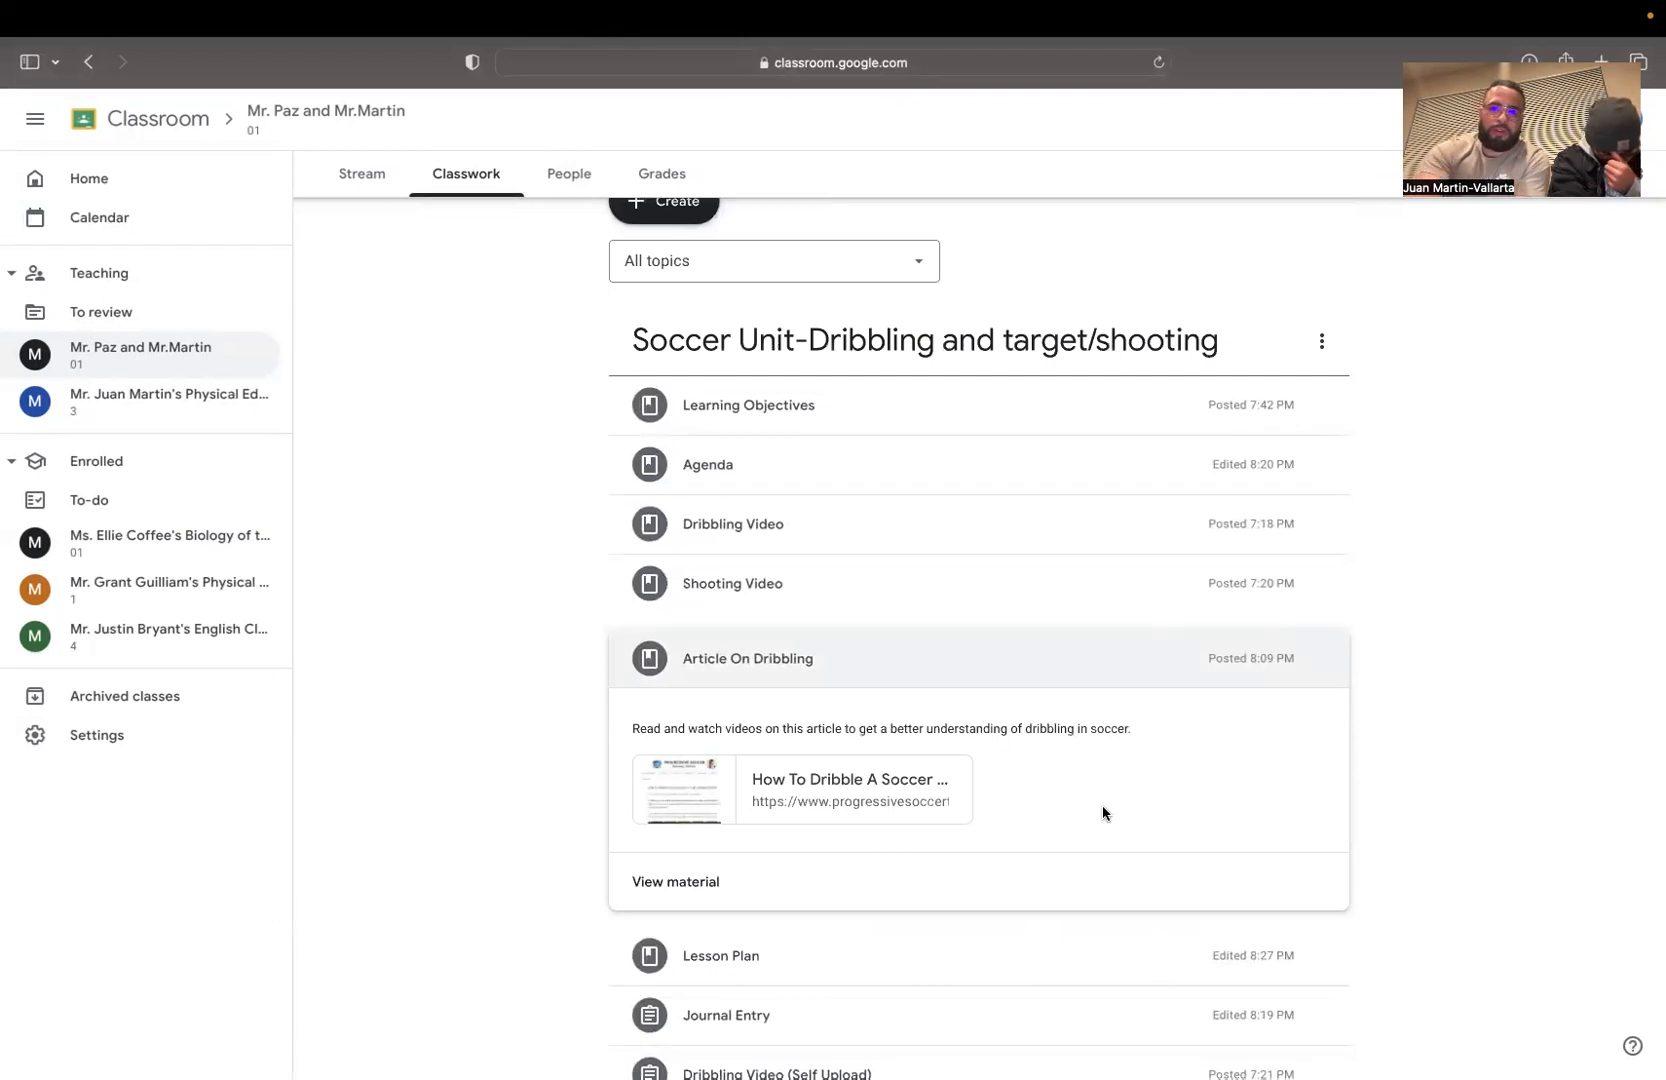
- Collapse Article On Dribbling and expand Lesson Plan to read its description and Docs attachment
left_click(747, 658)
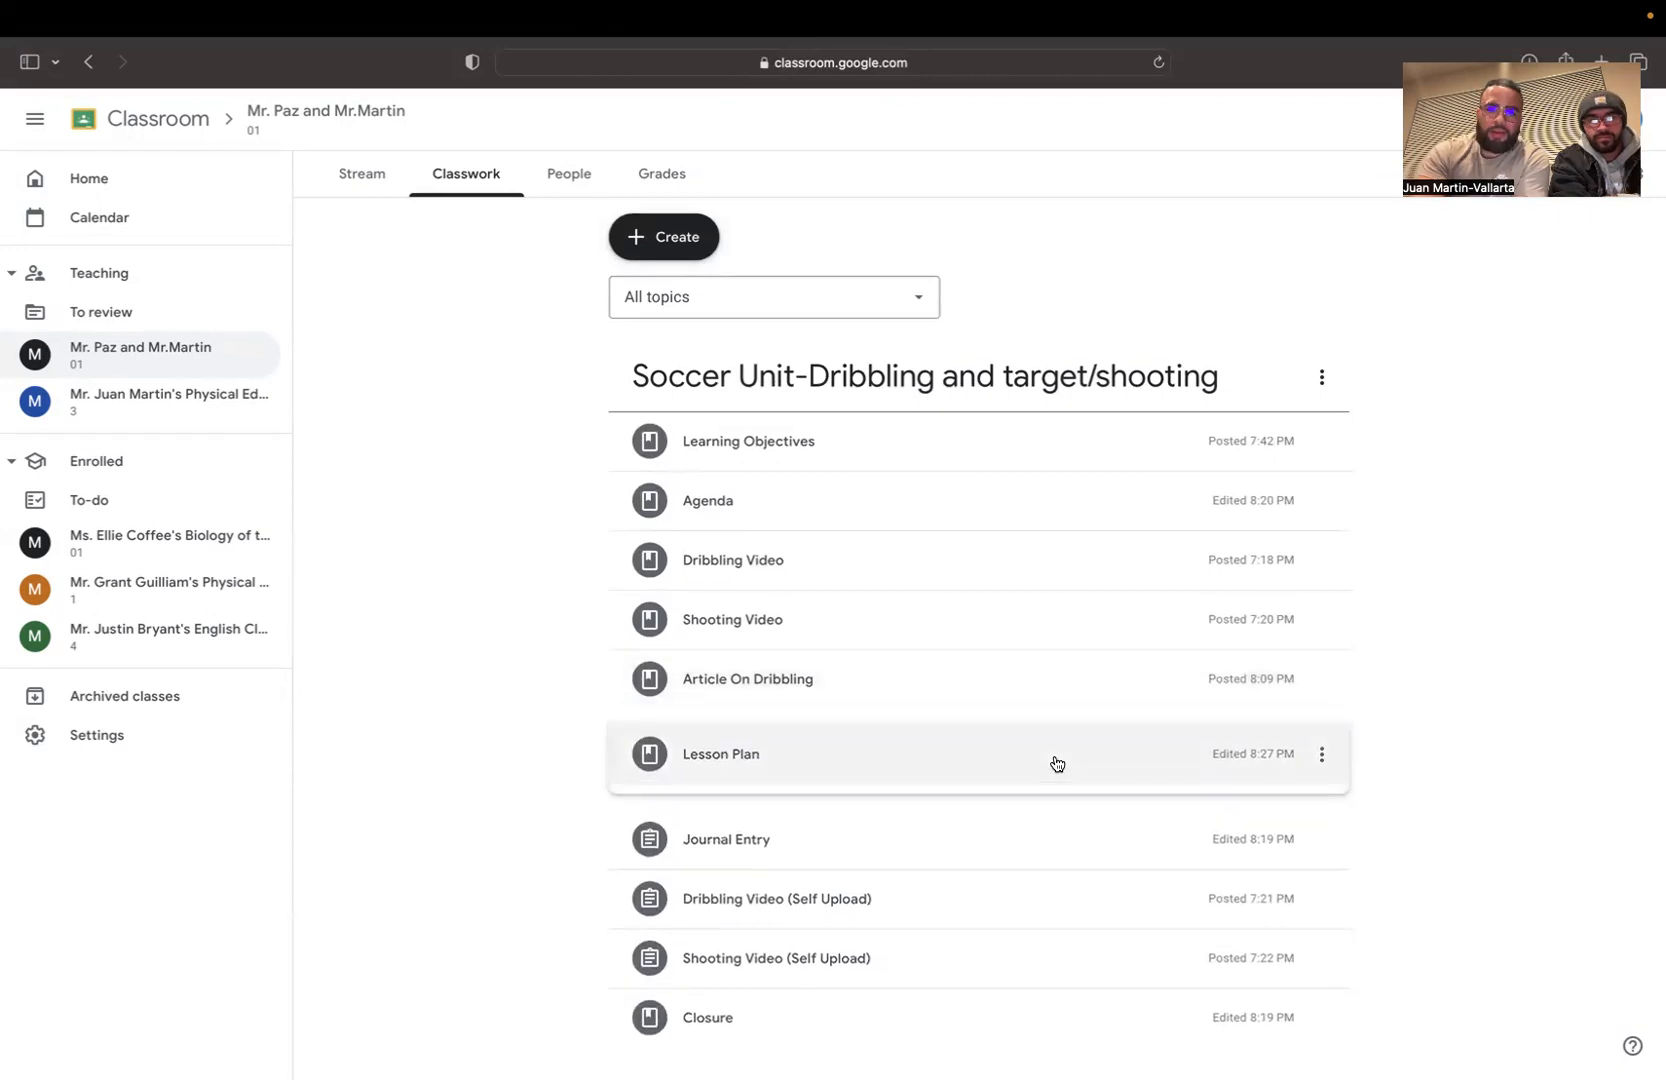
left_click(720, 754)
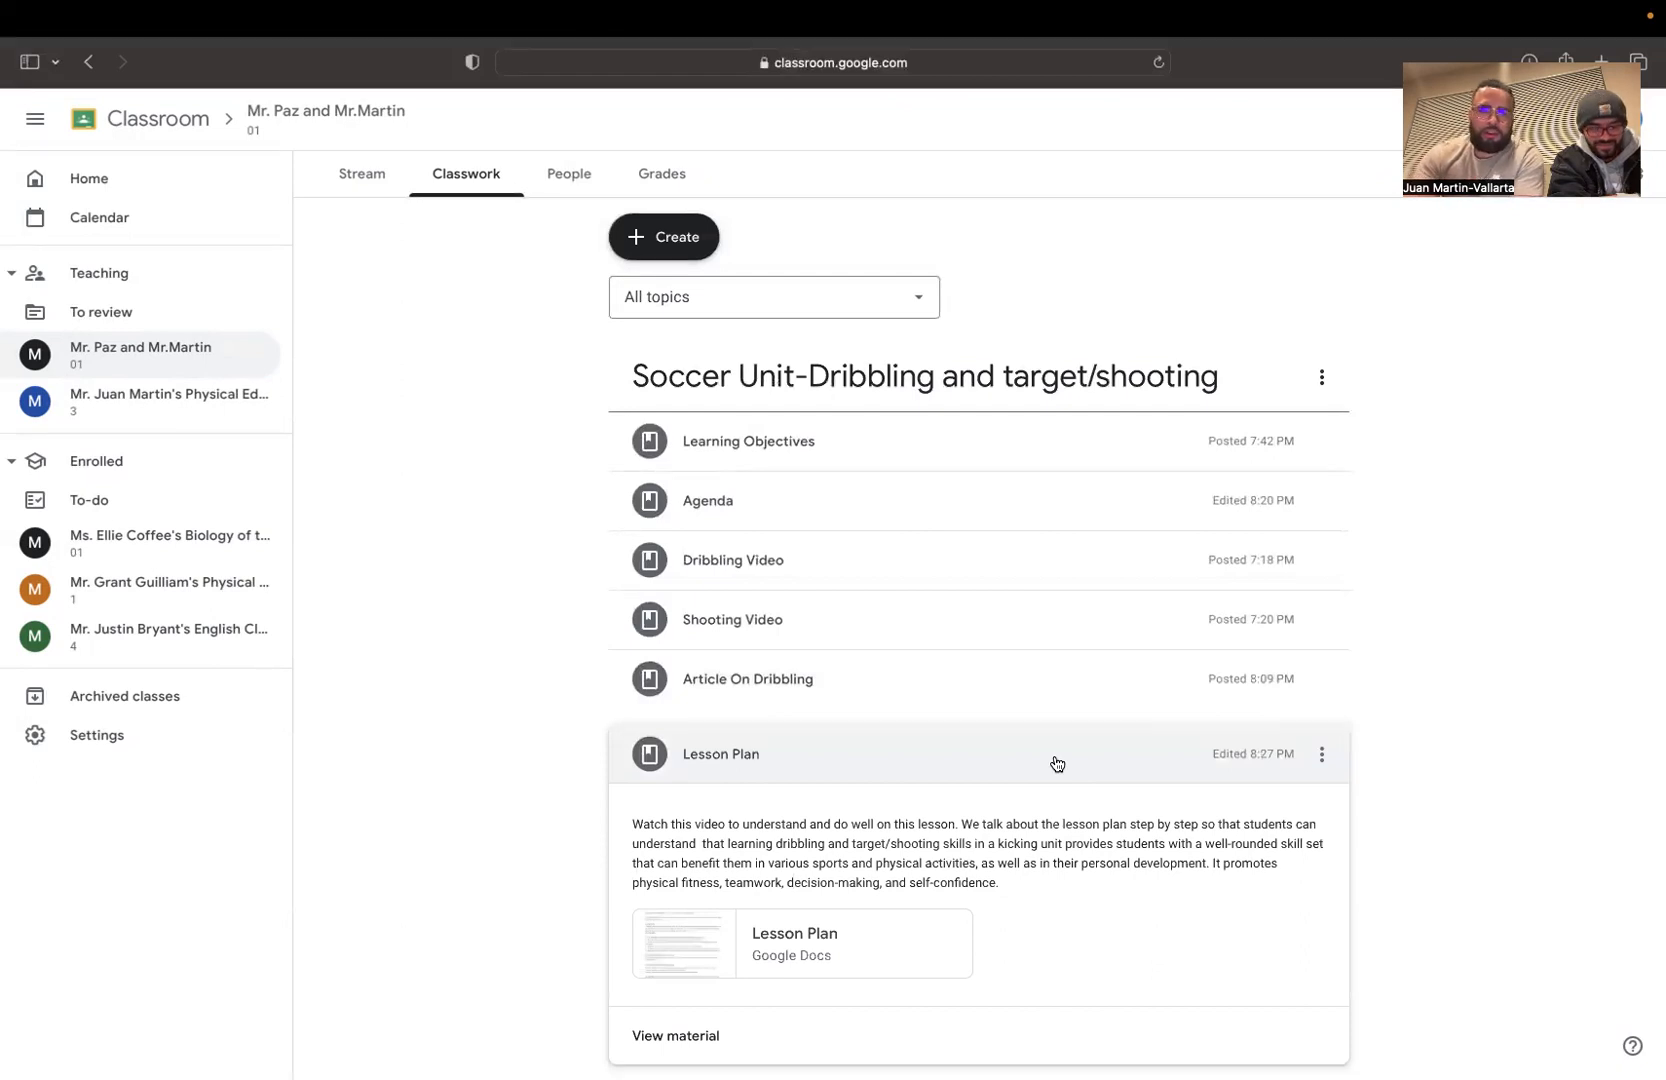
scroll("down", 3)
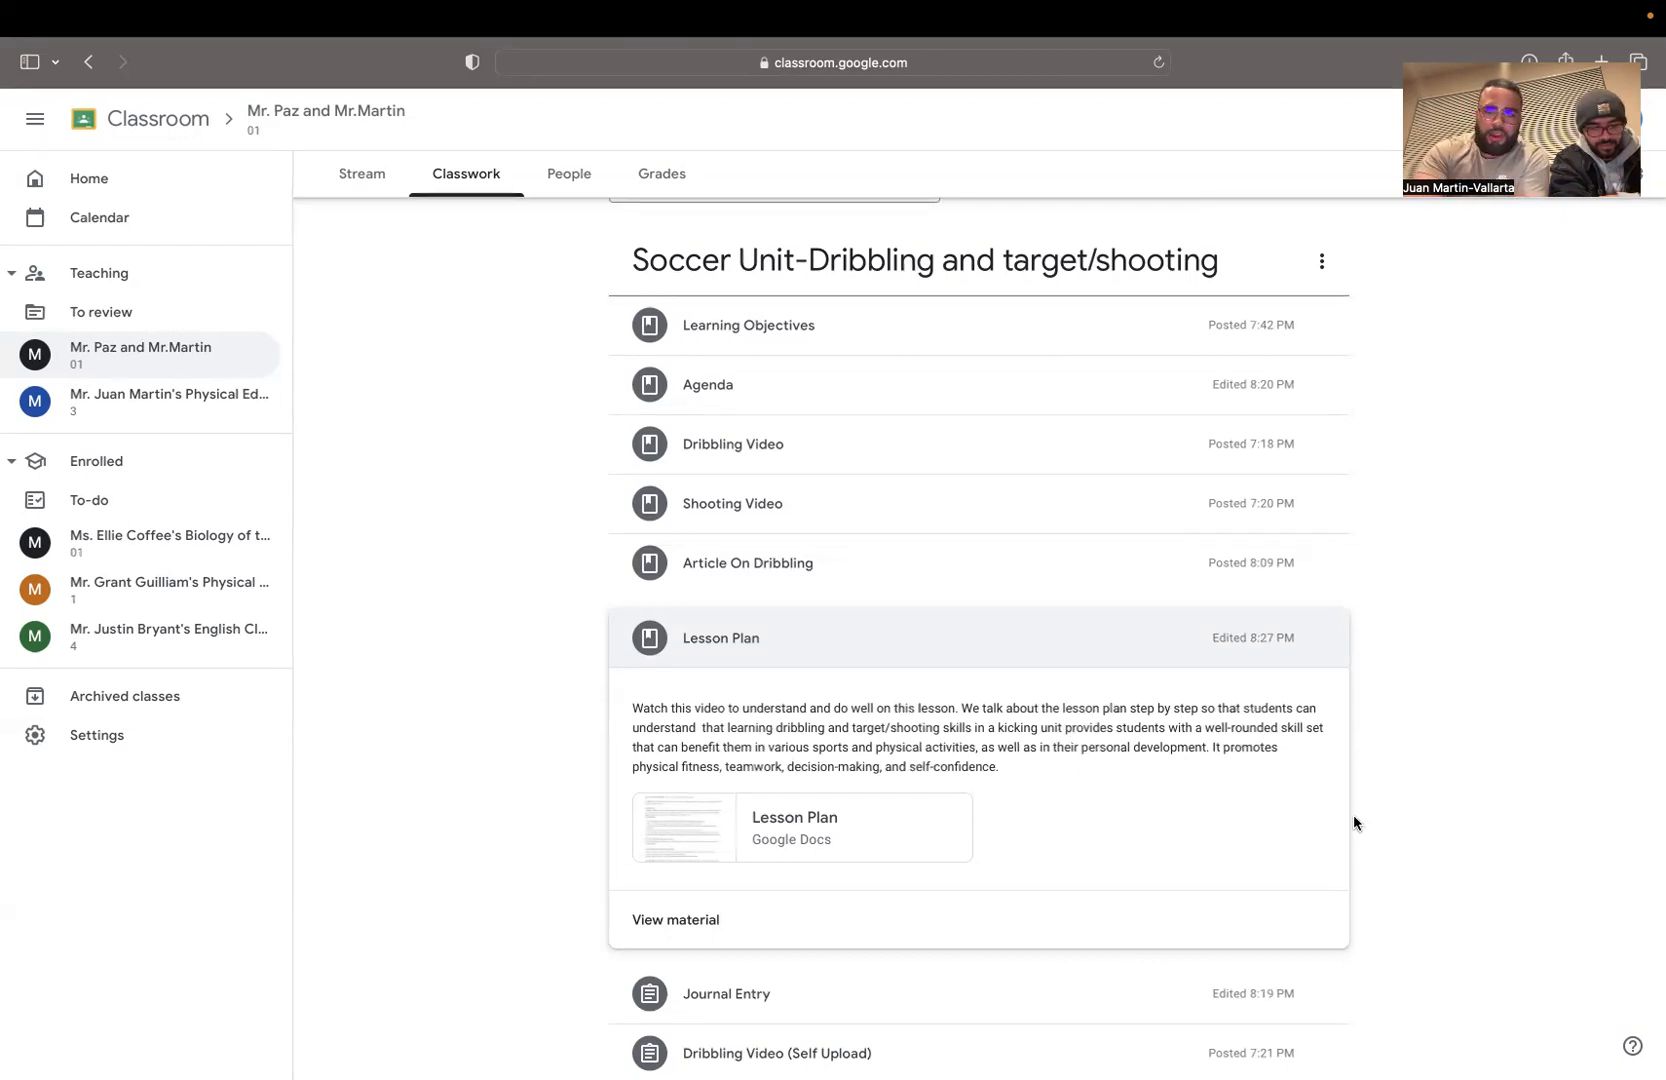
scroll("down", 3)
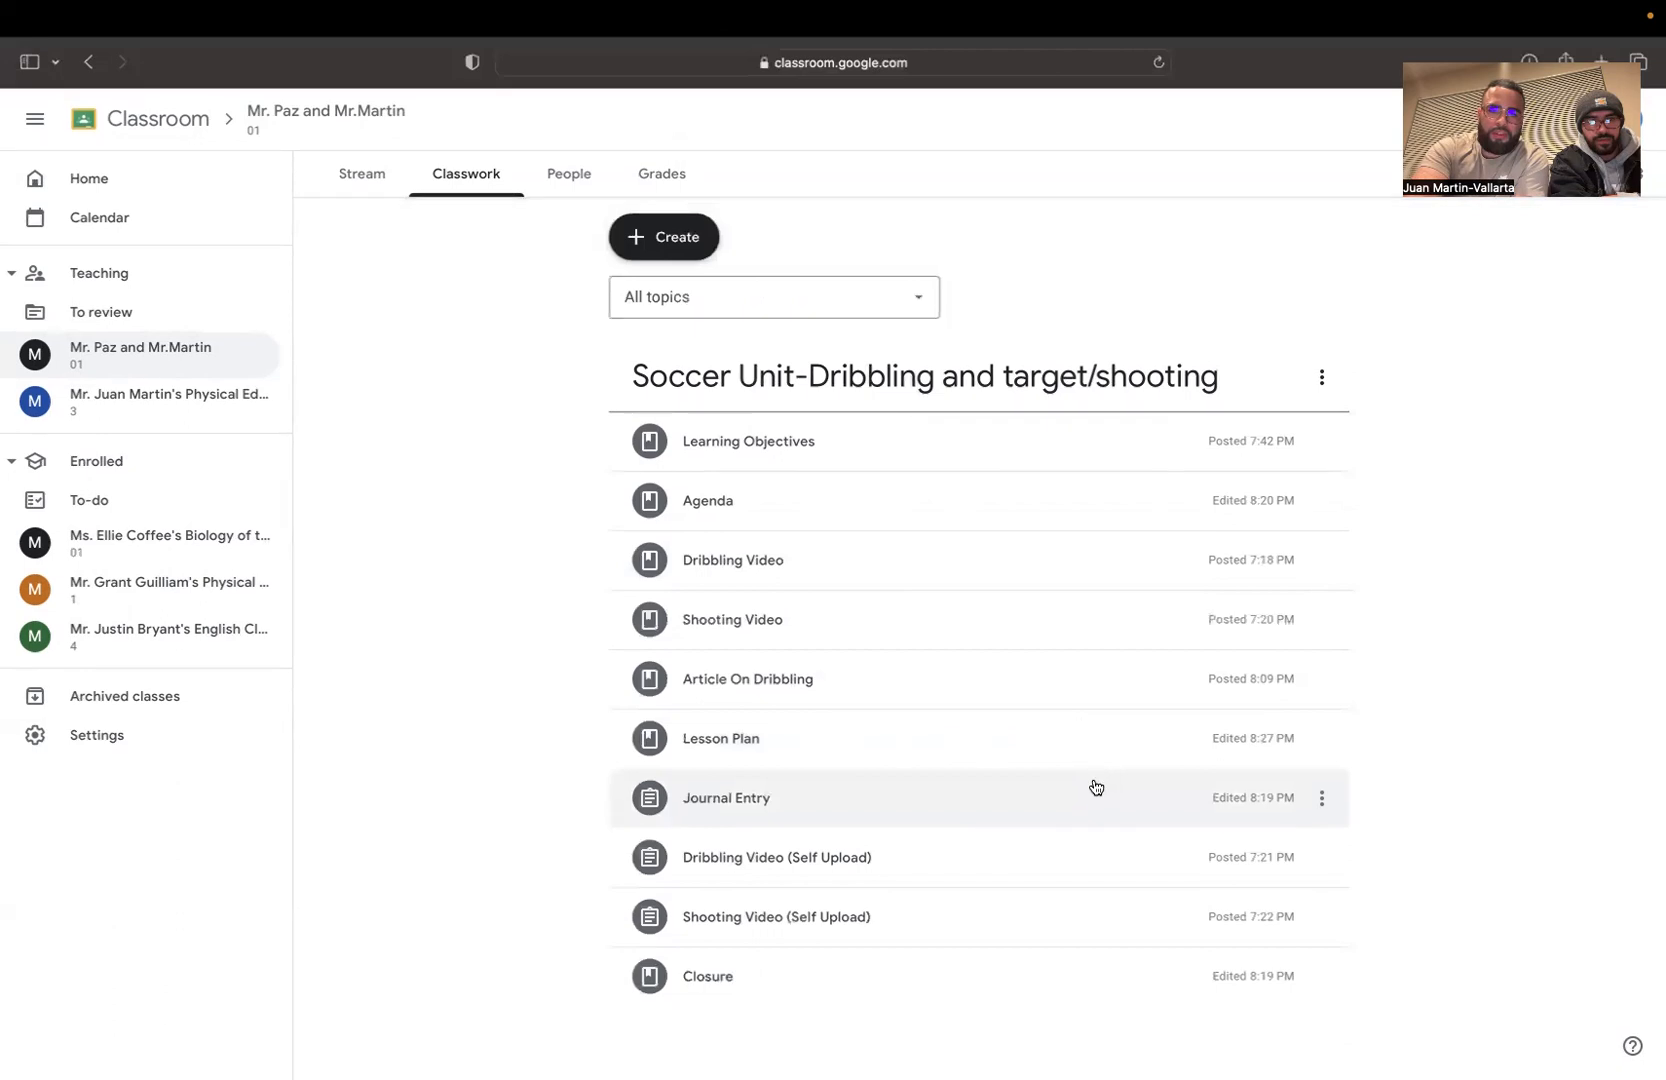
left_click(777, 857)
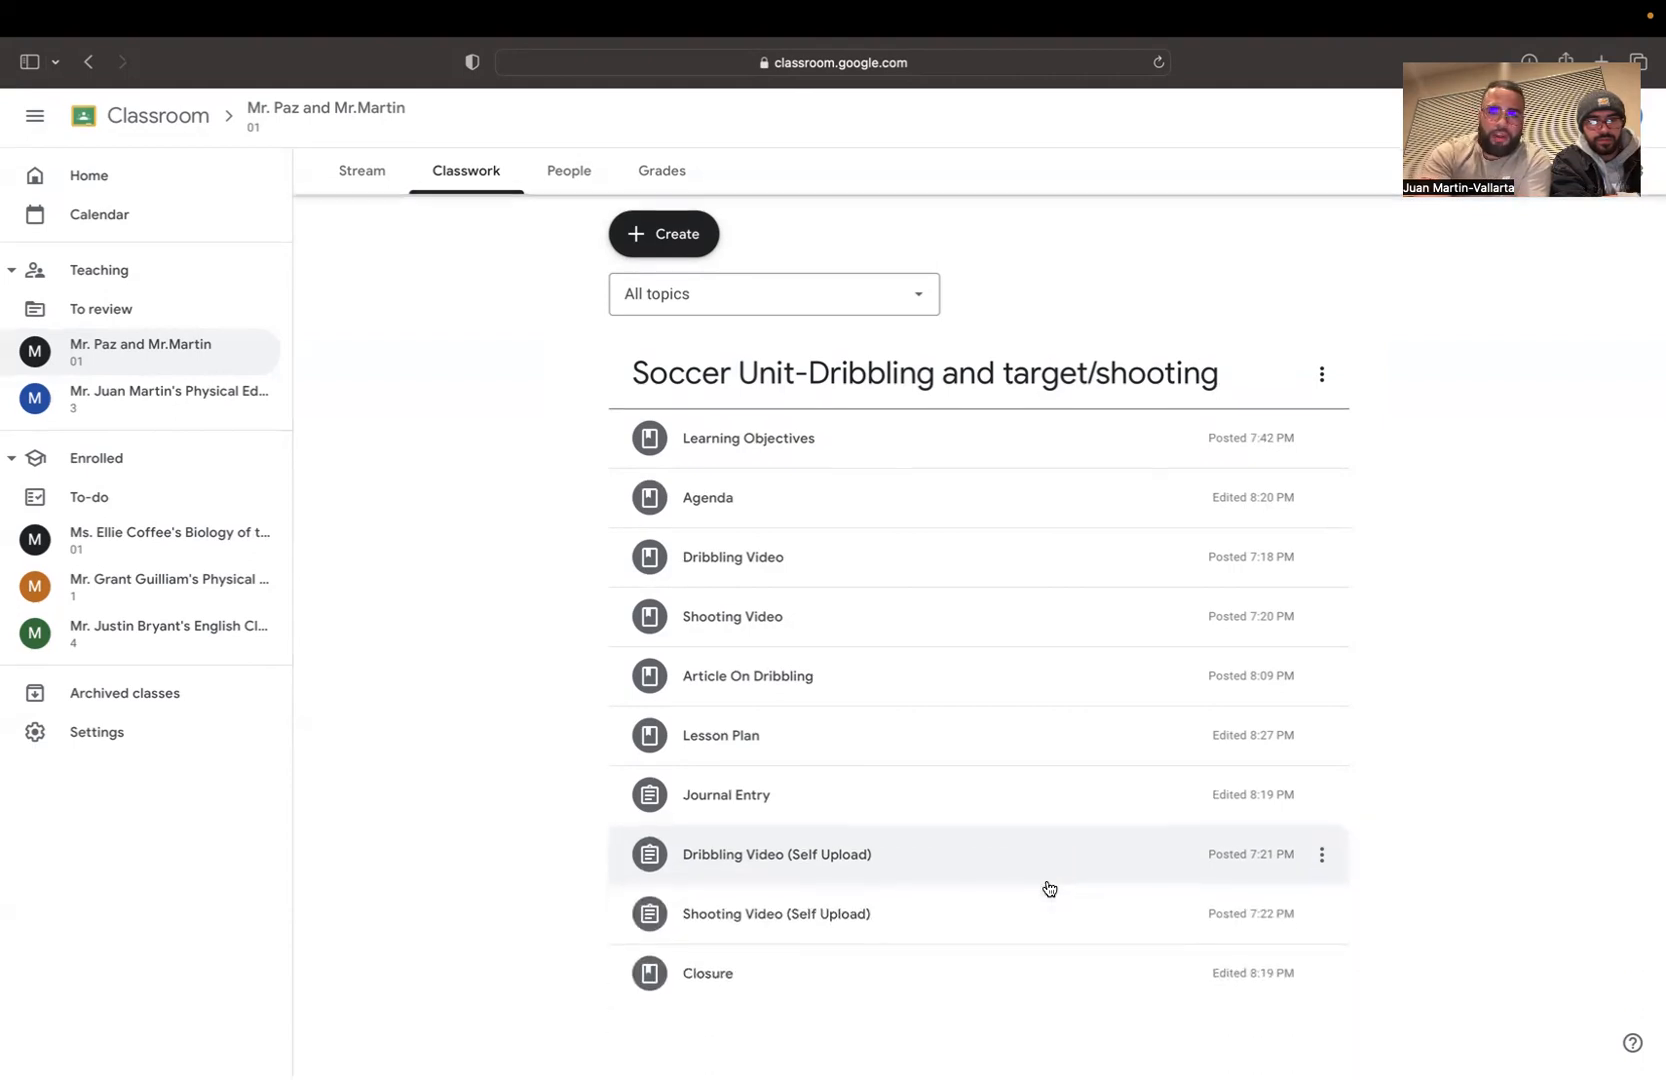
left_click(775, 913)
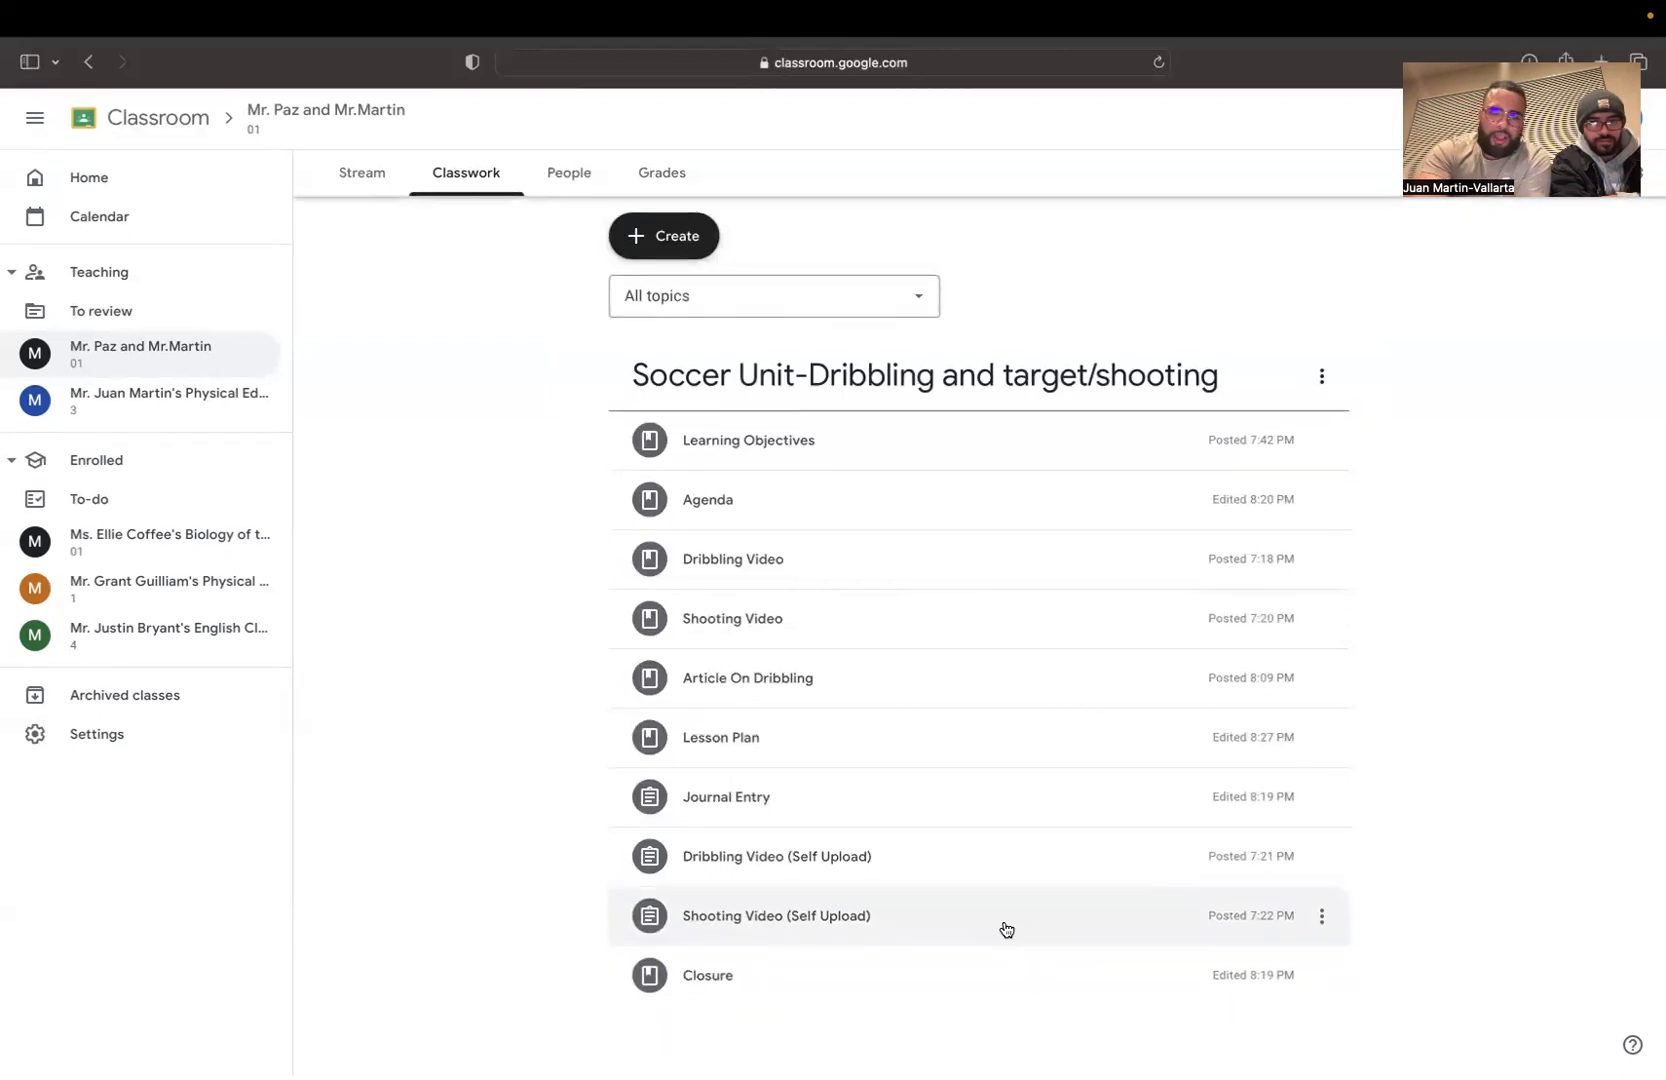
mouse_move(971, 978)
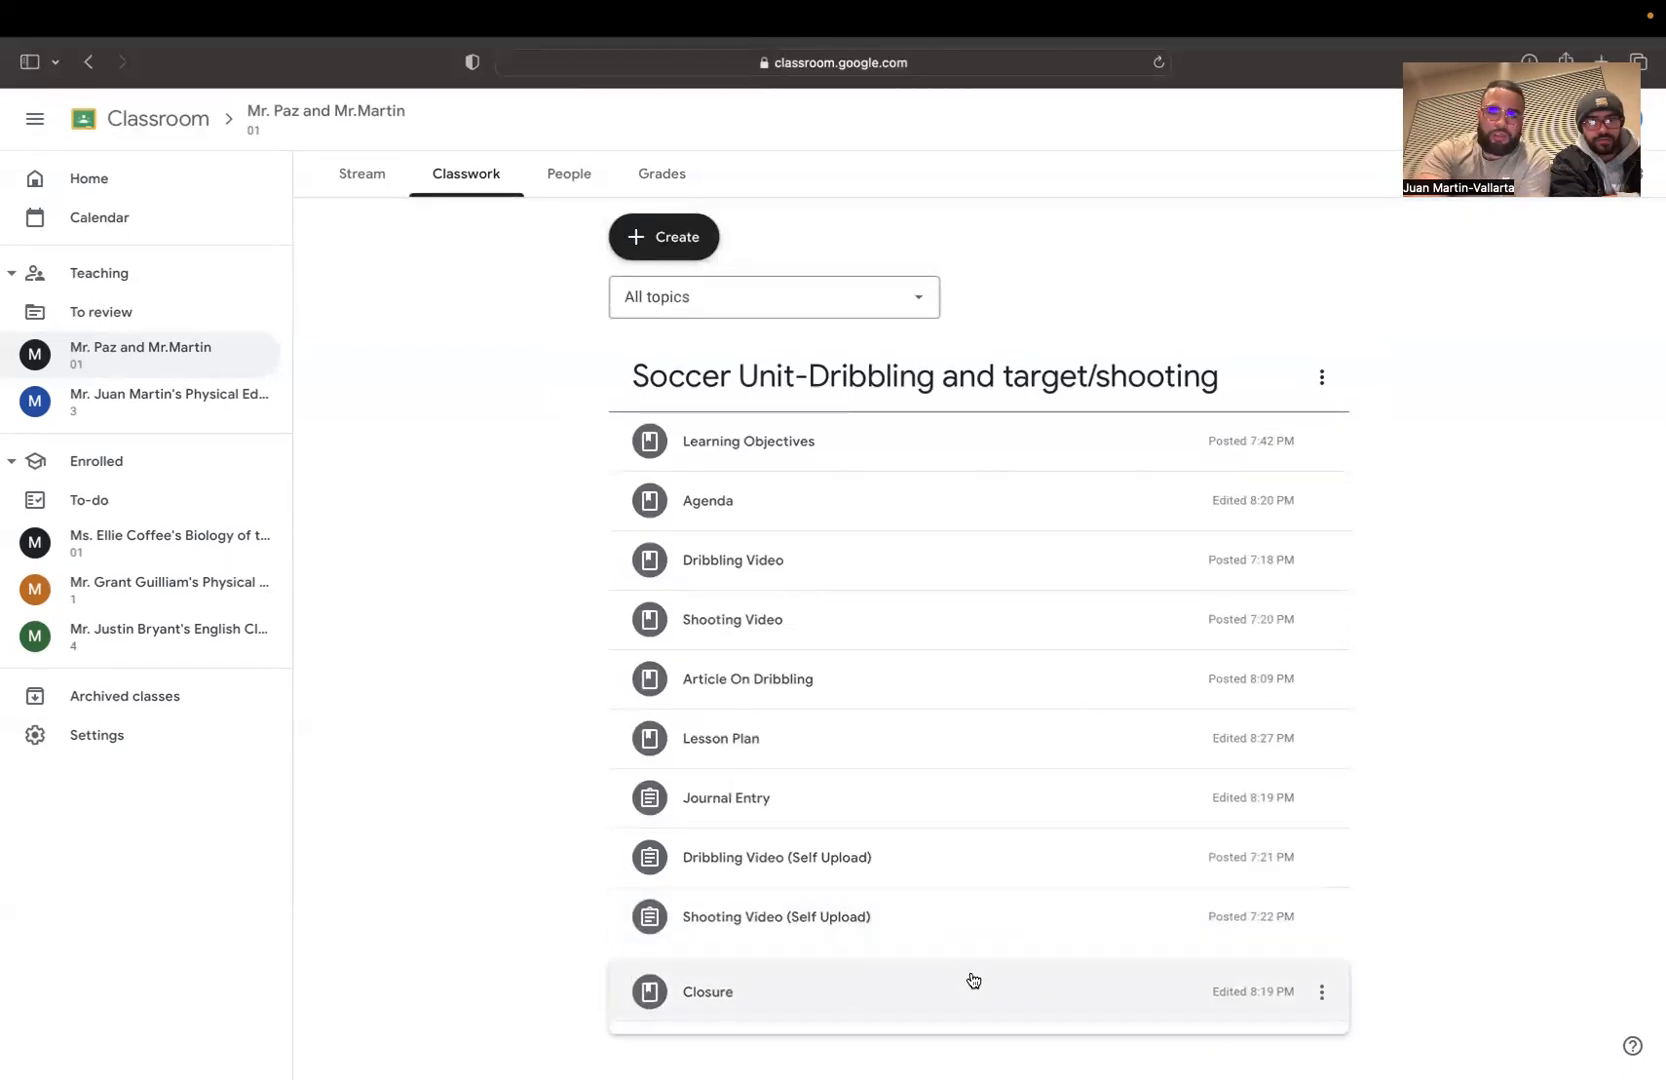
left_click(706, 991)
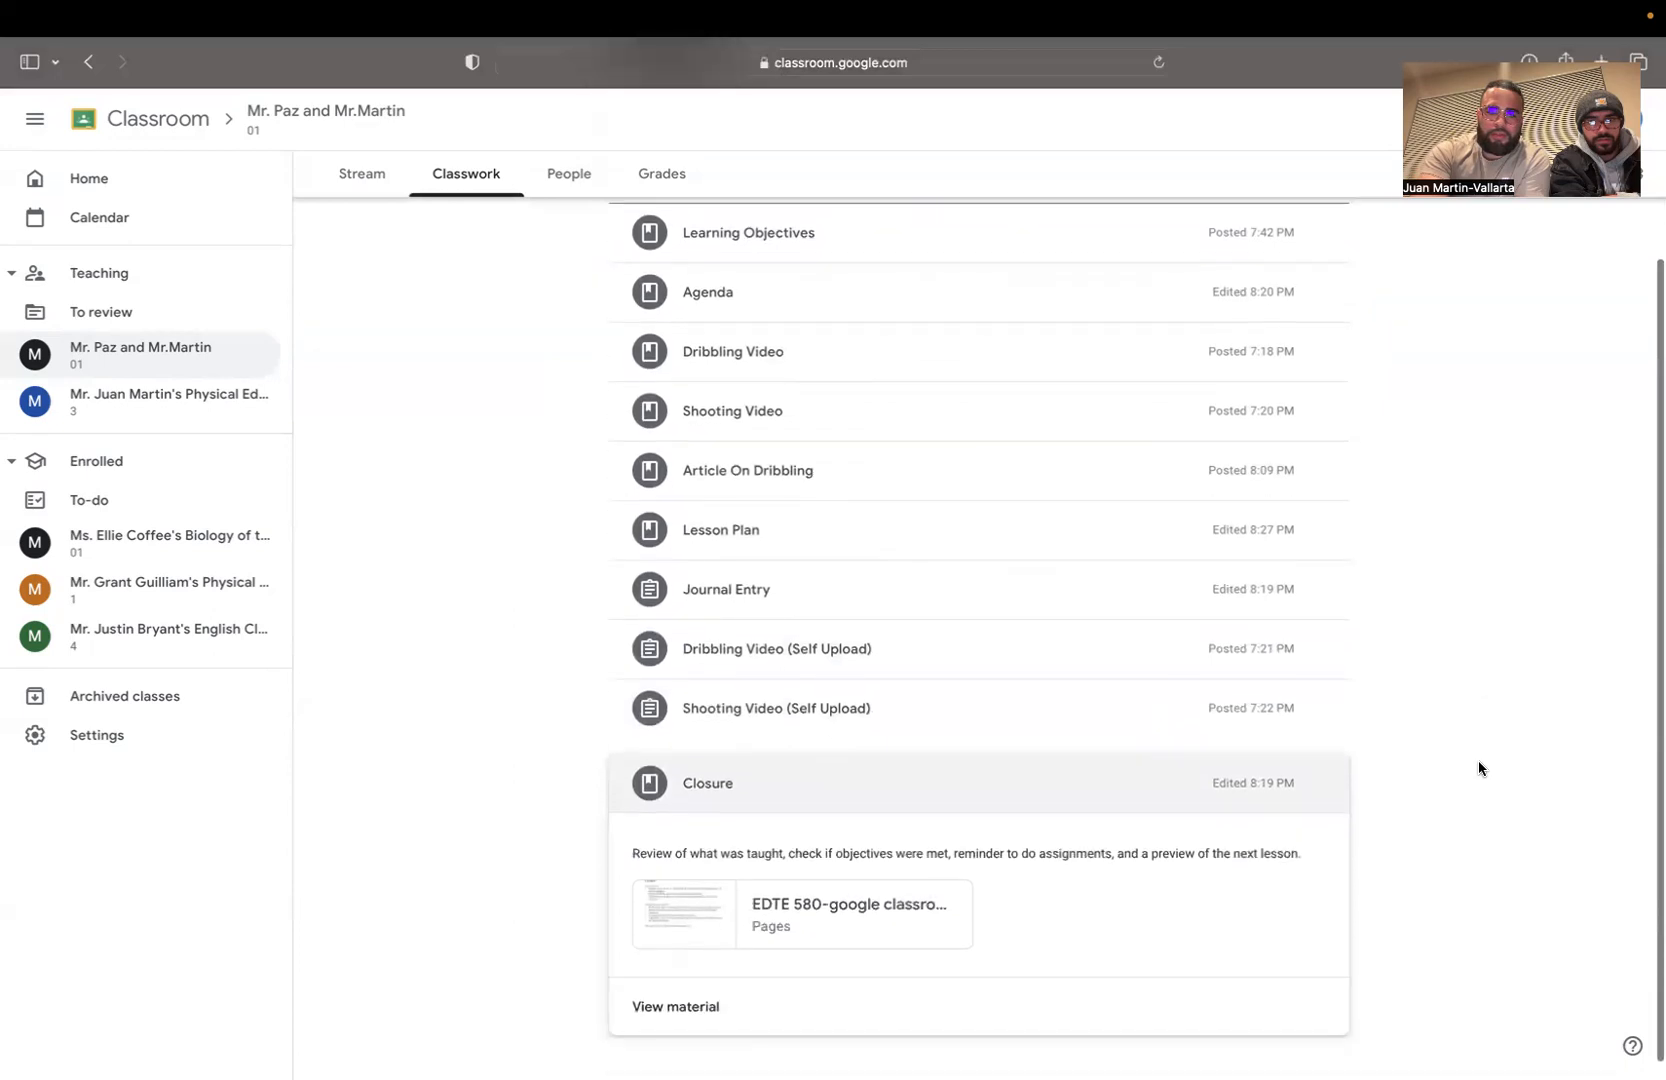
scroll("down", 3)
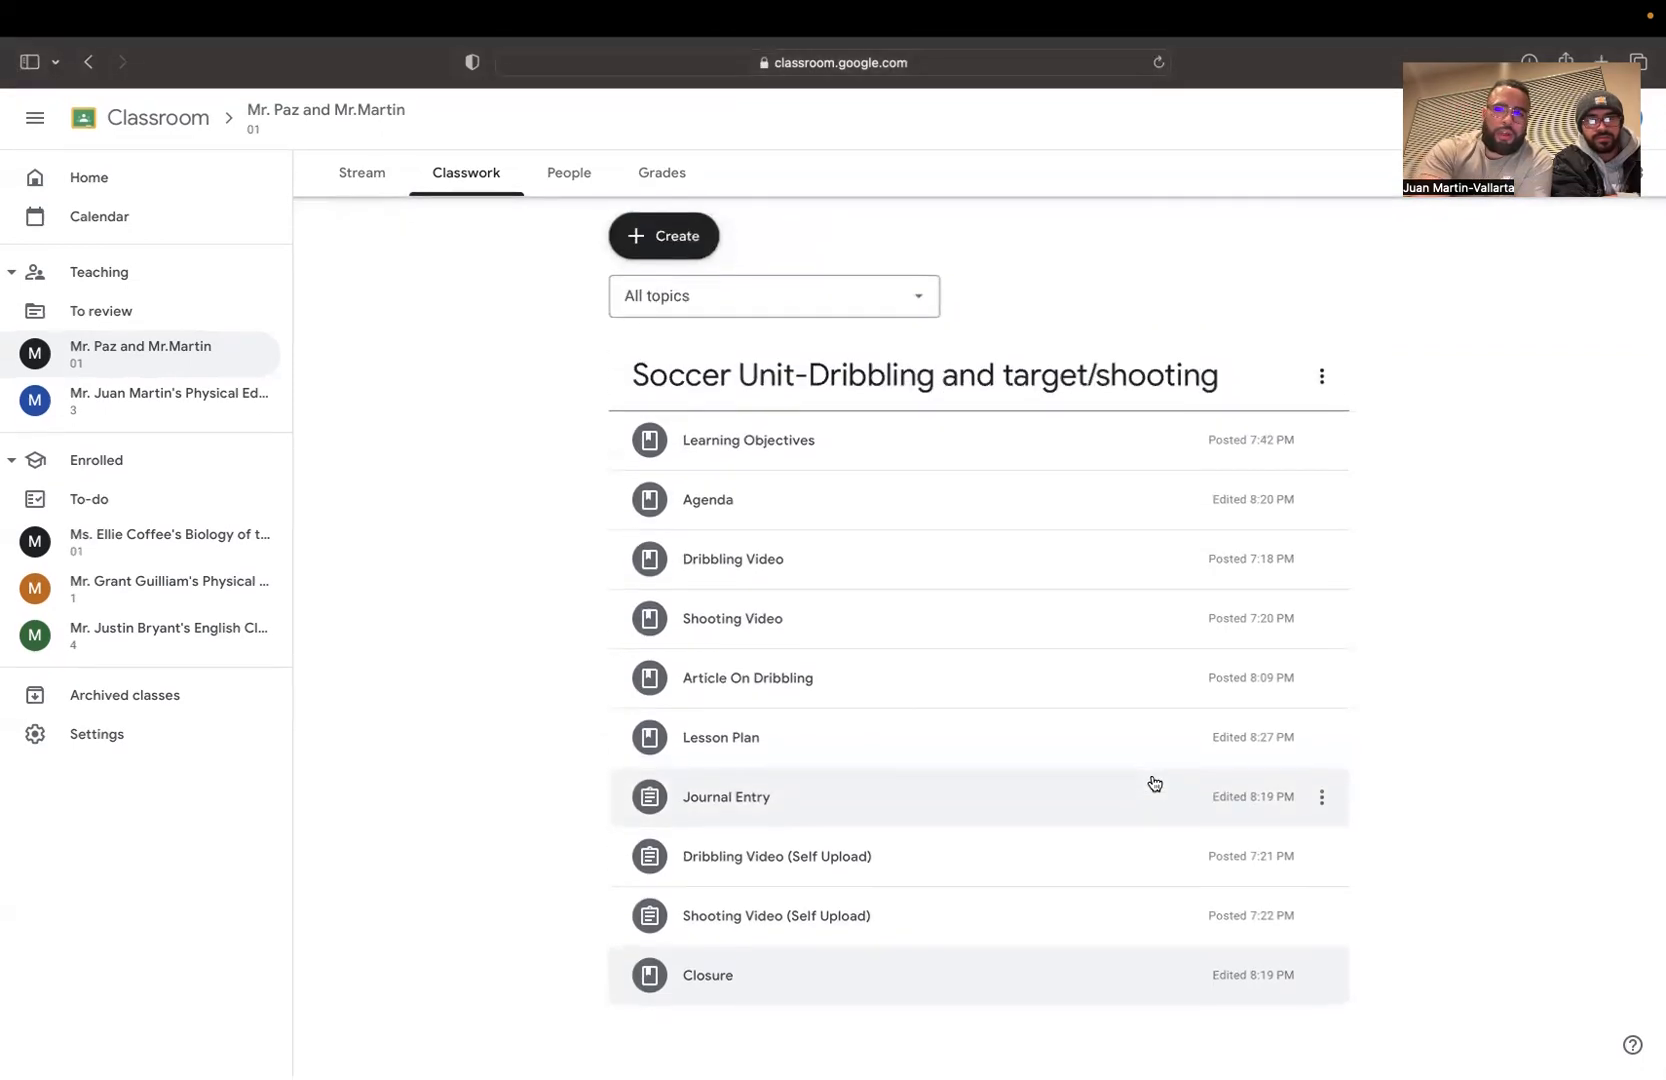
mouse_move(1081, 562)
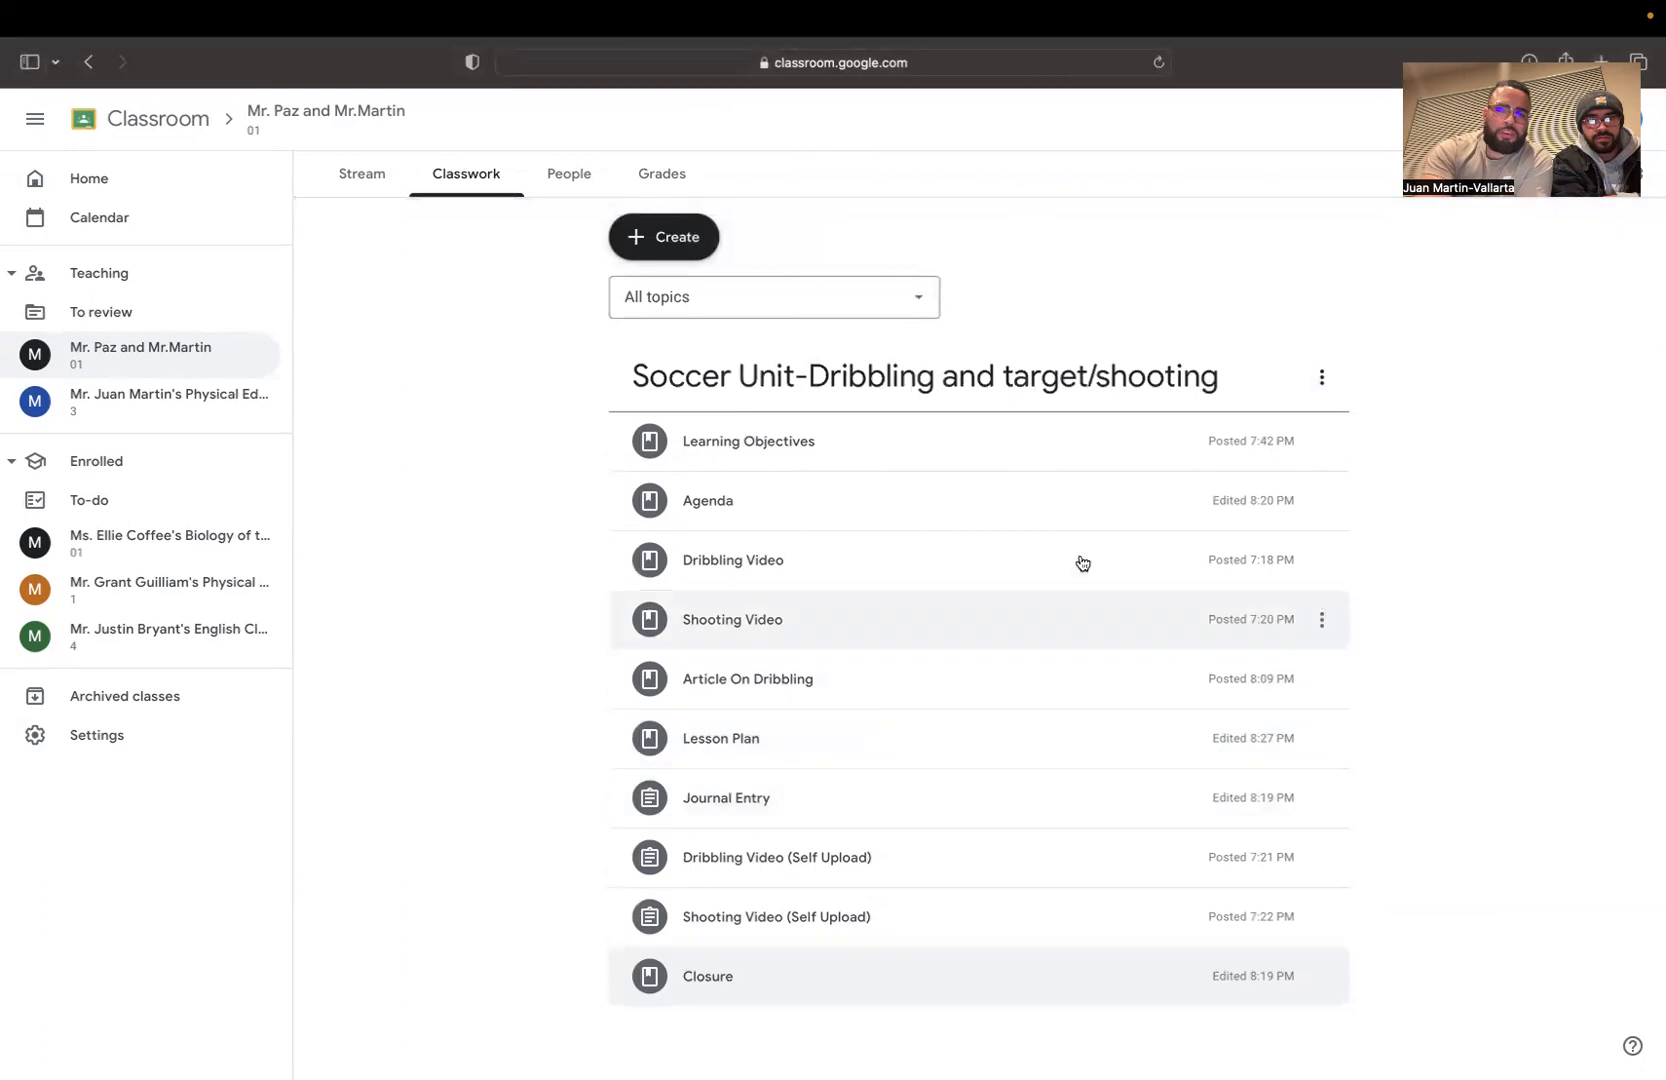
mouse_move(1033, 574)
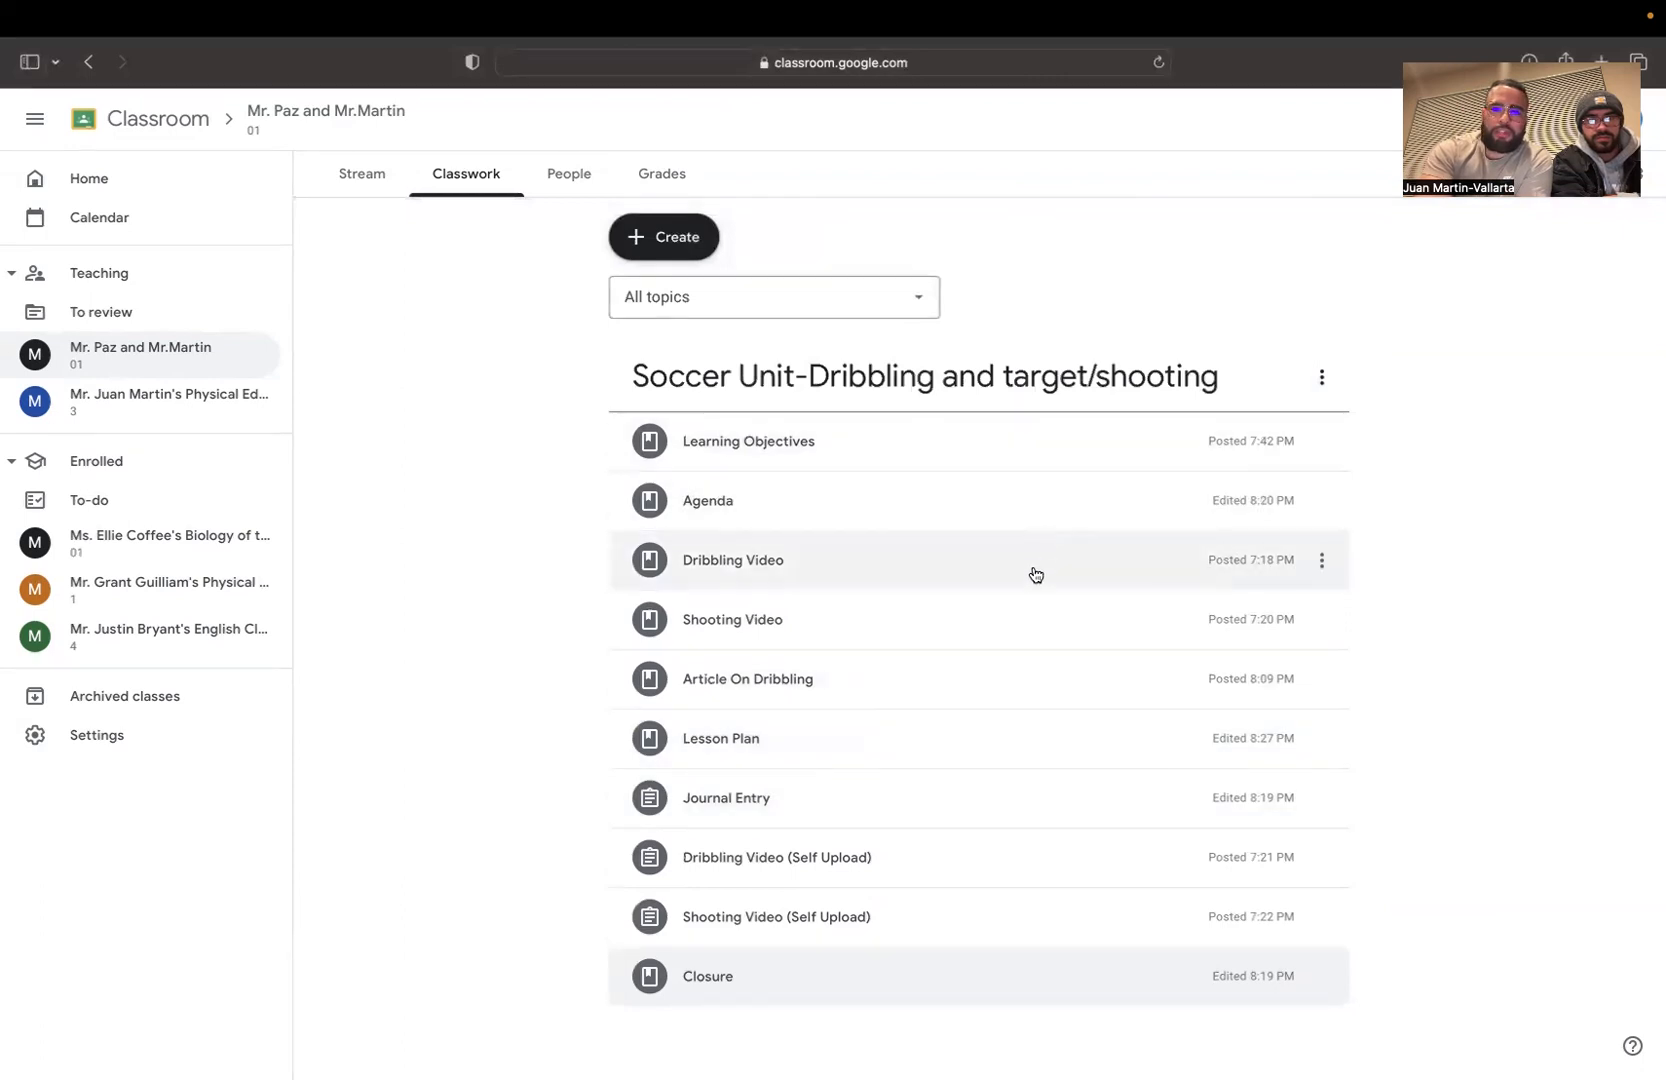
mouse_move(987, 730)
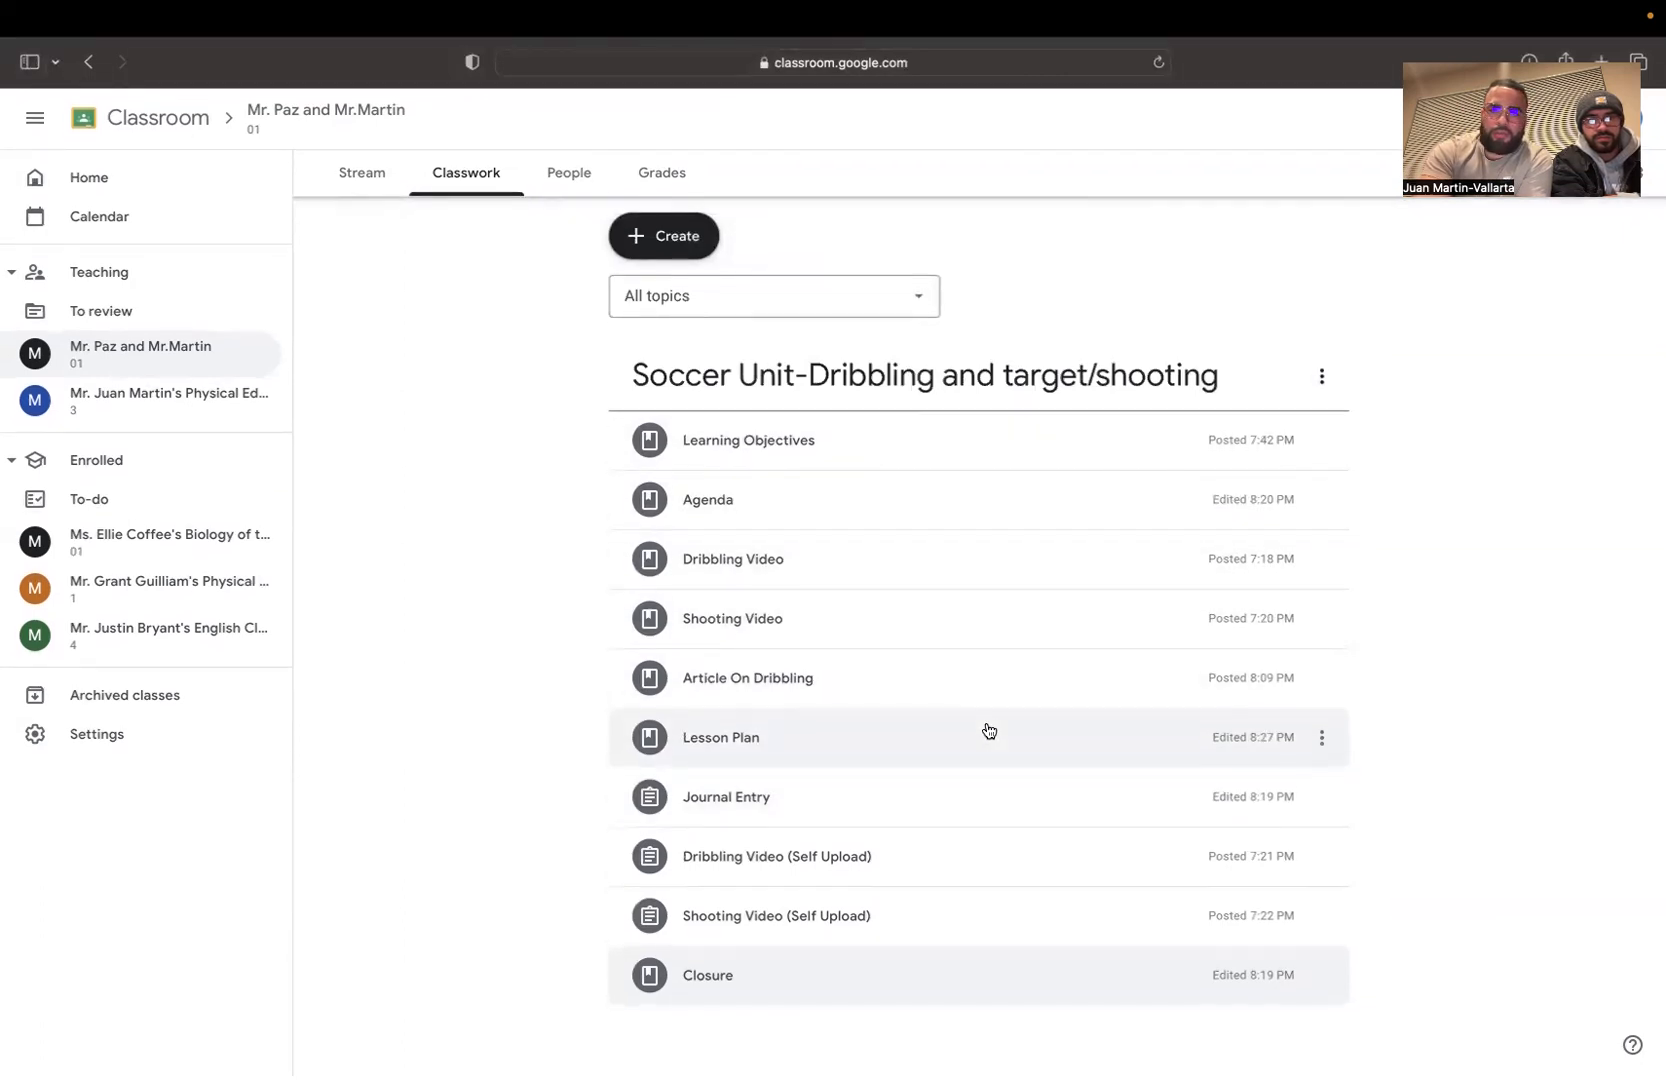